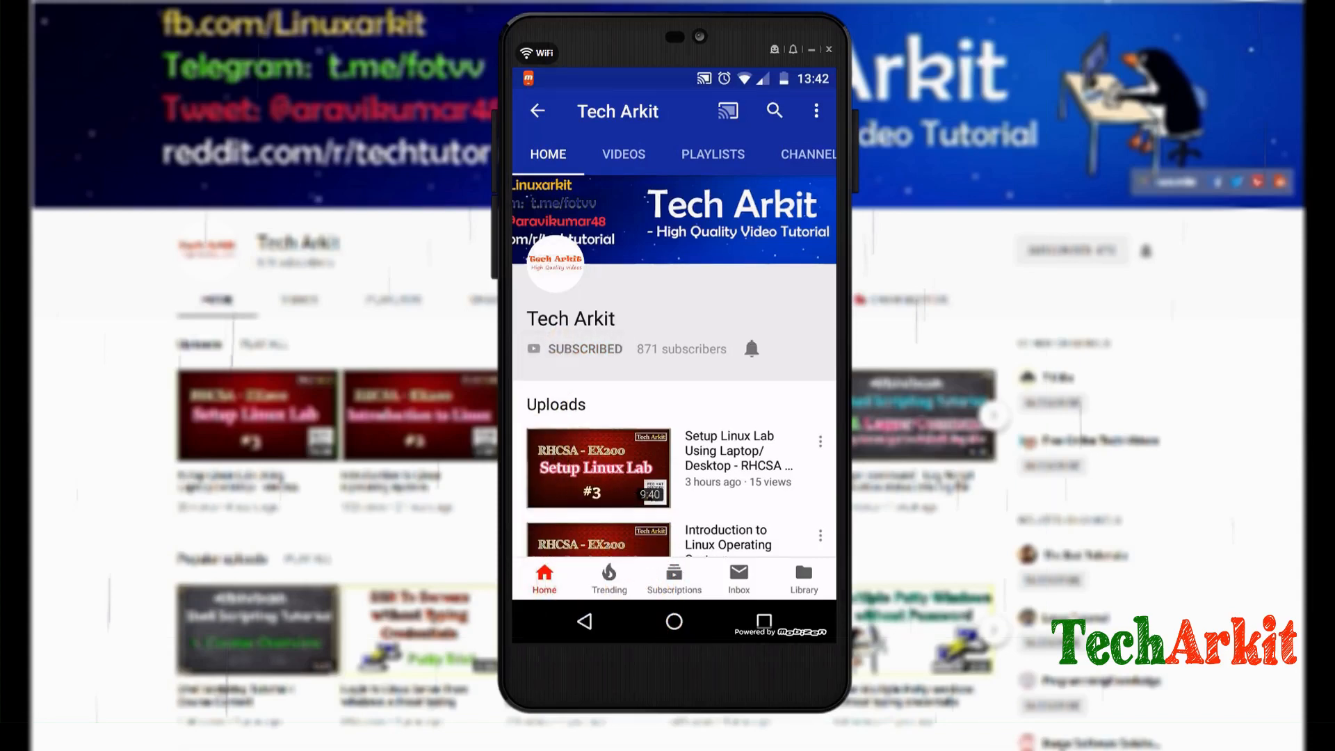
Step: Search Google for 'ubuntu 19.04 download' and open the Disco Dingo daily build result
left_click(751, 347)
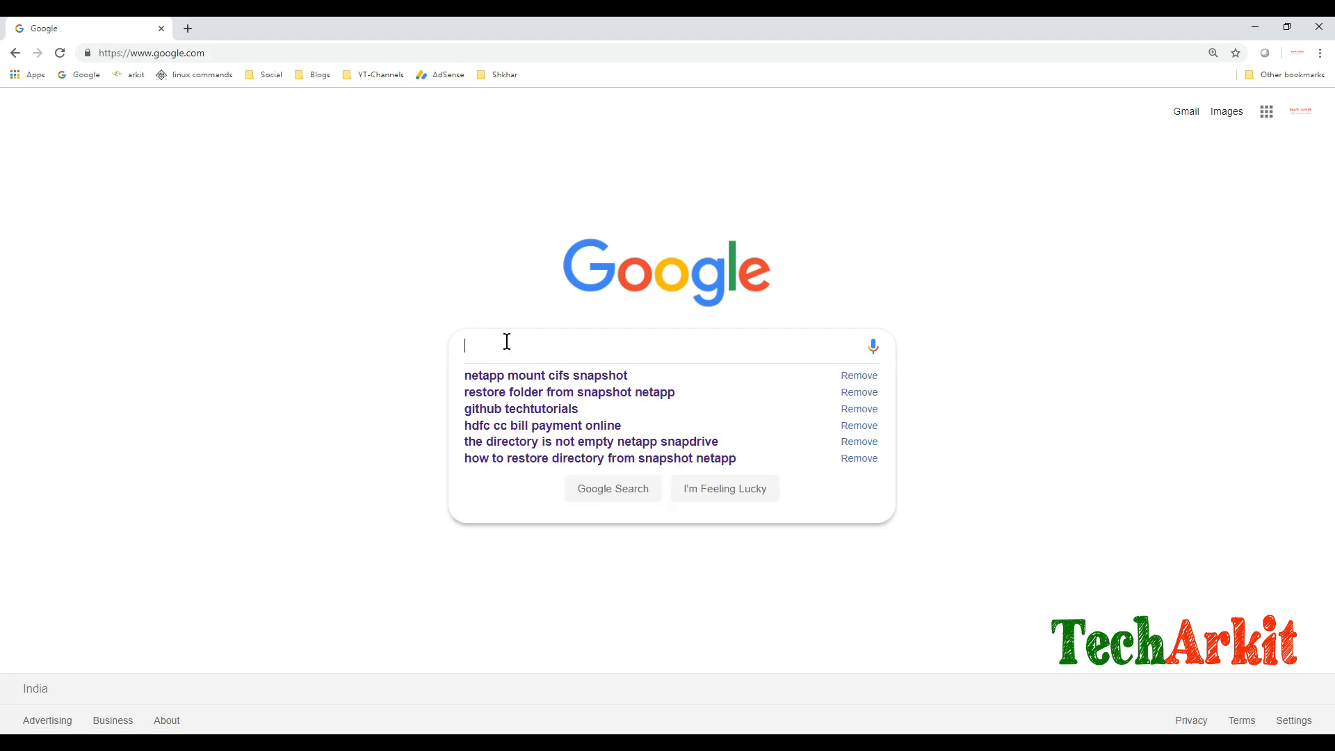
type("ubuntu 19.0")
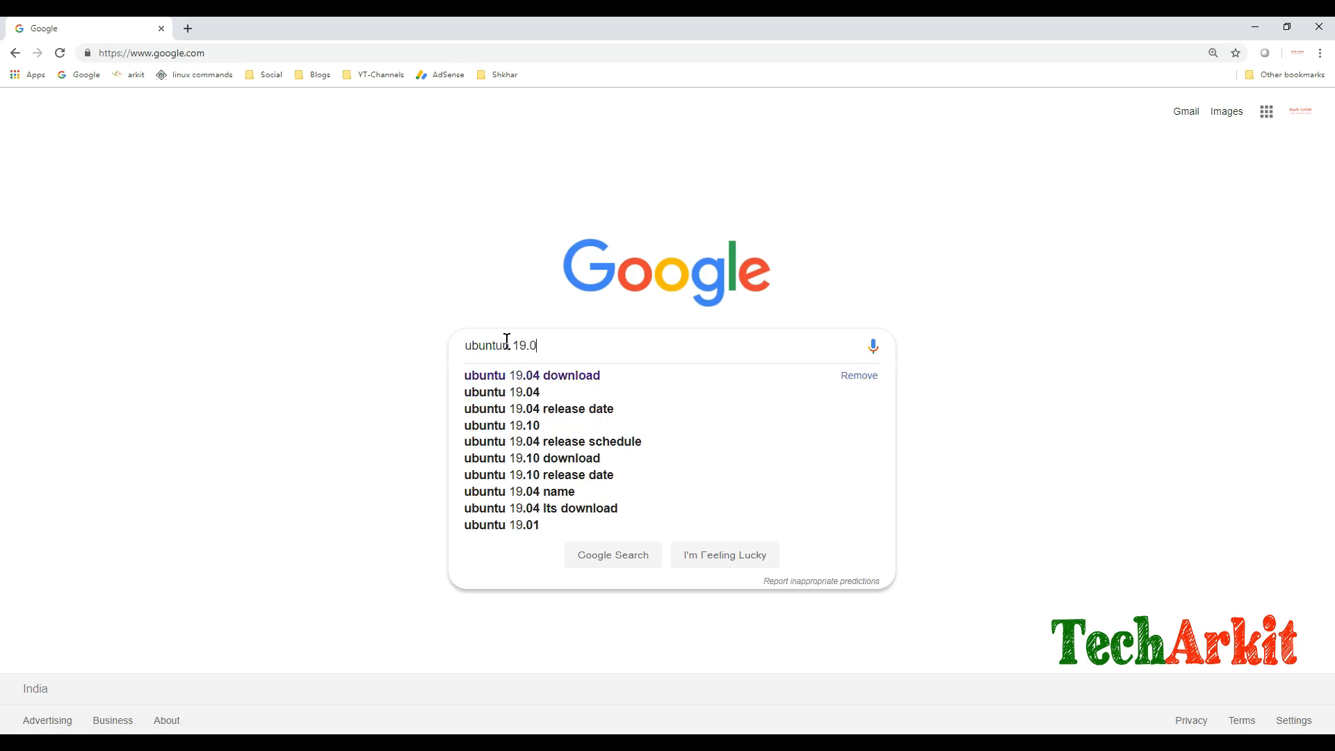
left_click(534, 376)
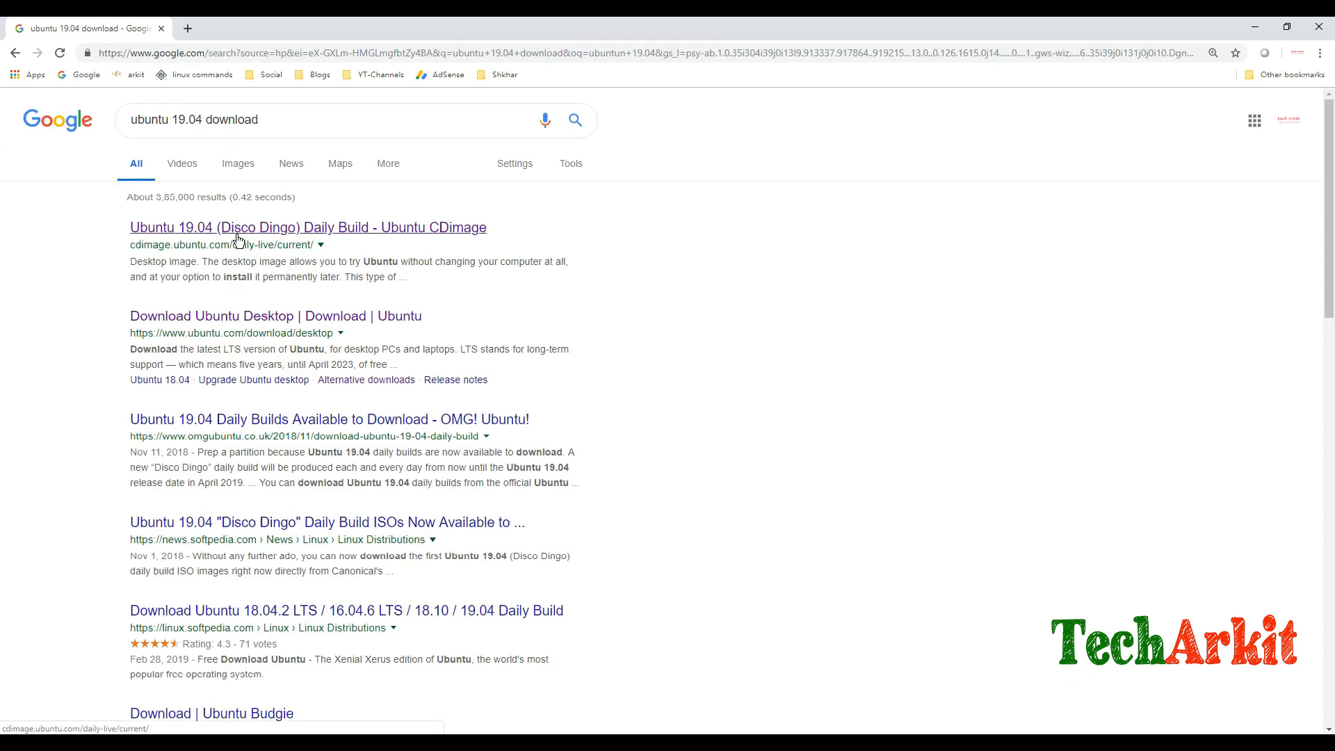
left_click(303, 228)
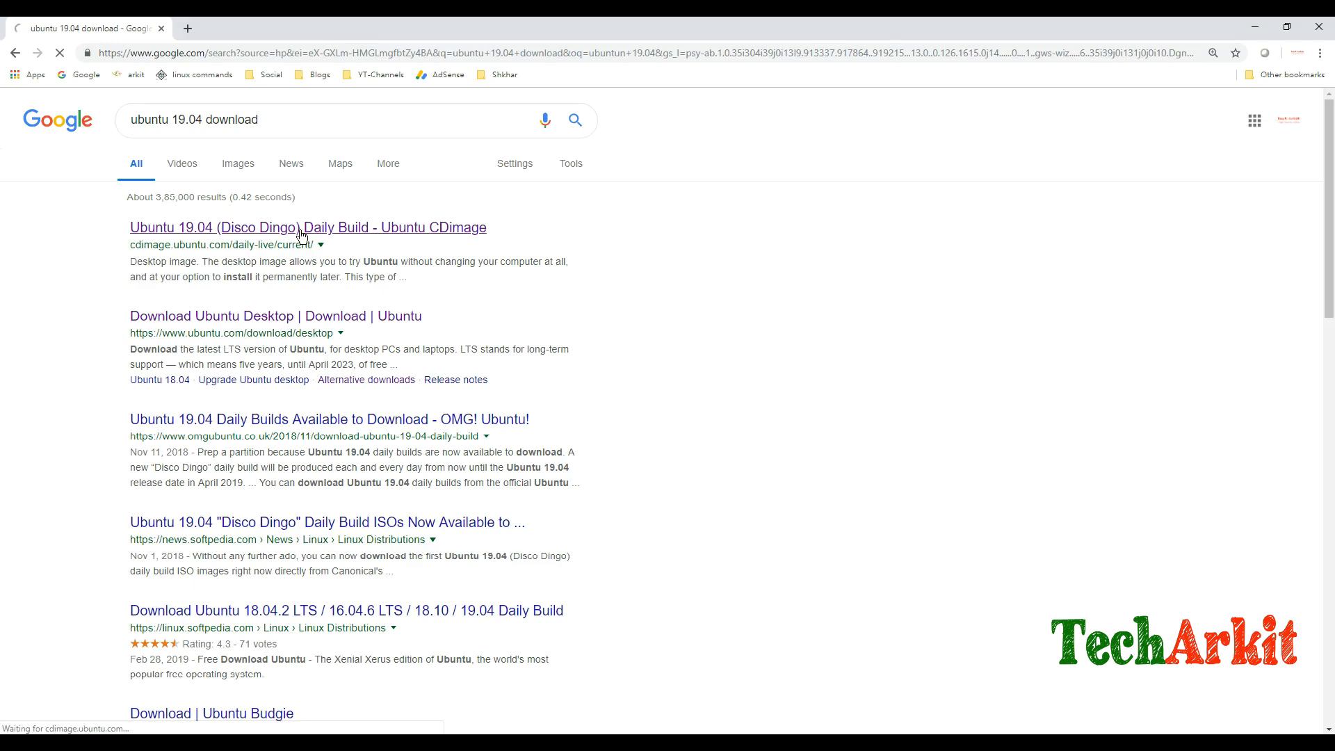
Step: Start the 64-bit PC (AMD64) desktop image download, then pause it from Chrome's download bar
left_click(300, 228)
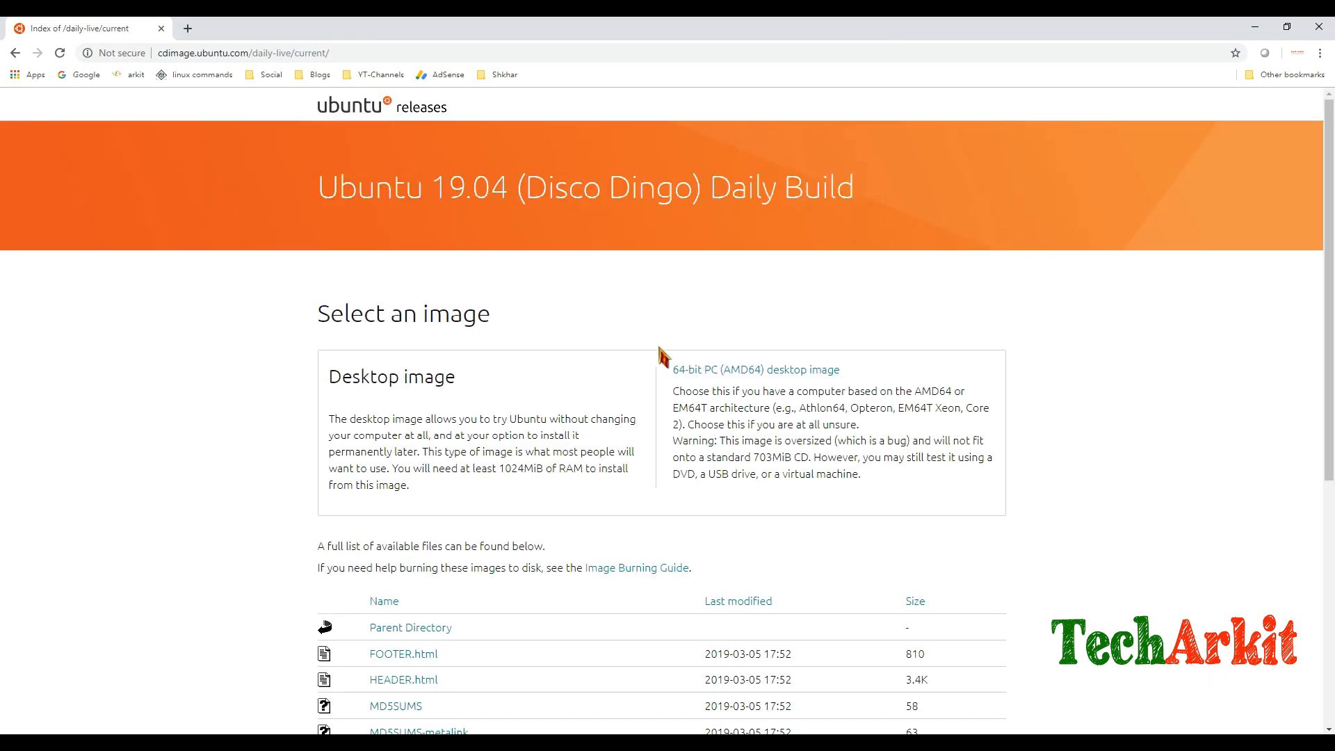
scroll("down", 3)
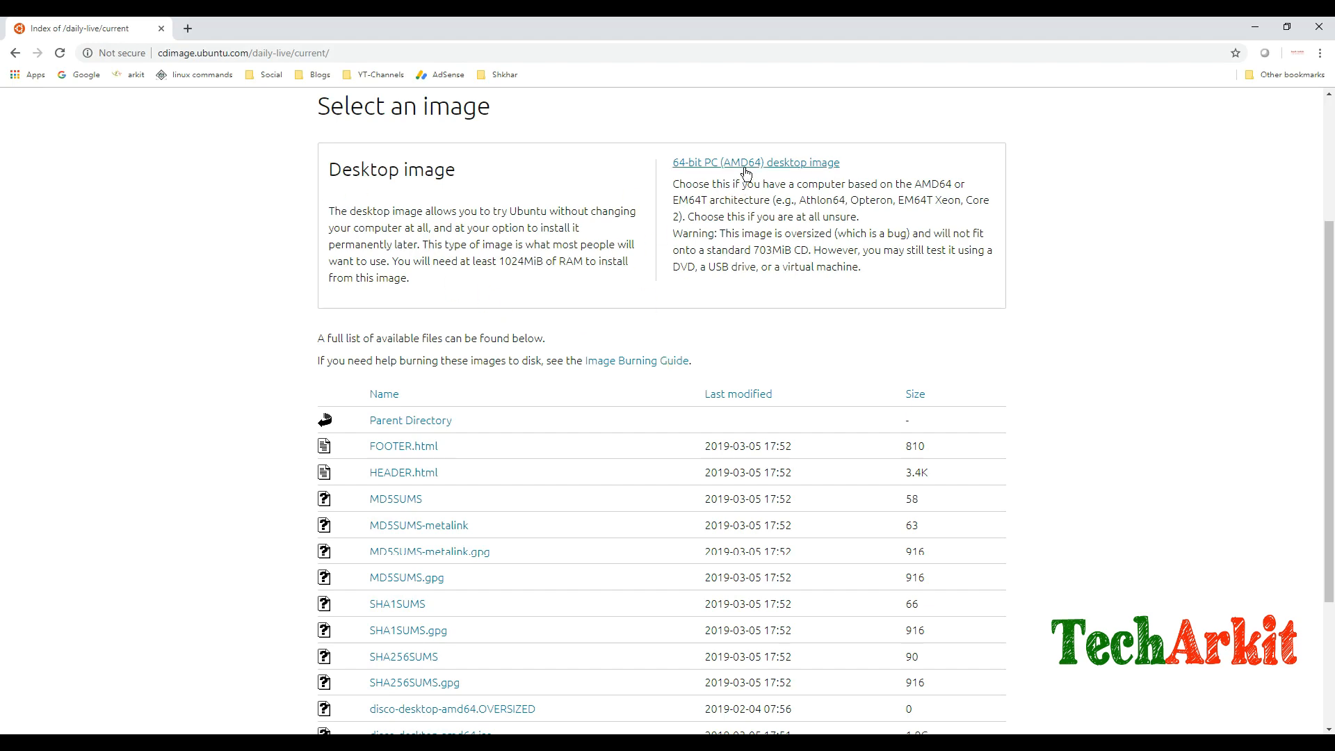
mouse_move(727, 268)
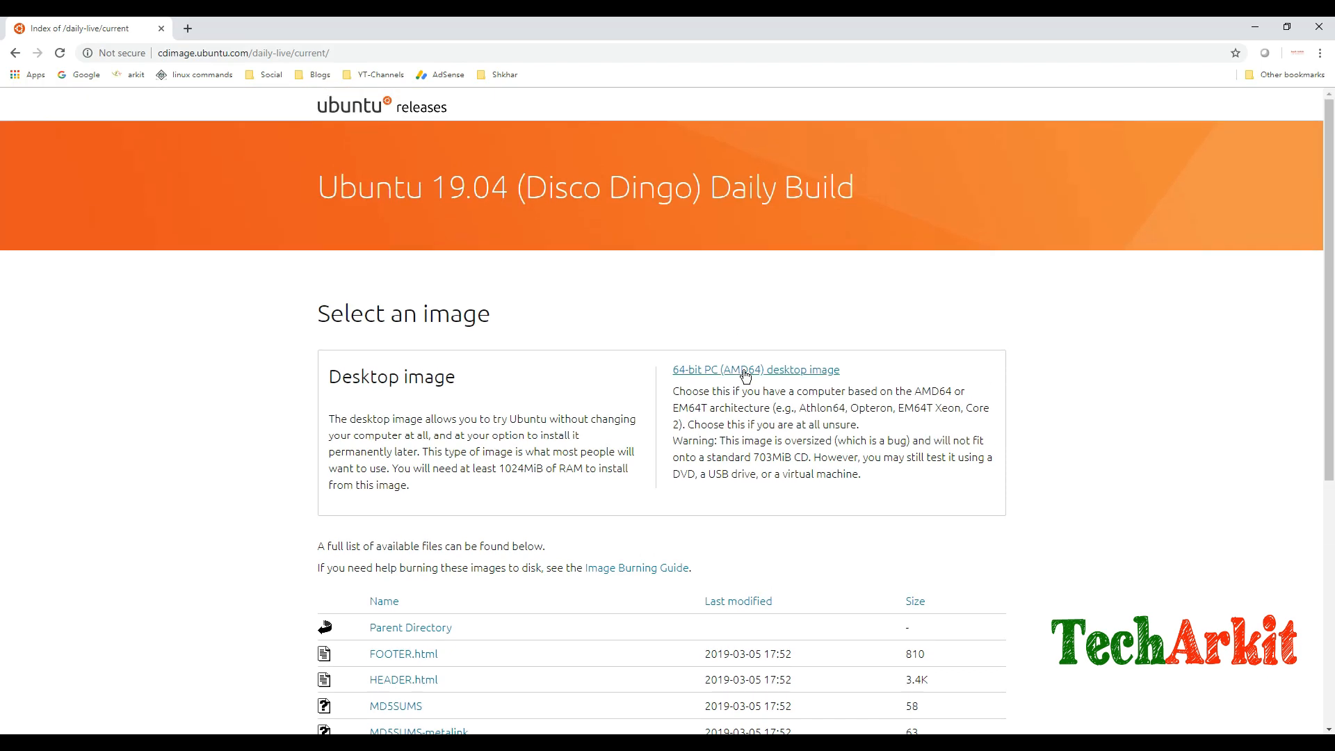
left_click(756, 370)
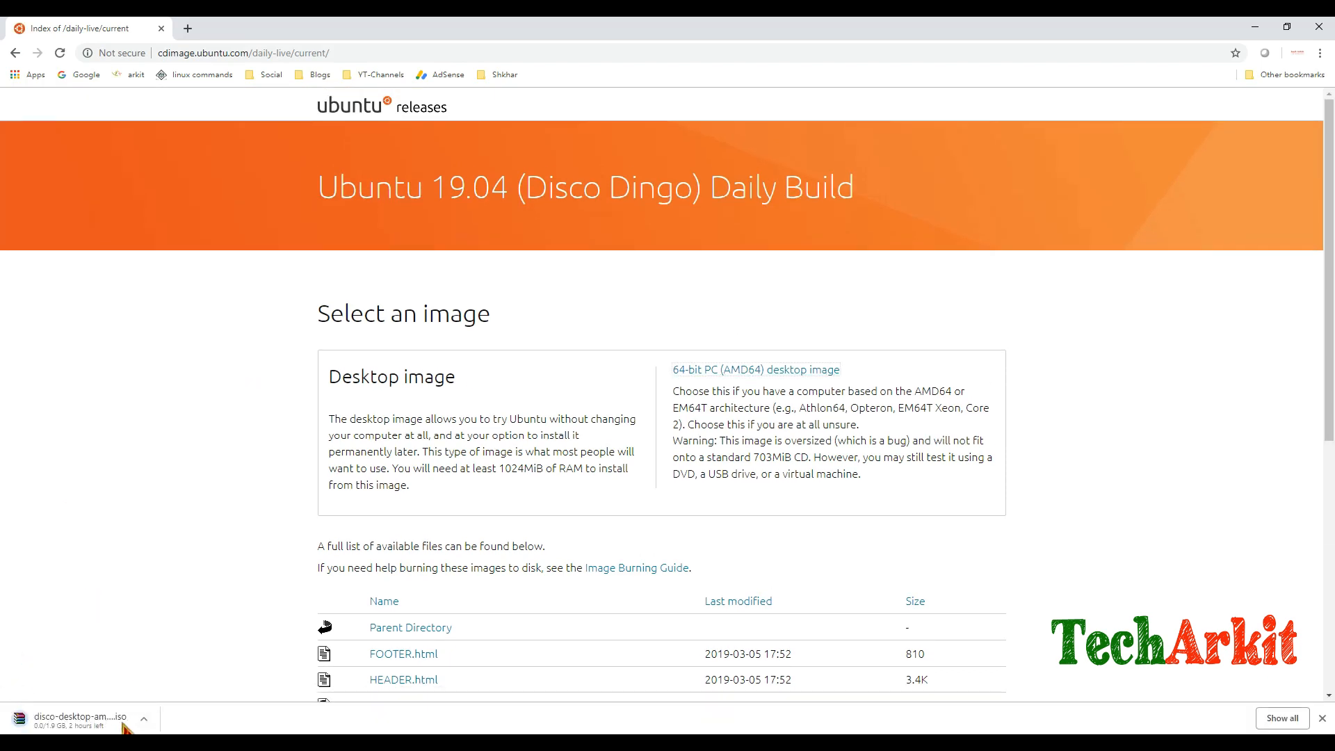
mouse_move(59, 731)
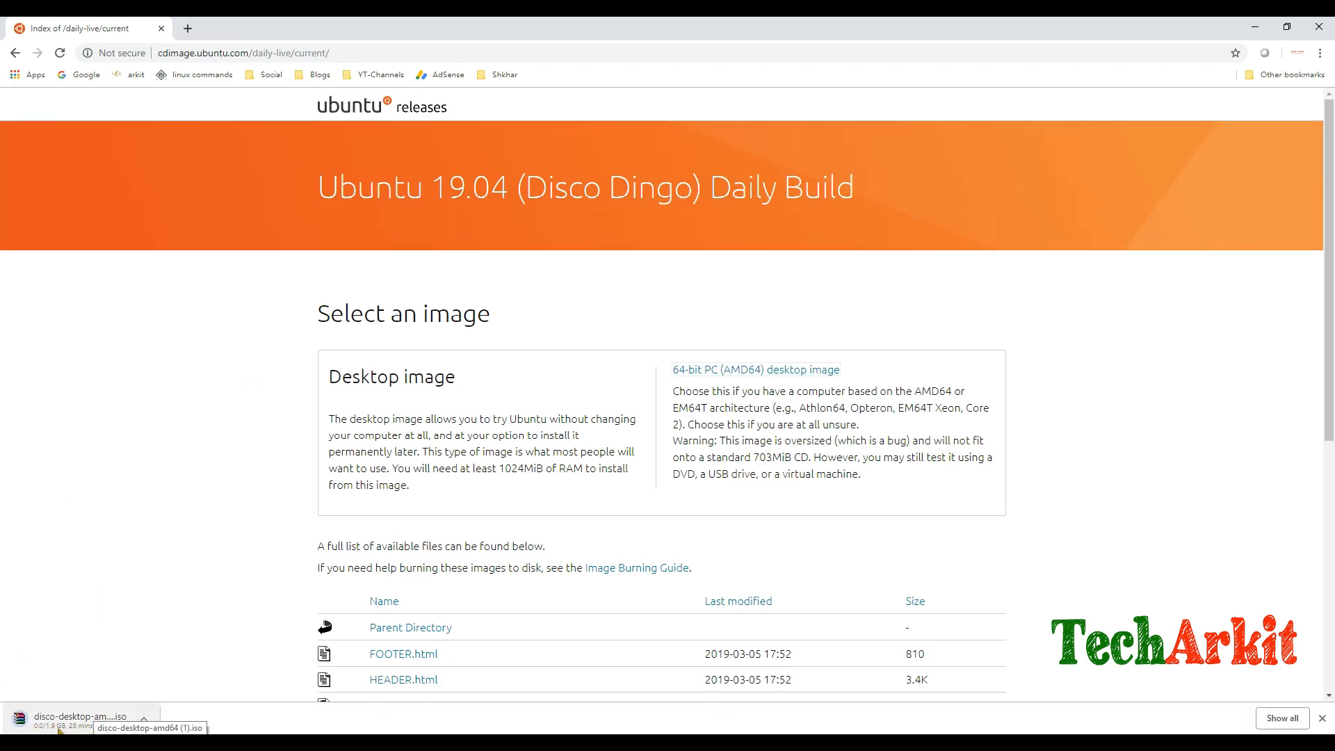
left_click(146, 719)
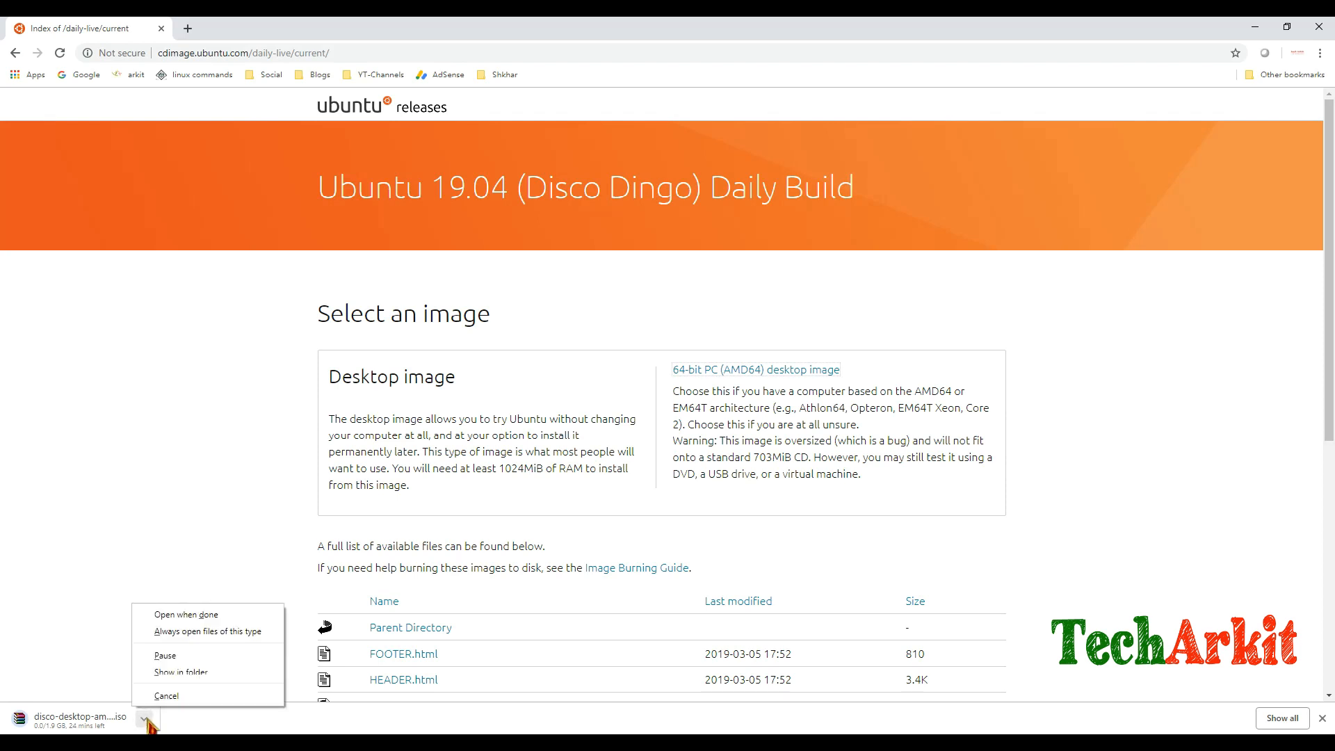
left_click(164, 655)
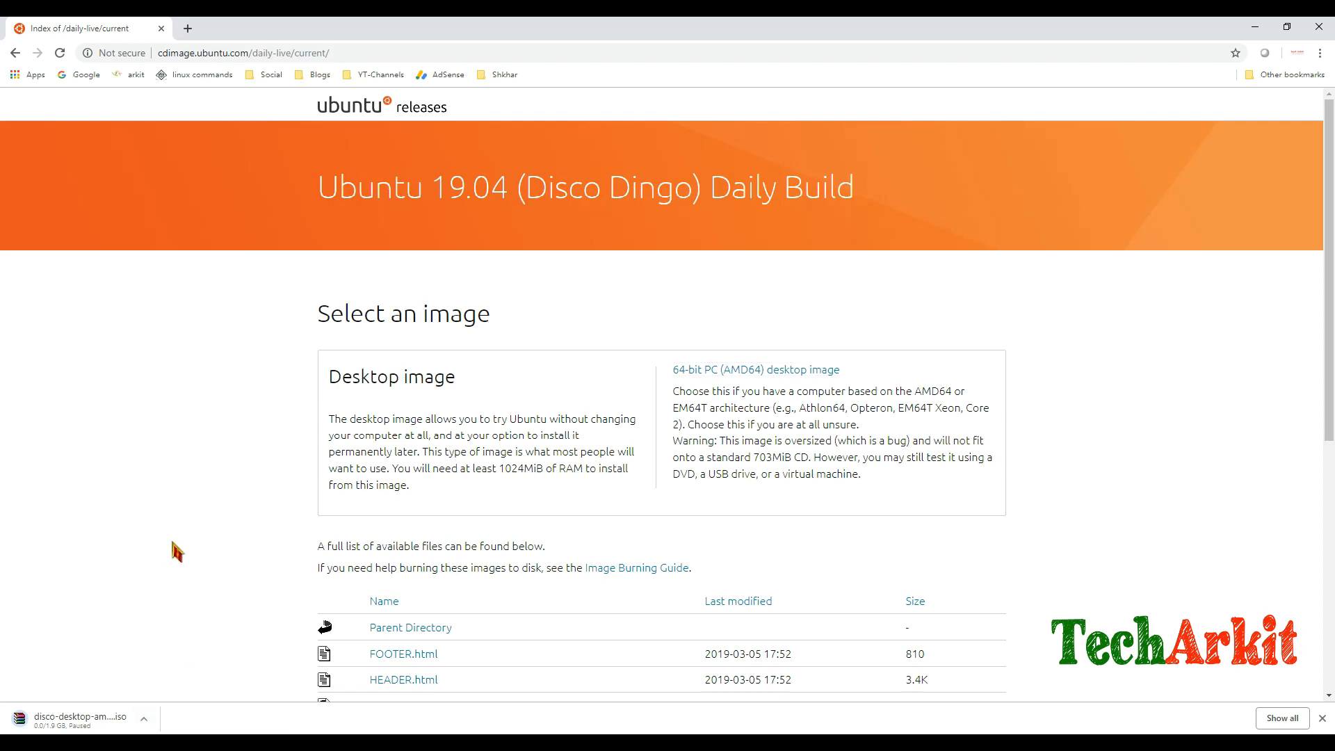
mouse_move(128, 666)
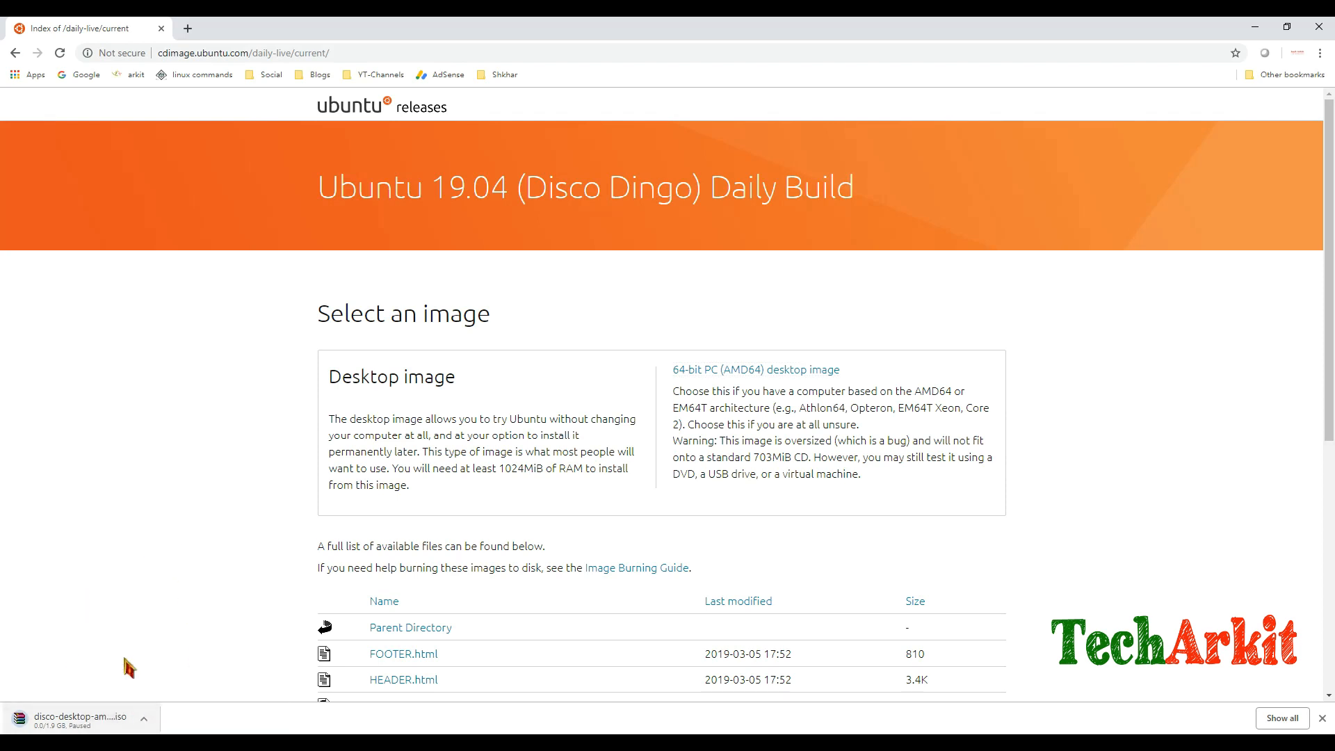
mouse_move(106, 530)
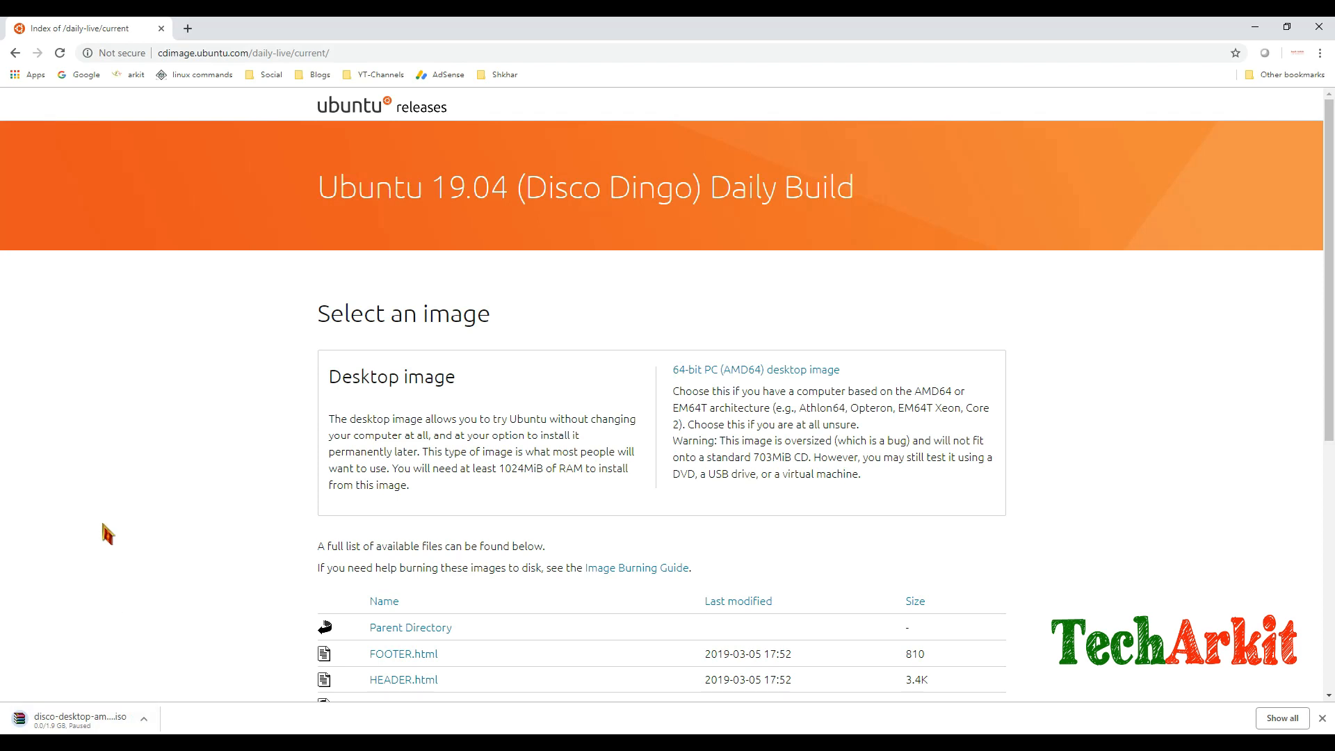
mouse_move(113, 509)
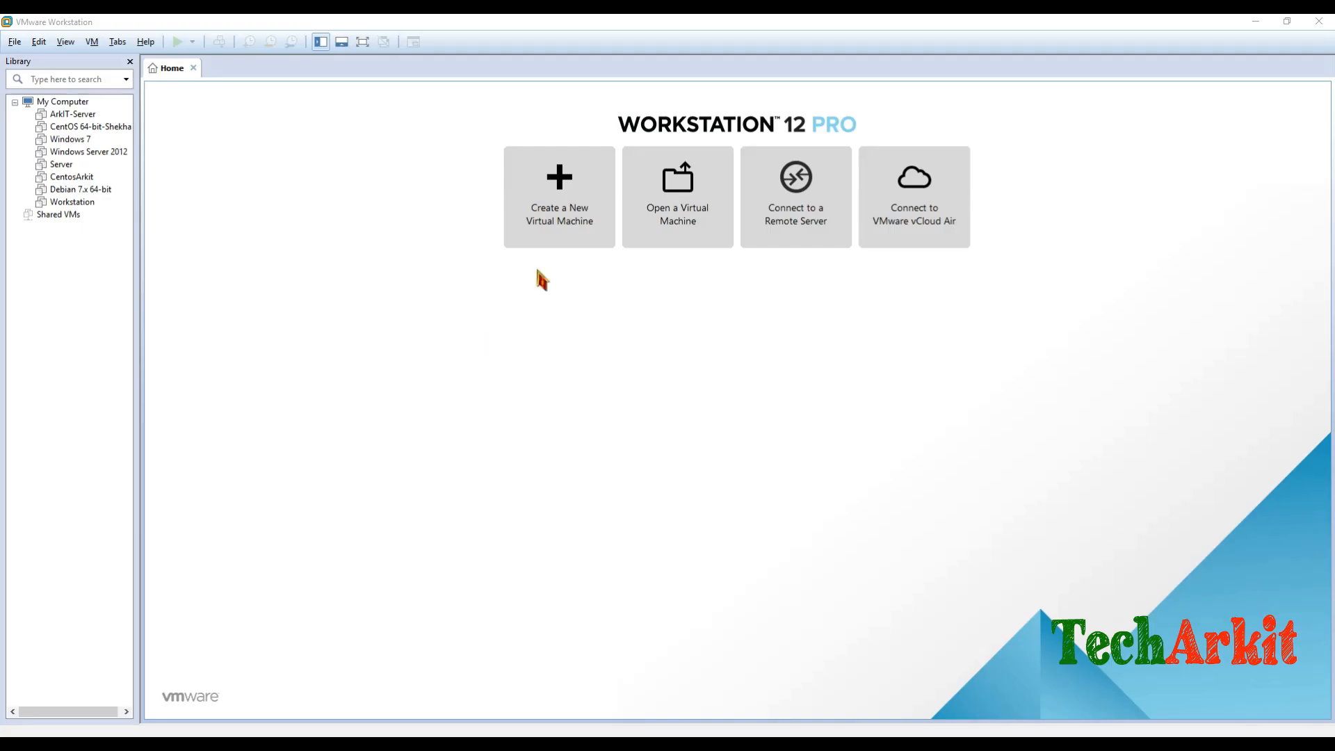
Step: Start a typical new VM, installing the OS later, with Ubuntu 64-bit as the guest
left_click(560, 197)
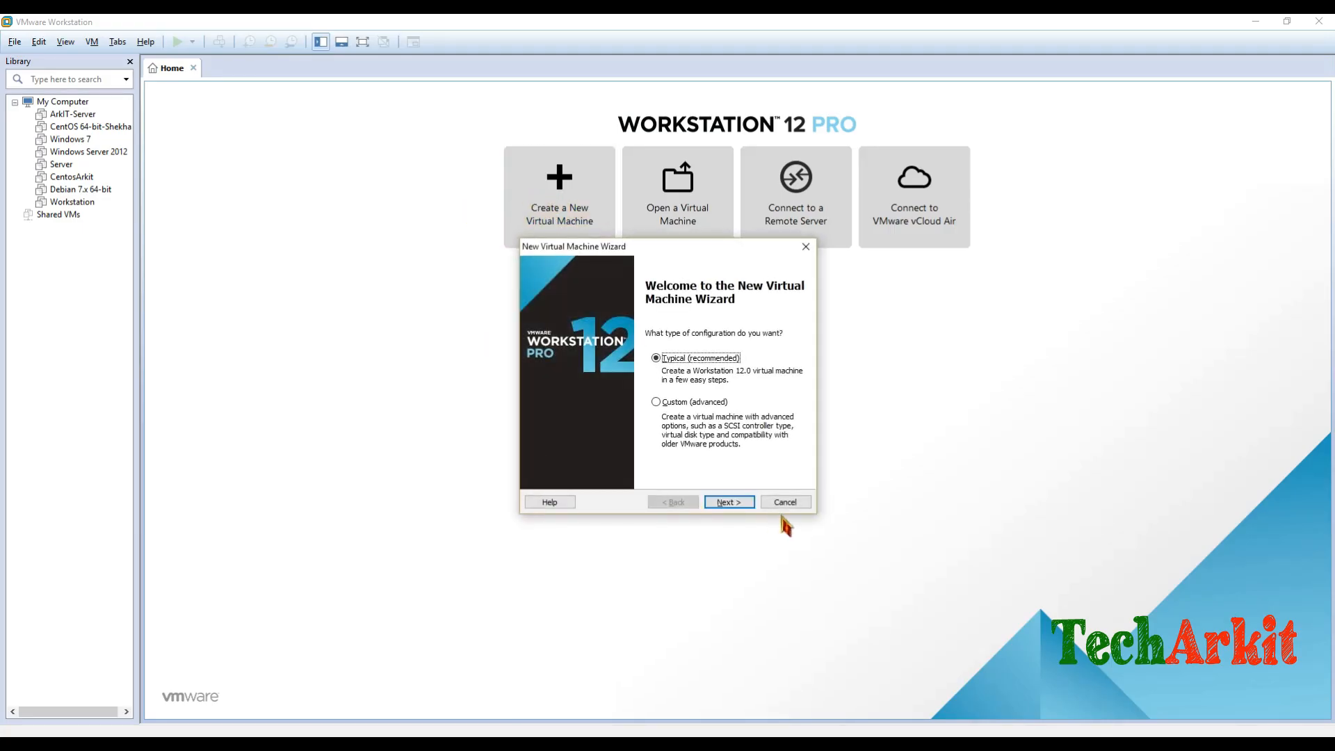
left_click(729, 501)
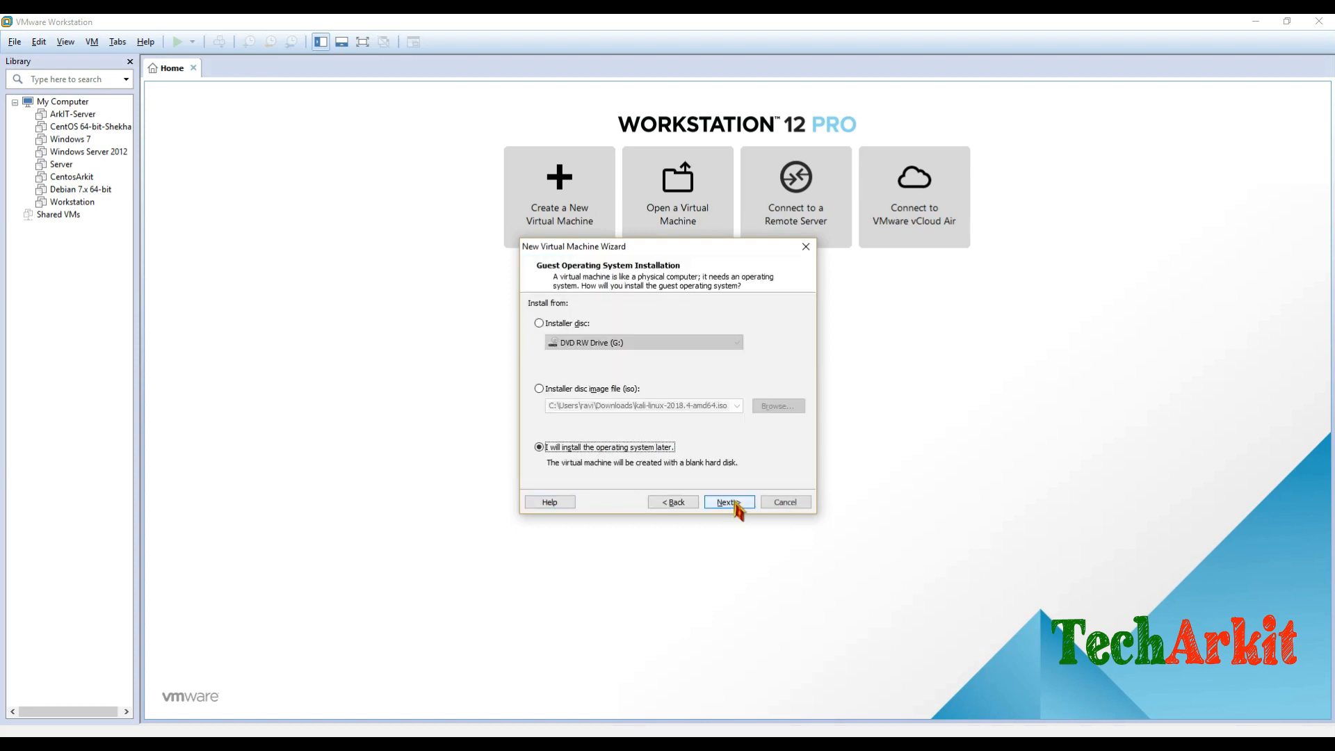
left_click(729, 500)
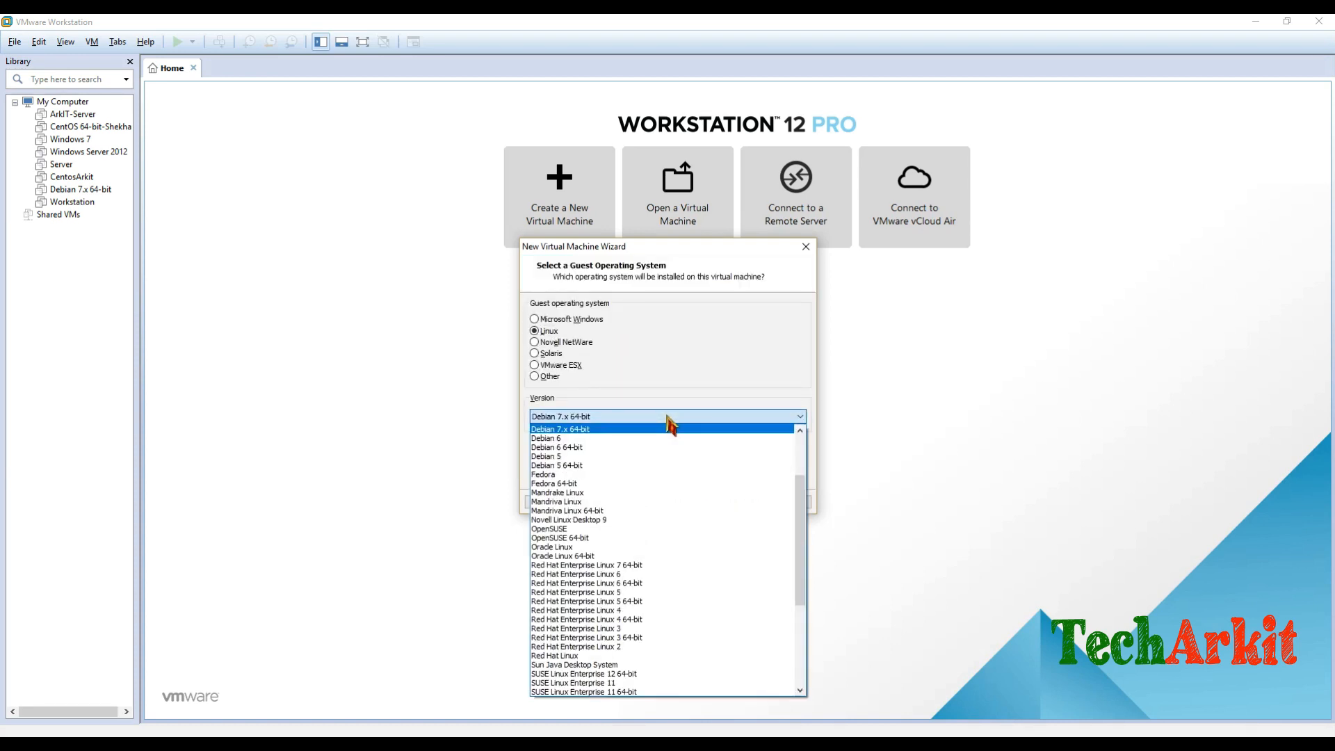
mouse_move(673, 538)
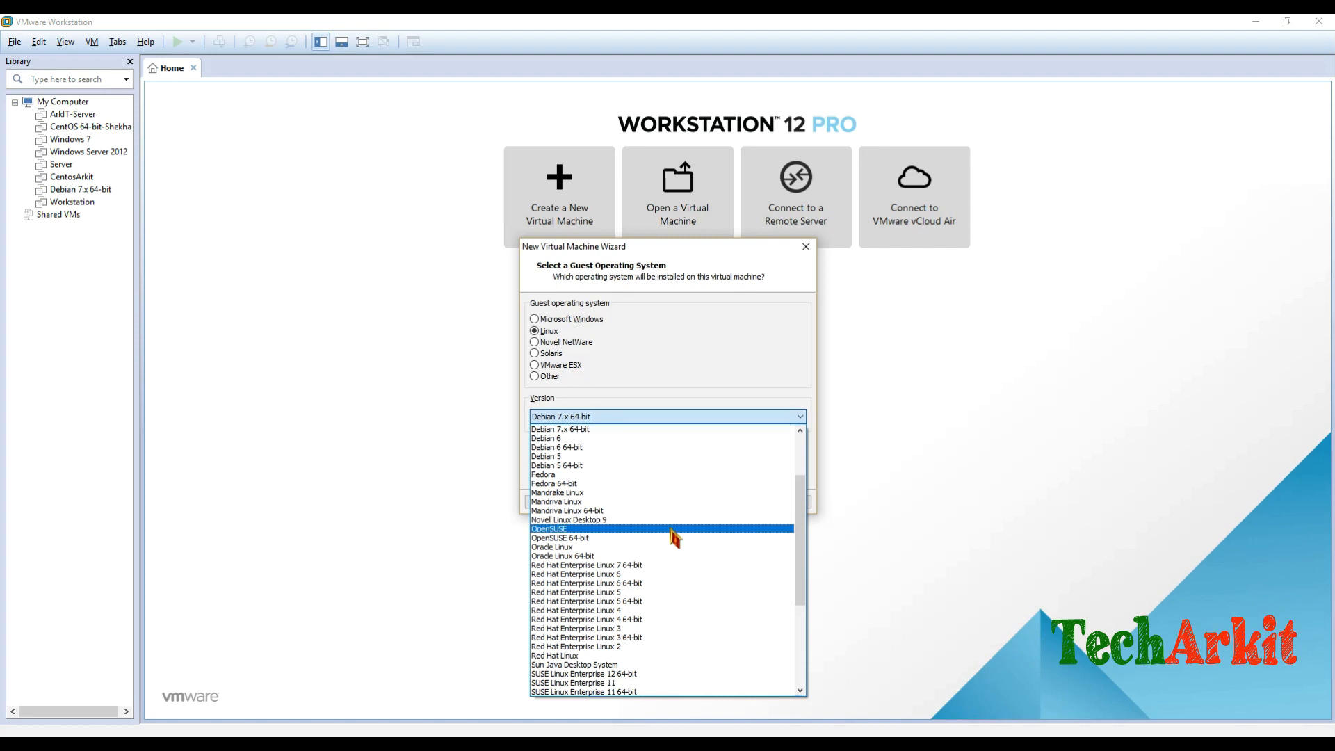
scroll("down", 3)
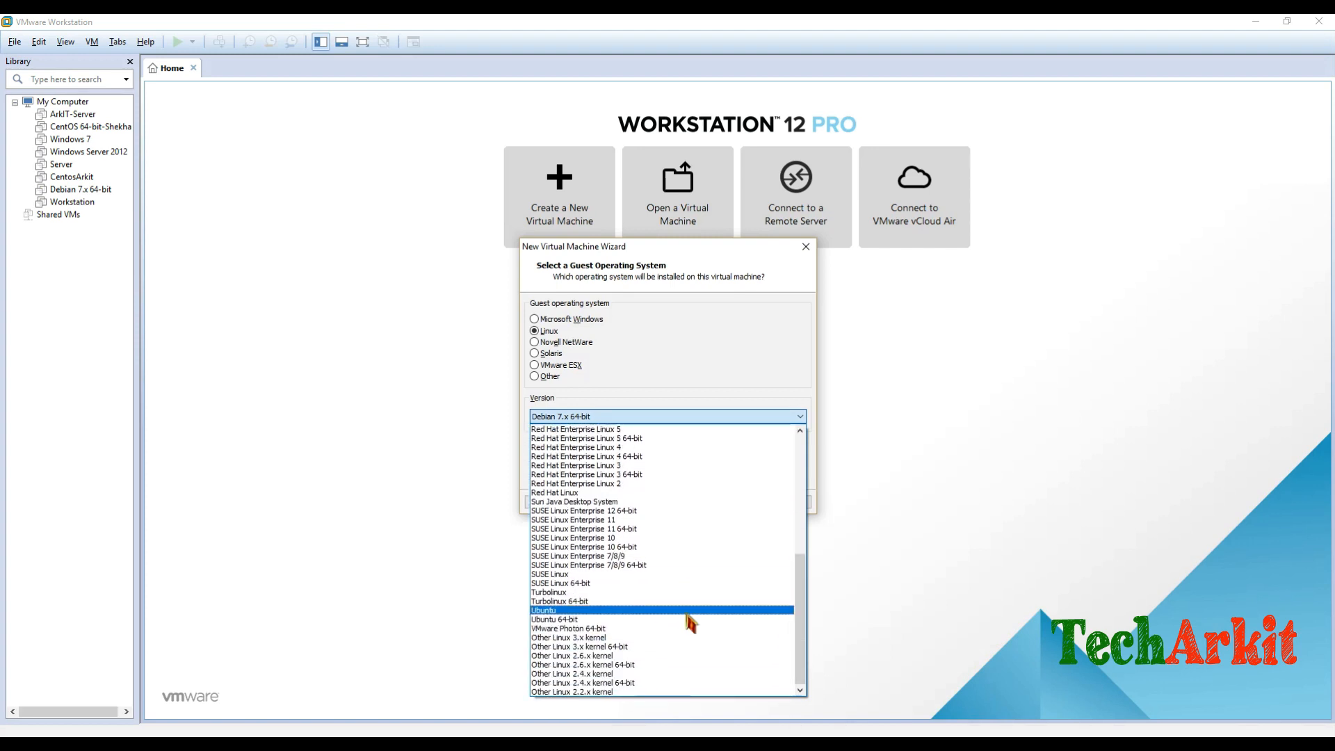
left_click(565, 627)
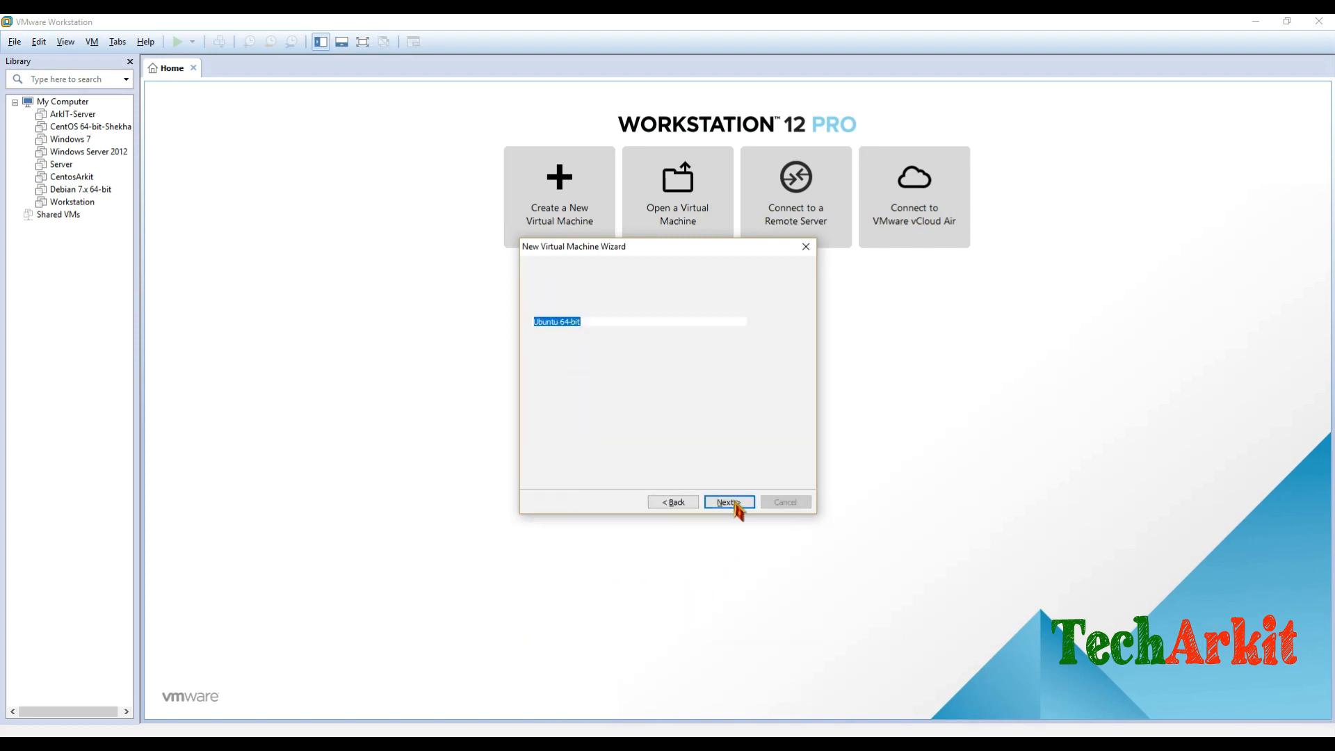
left_click(729, 502)
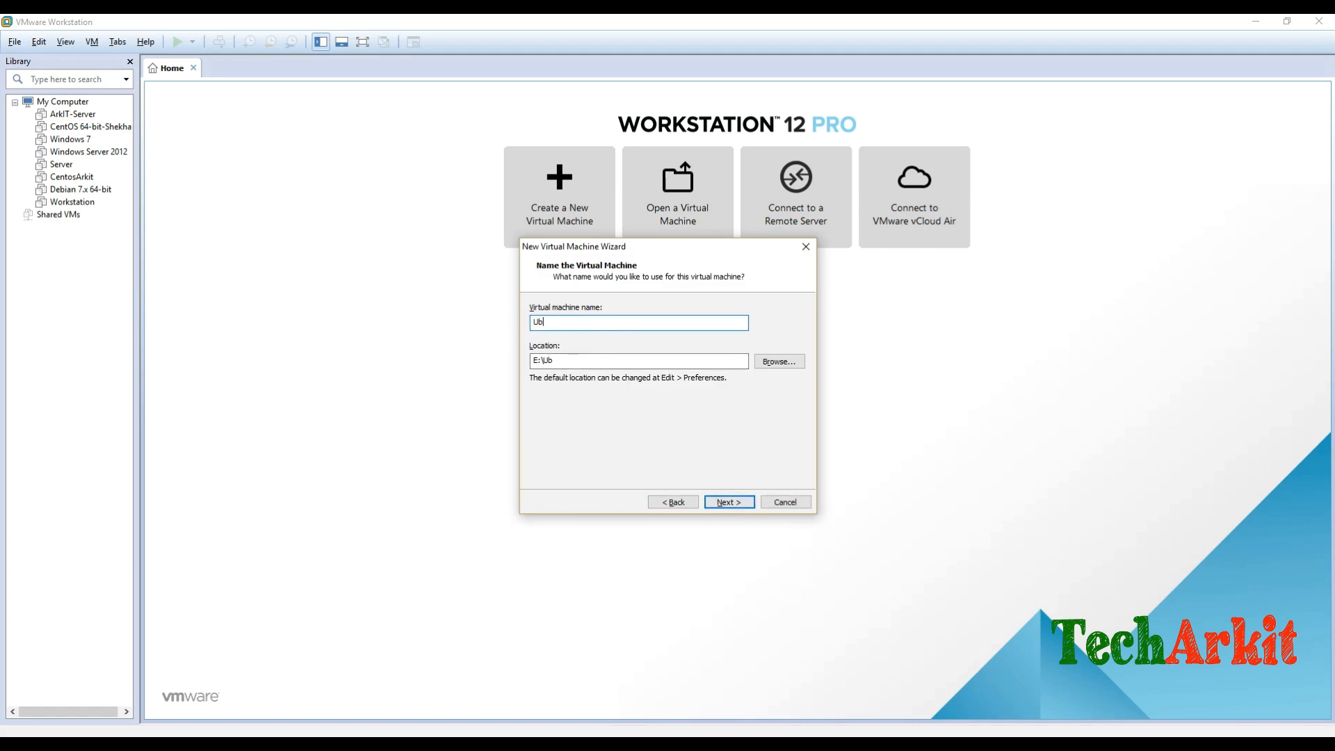
Step: Name the machine Ubuntu-19-04 with a 40 GB single-file disk and reach the summary
type("untu-19-0")
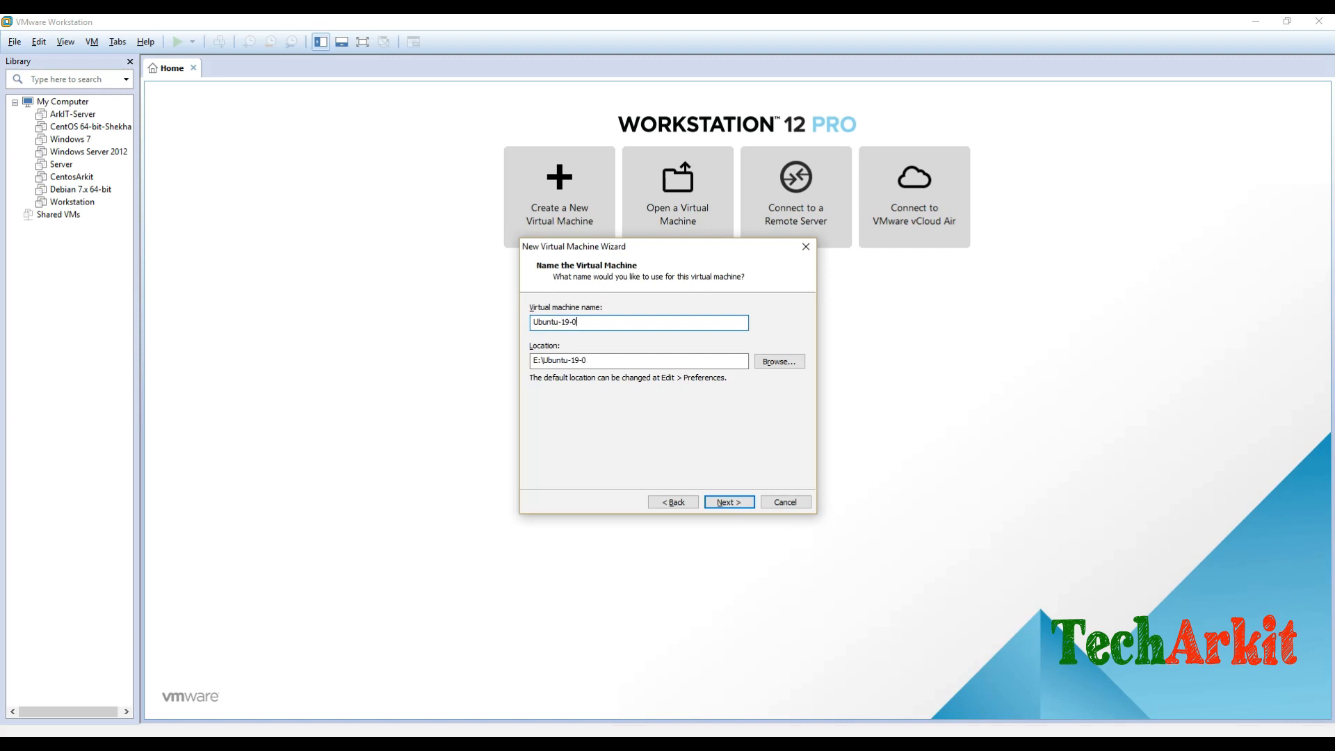
type("4")
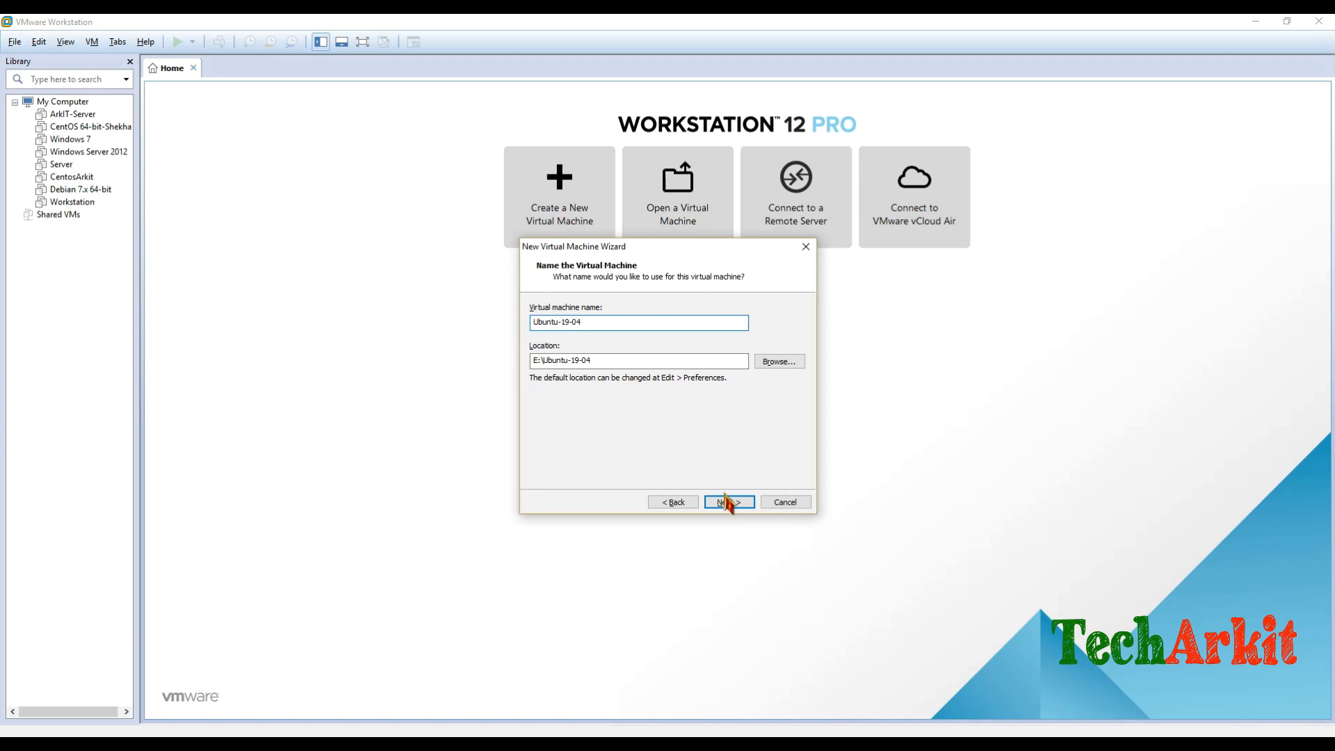
left_click(729, 501)
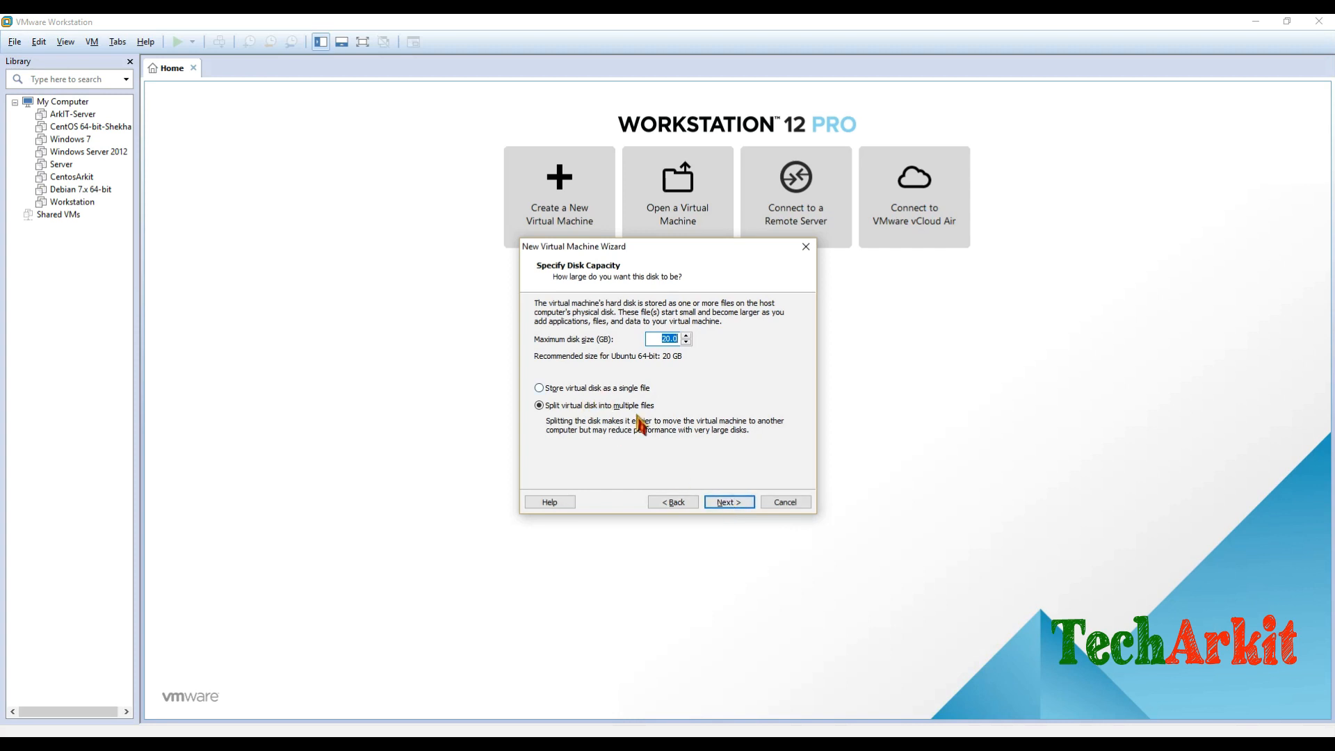
left_click(729, 502)
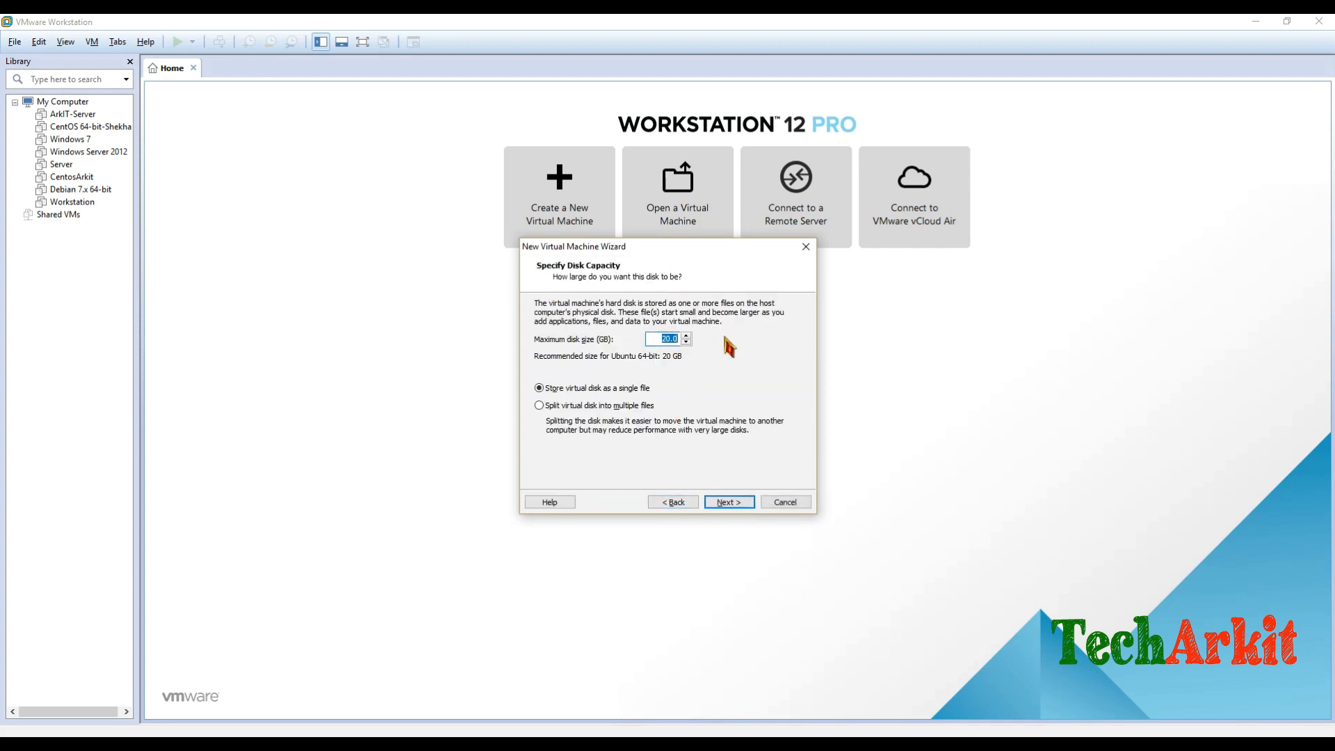
type("40")
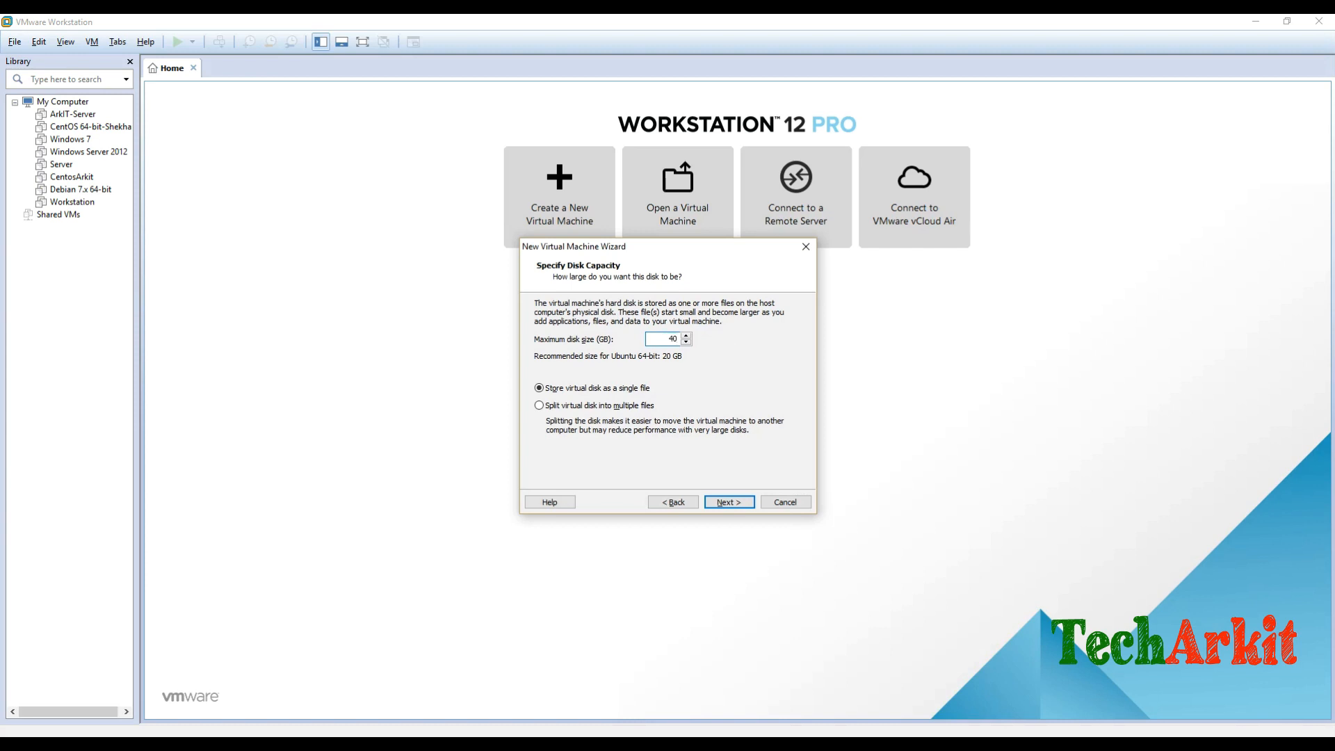
left_click(728, 500)
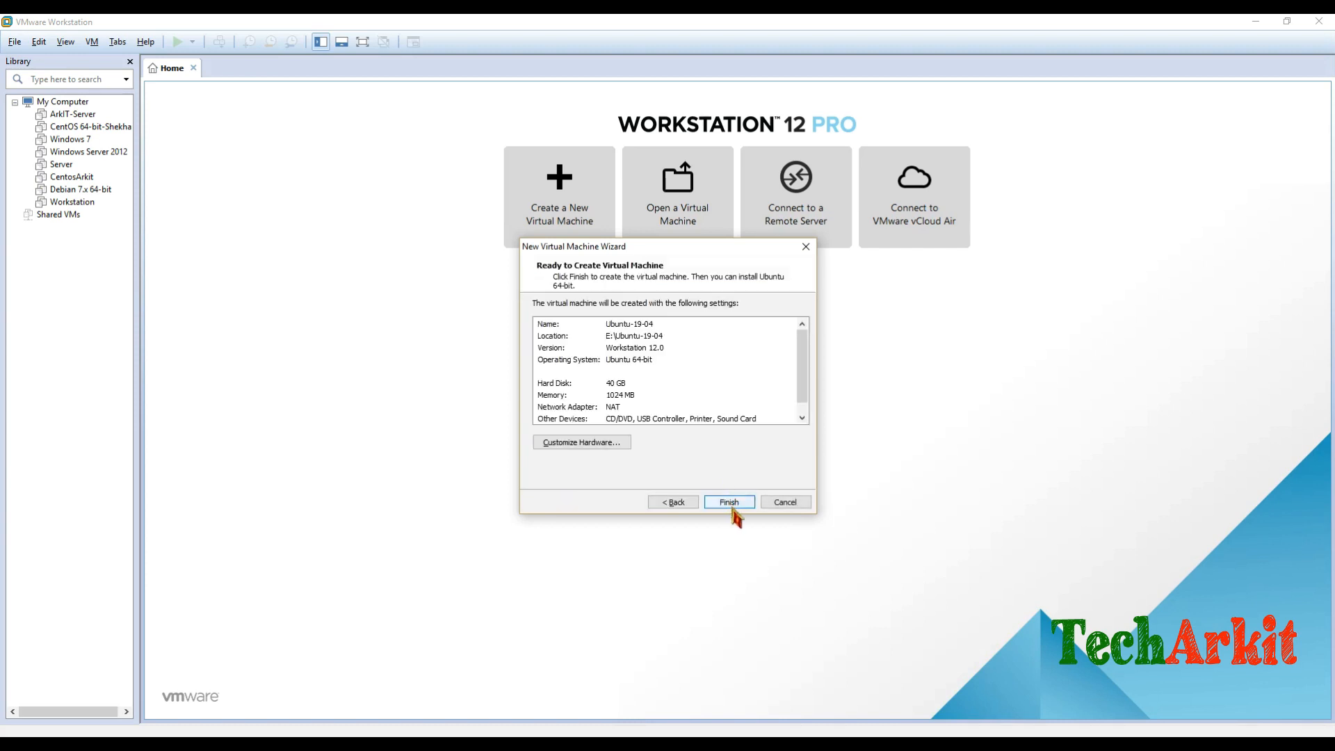
Step: Create the VM and set its CD/DVD drive to use an ISO image file
left_click(729, 500)
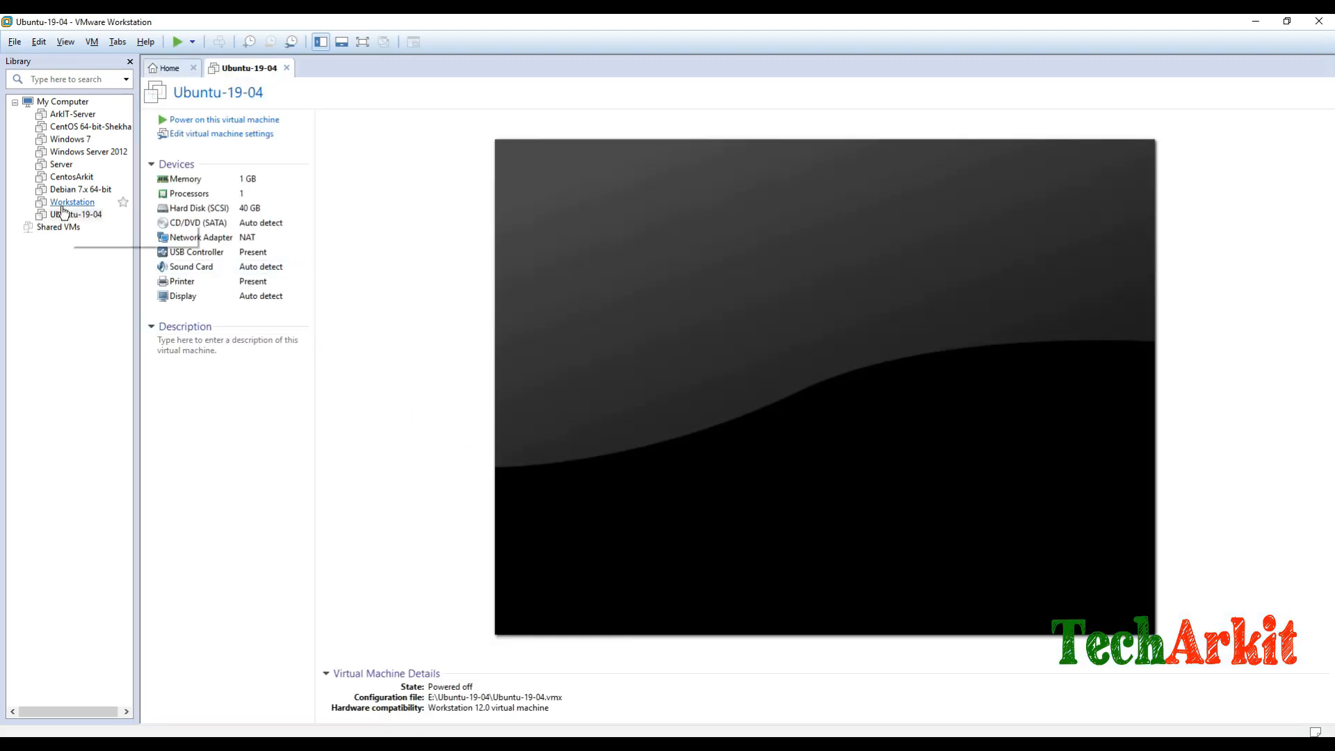
mouse_move(227, 175)
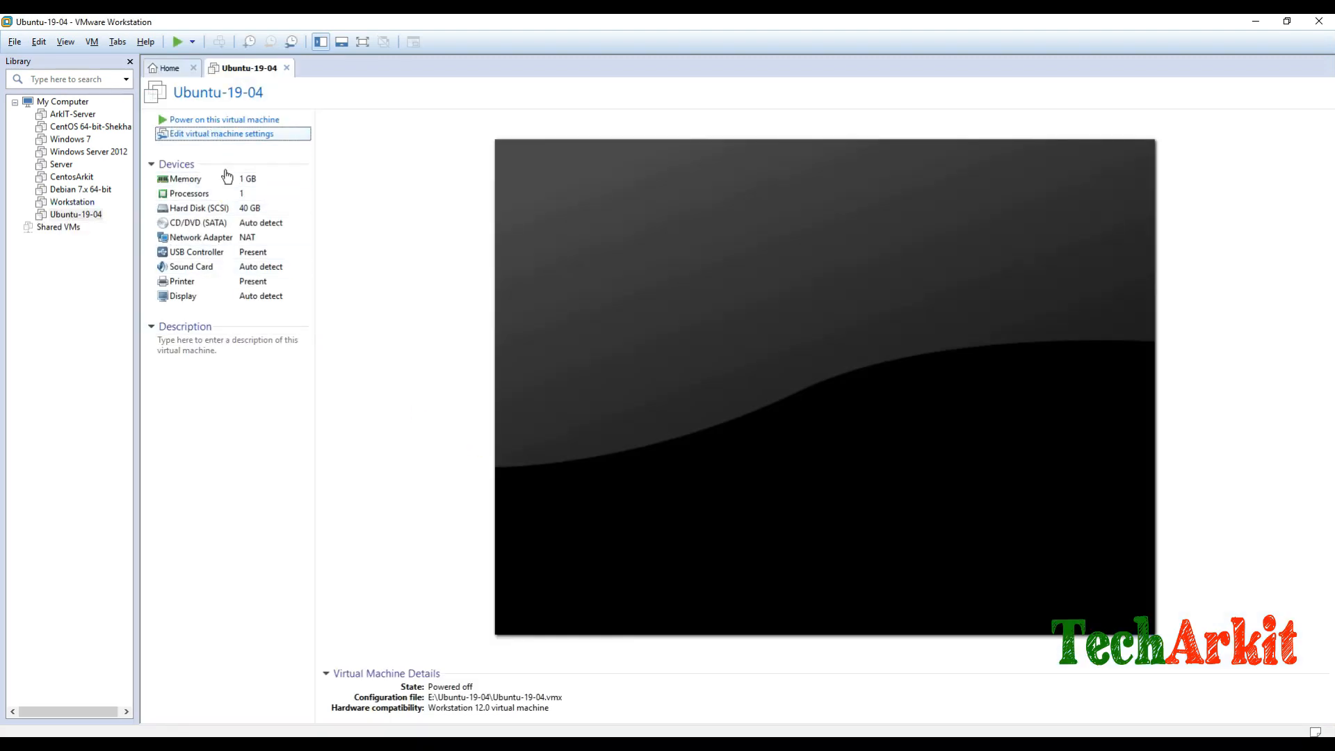
left_click(222, 133)
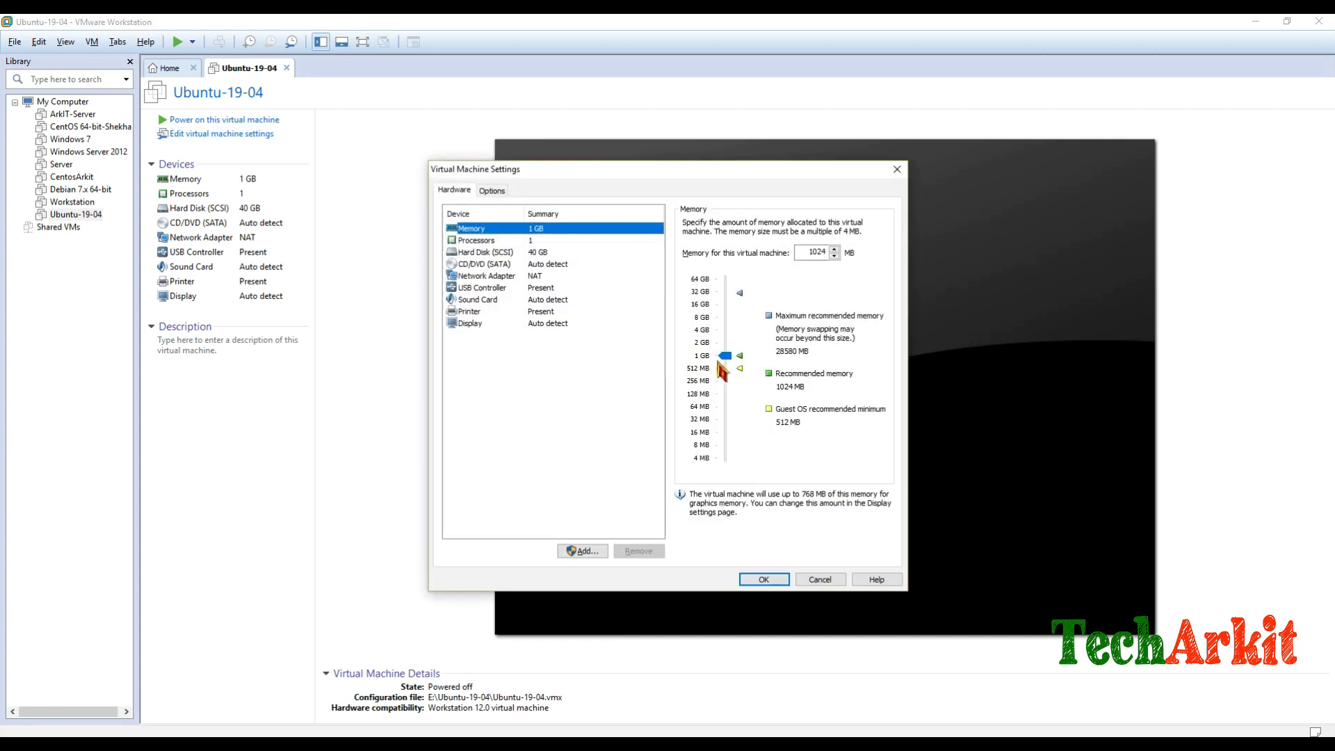
left_click(484, 265)
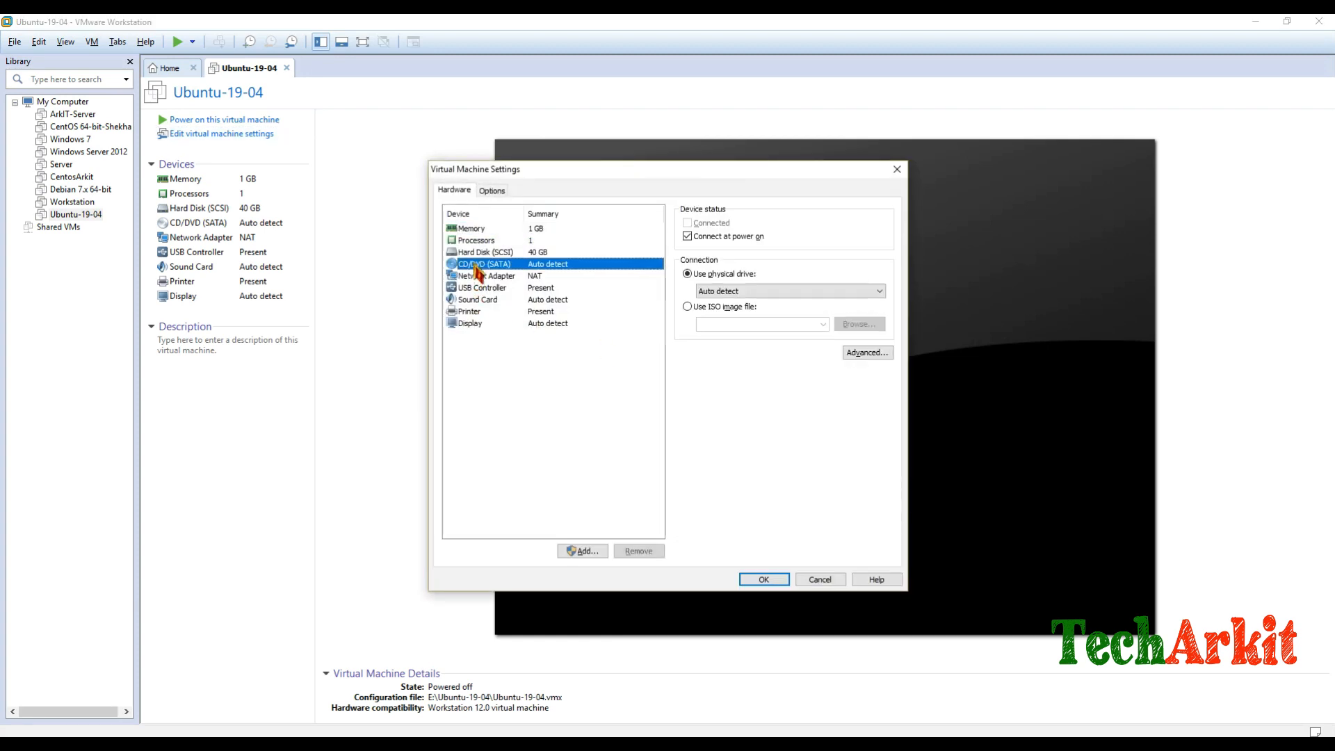
left_click(687, 306)
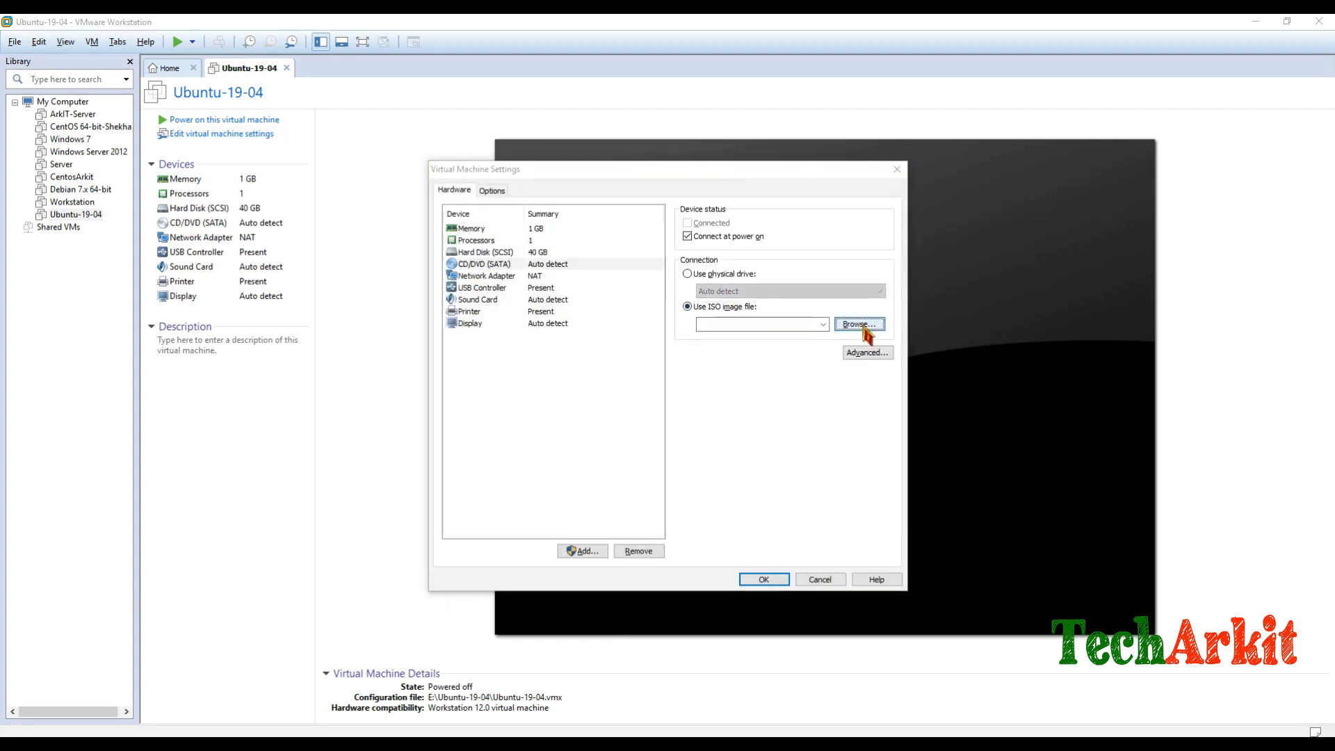
left_click(859, 324)
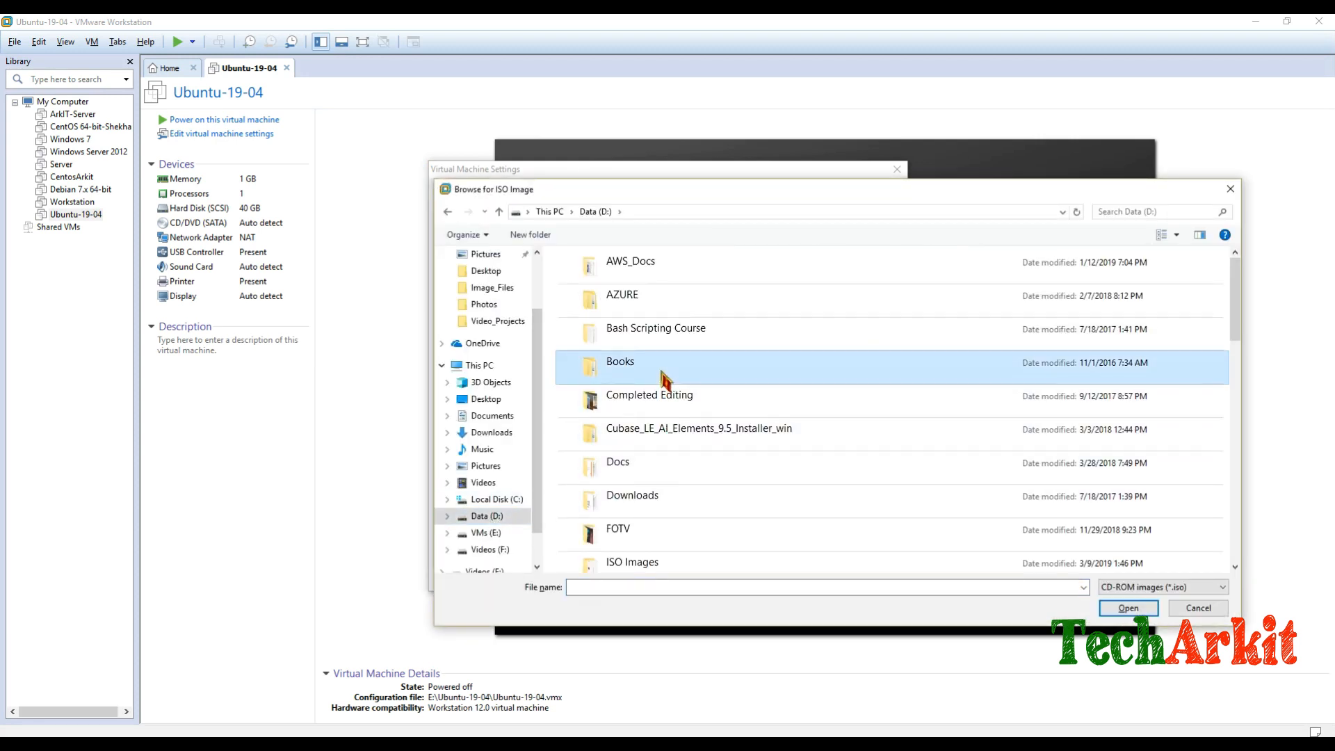
Step: Load disco-desktop-amd64.iso from the ISO Images folder into the drive and save the settings
double_click(632, 562)
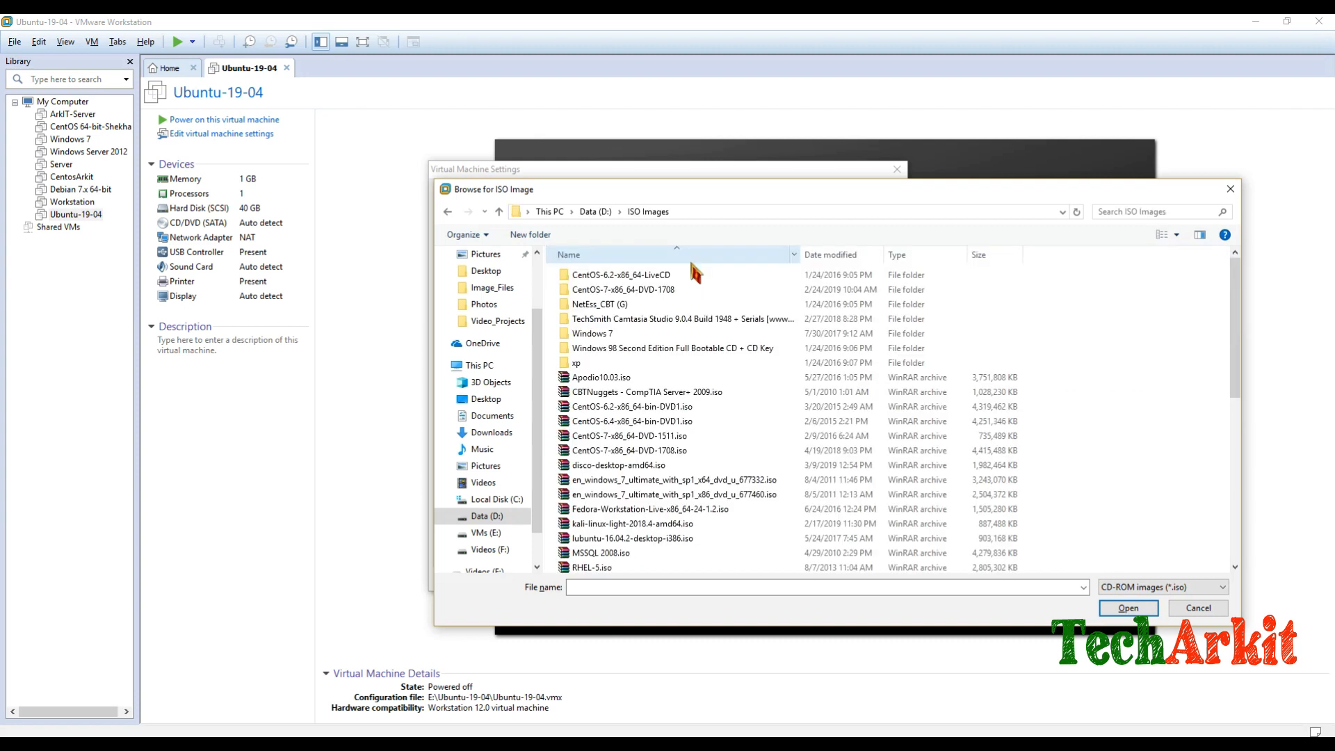
left_click(592, 334)
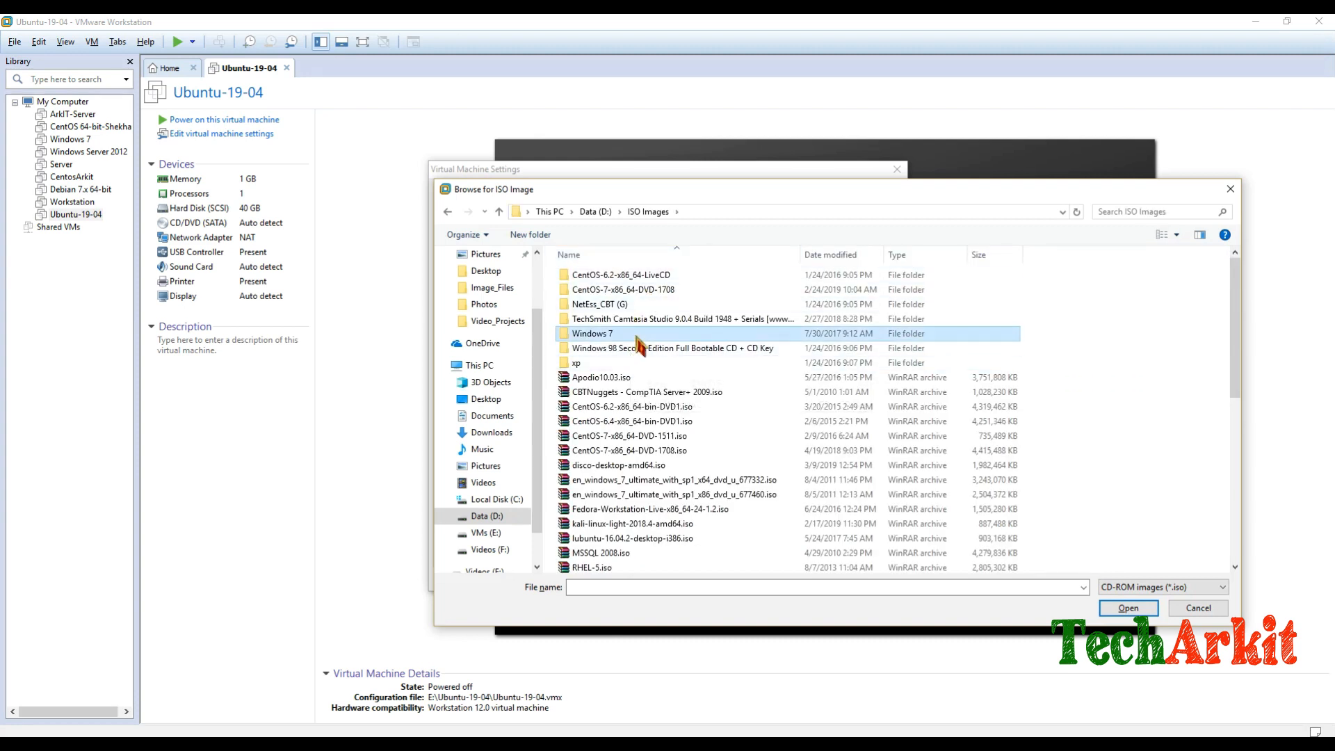
left_click(617, 465)
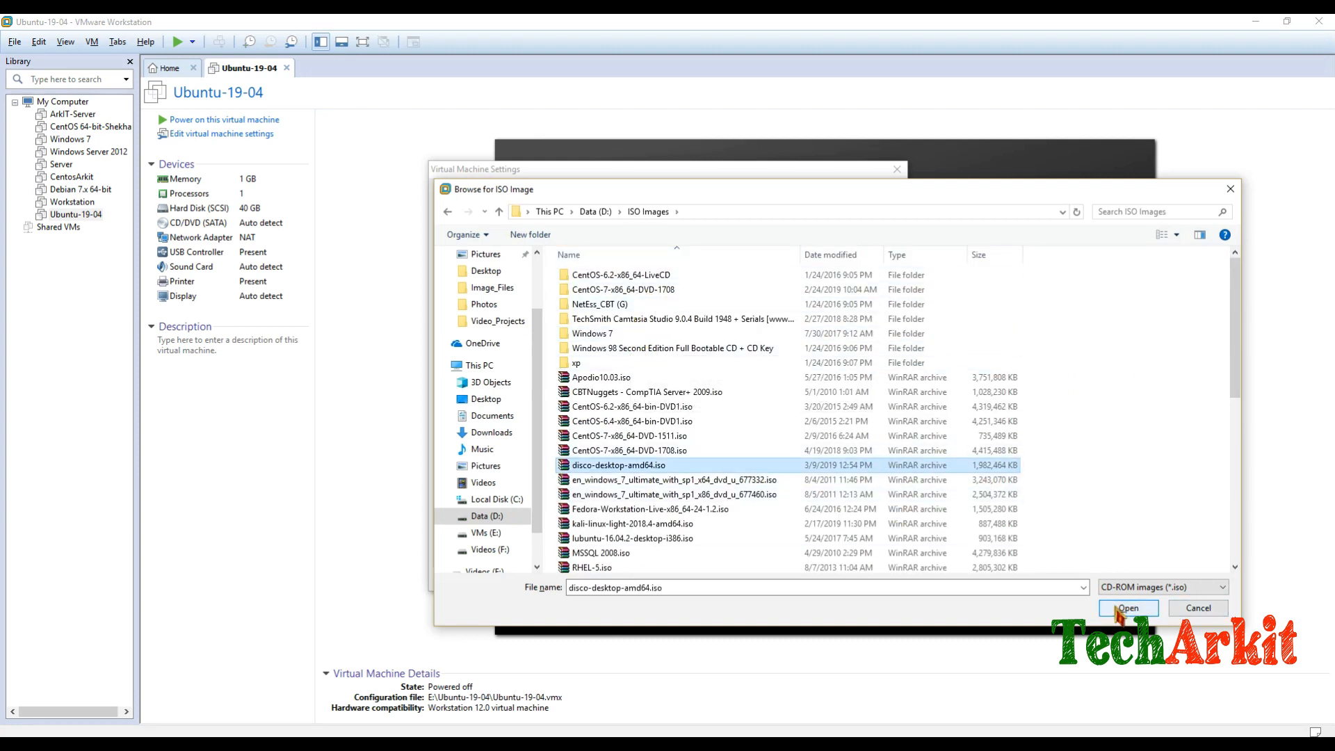
left_click(1128, 608)
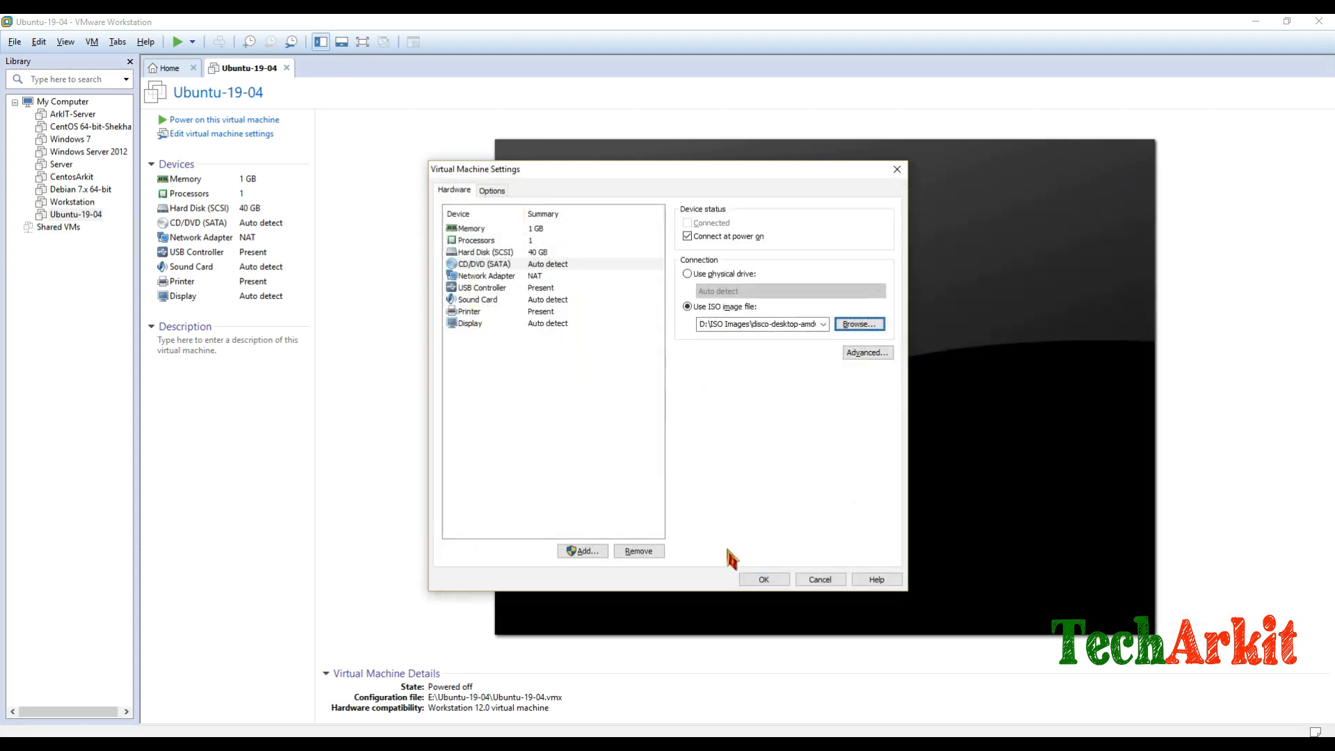
left_click(763, 579)
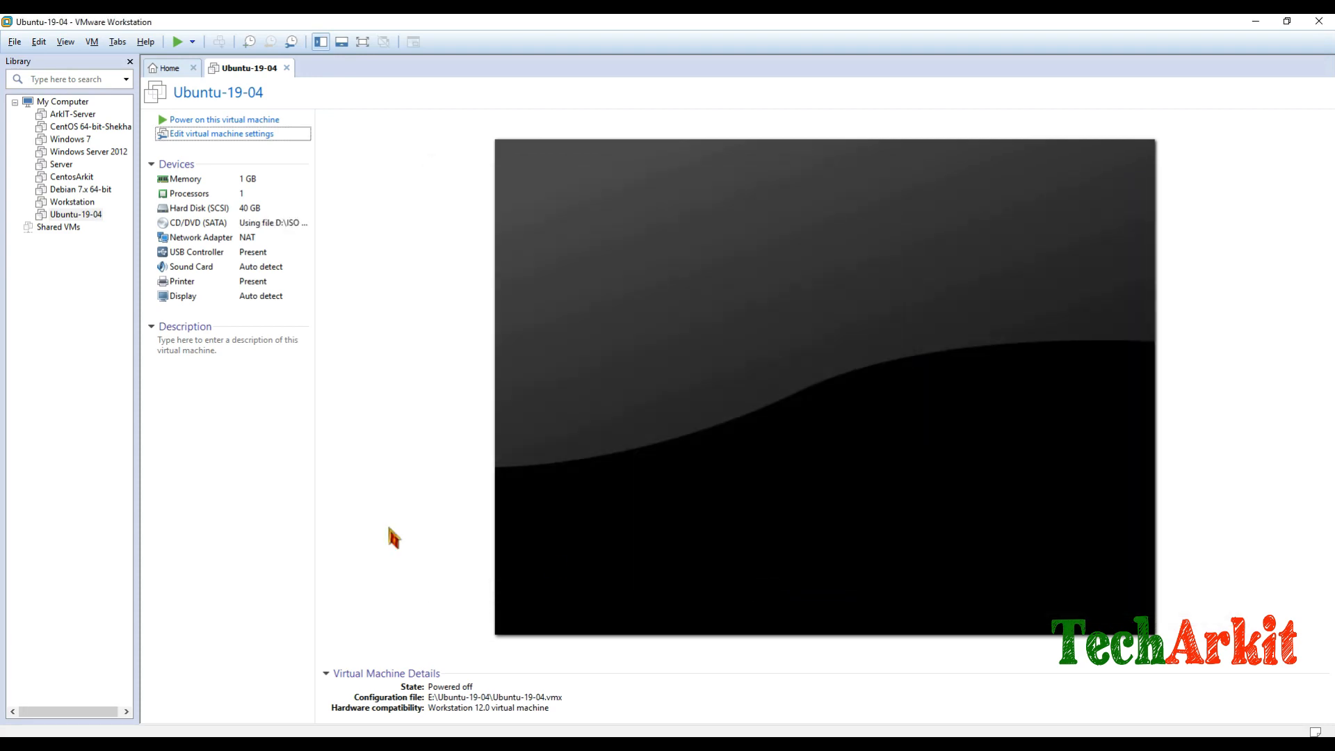
mouse_move(239, 126)
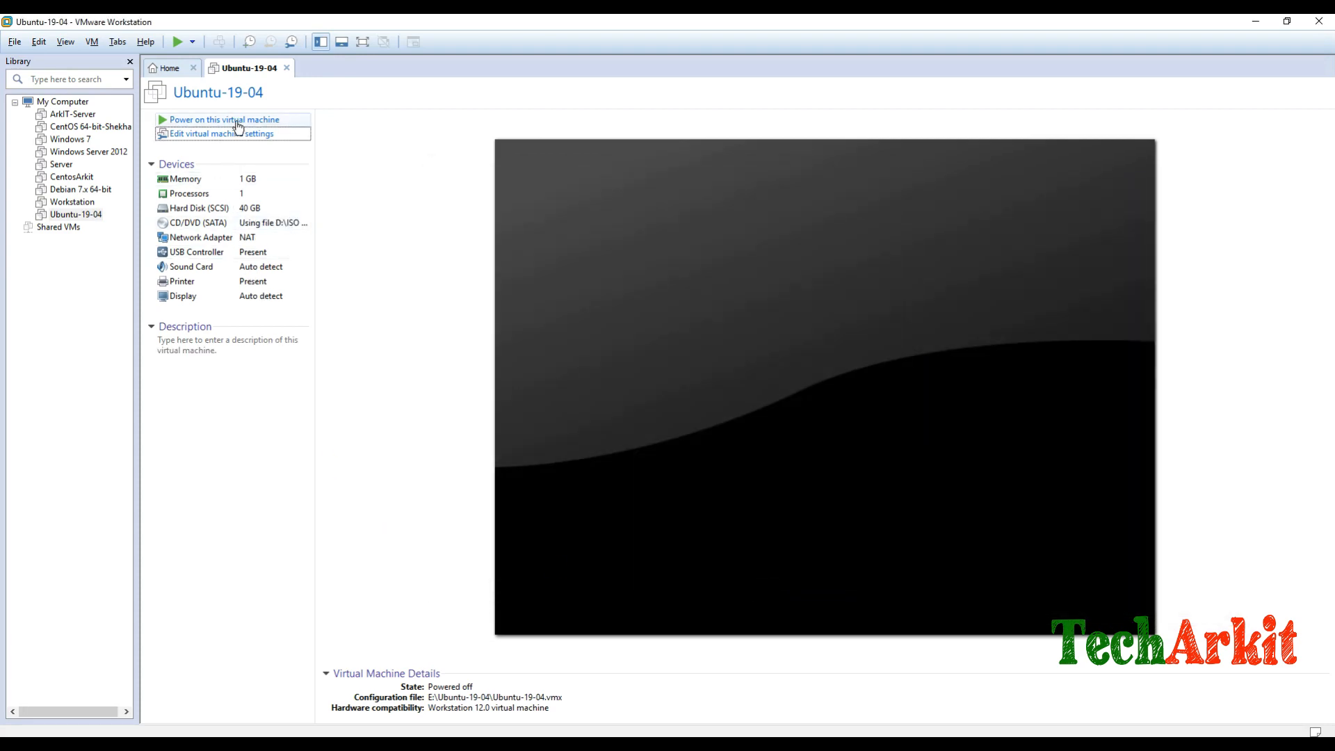
mouse_move(643, 443)
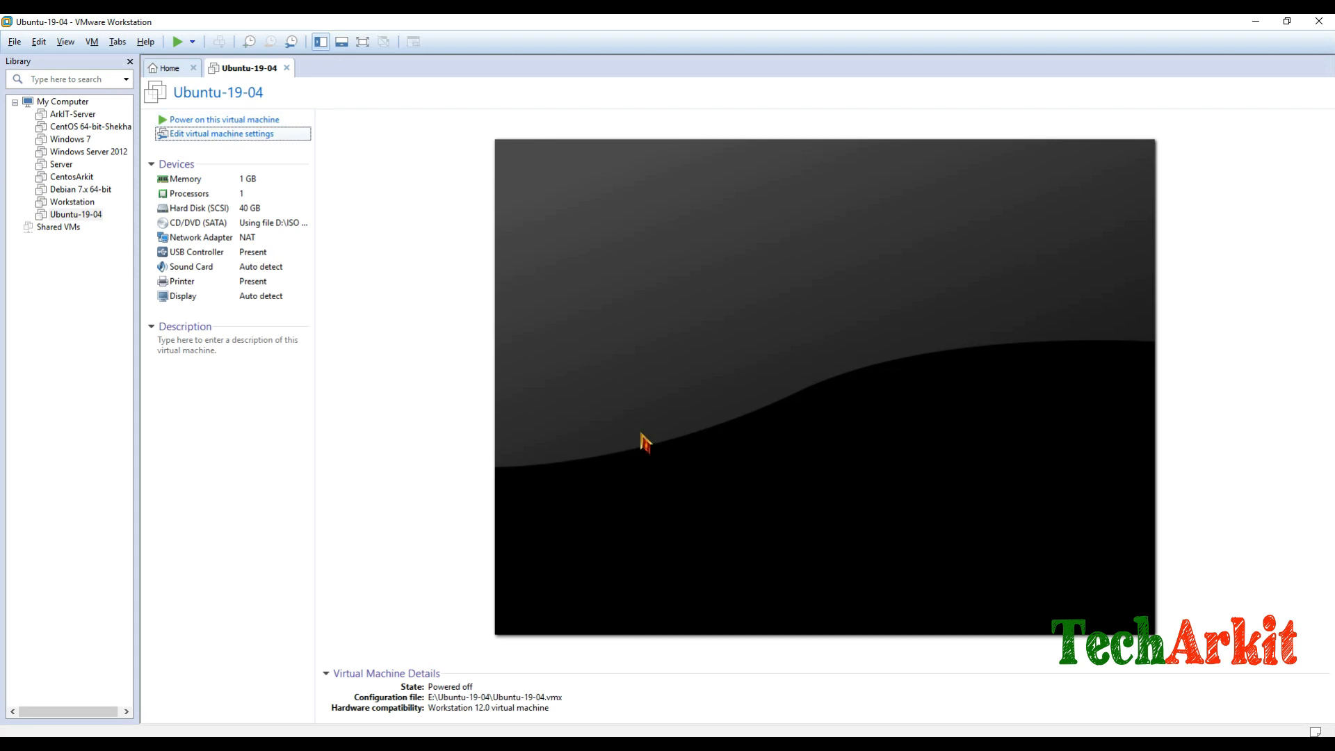
Step: Set the Ubuntu-19-04 machine's memory to 4096 MB and apply it
left_click(219, 134)
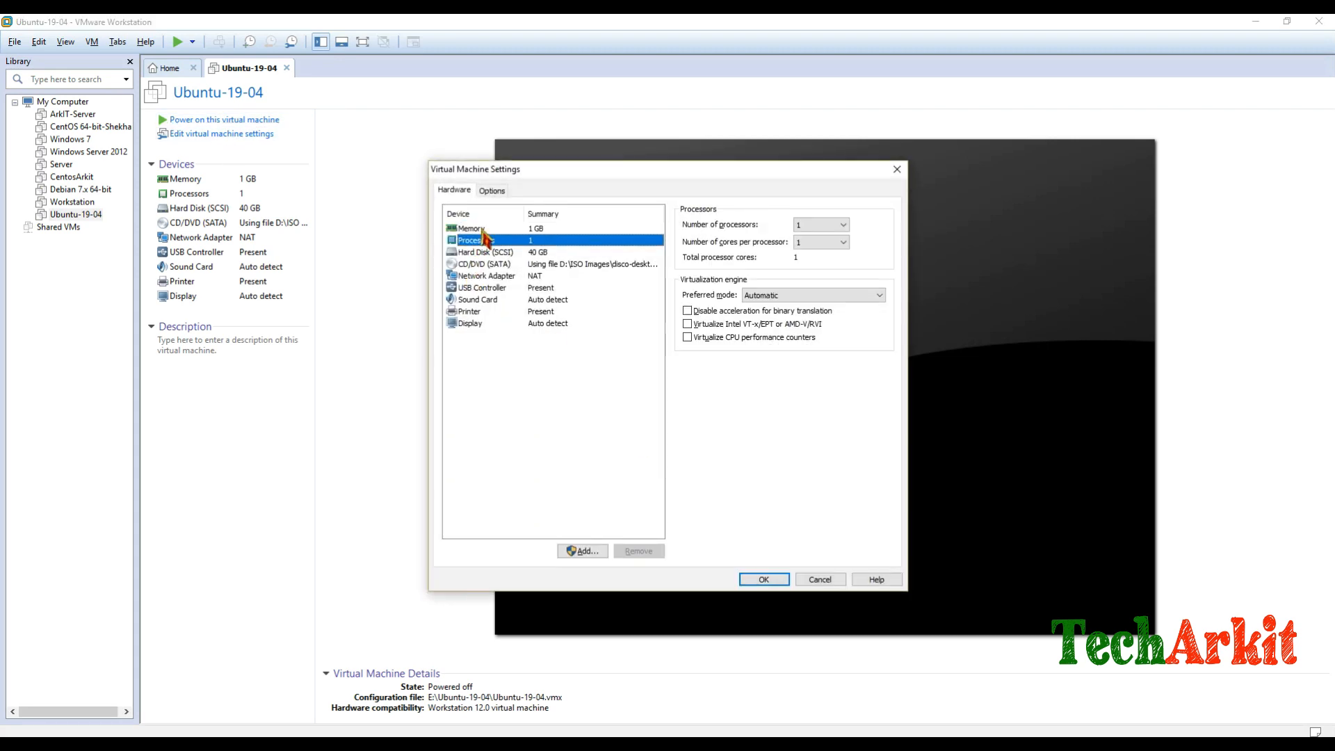
left_click(472, 228)
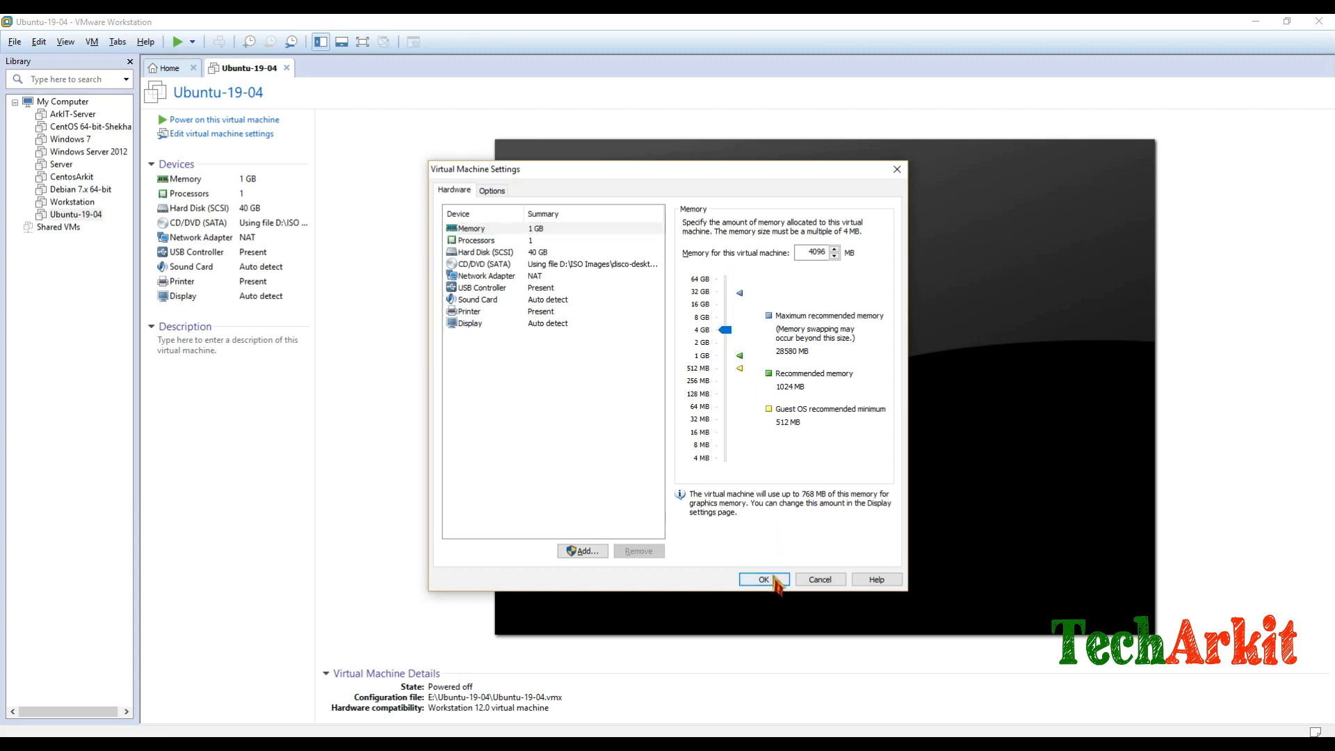
left_click(763, 579)
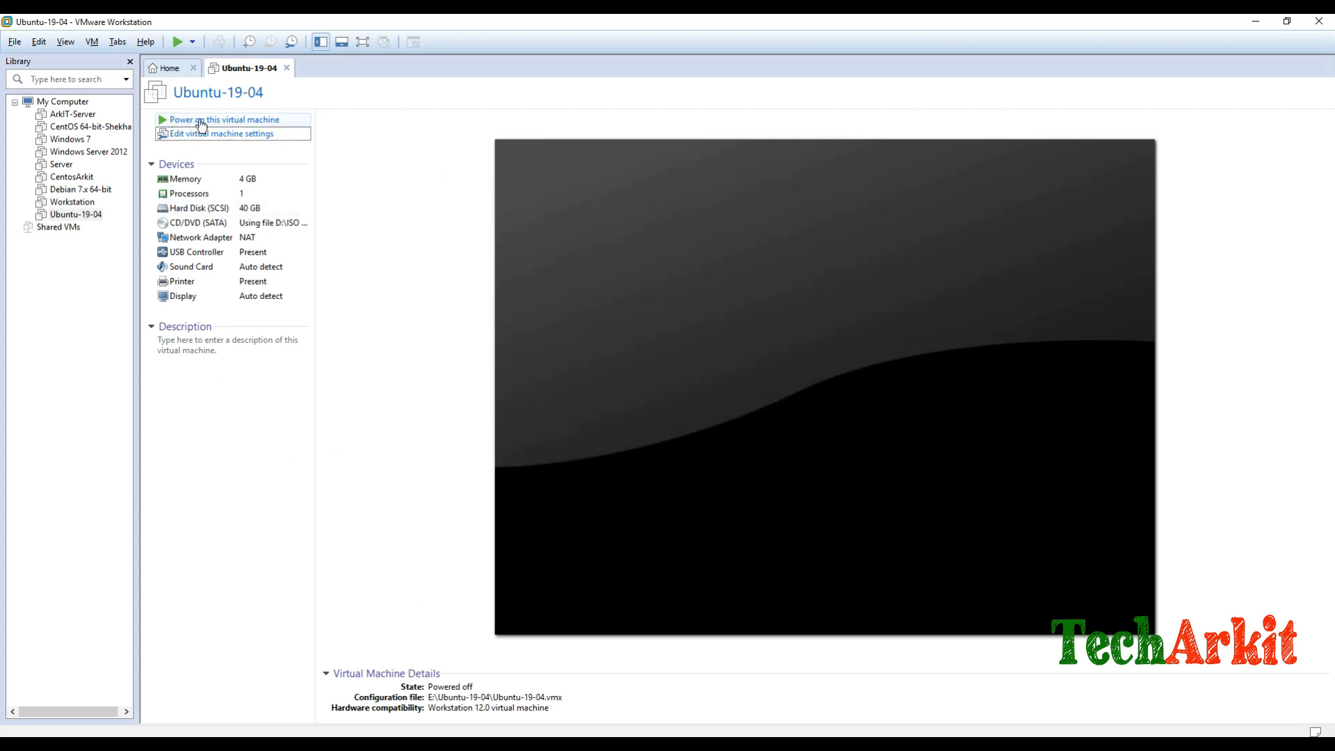
Step: Power on the Ubuntu-19-04 VM and choose Install Ubuntu at the Welcome screen
left_click(203, 119)
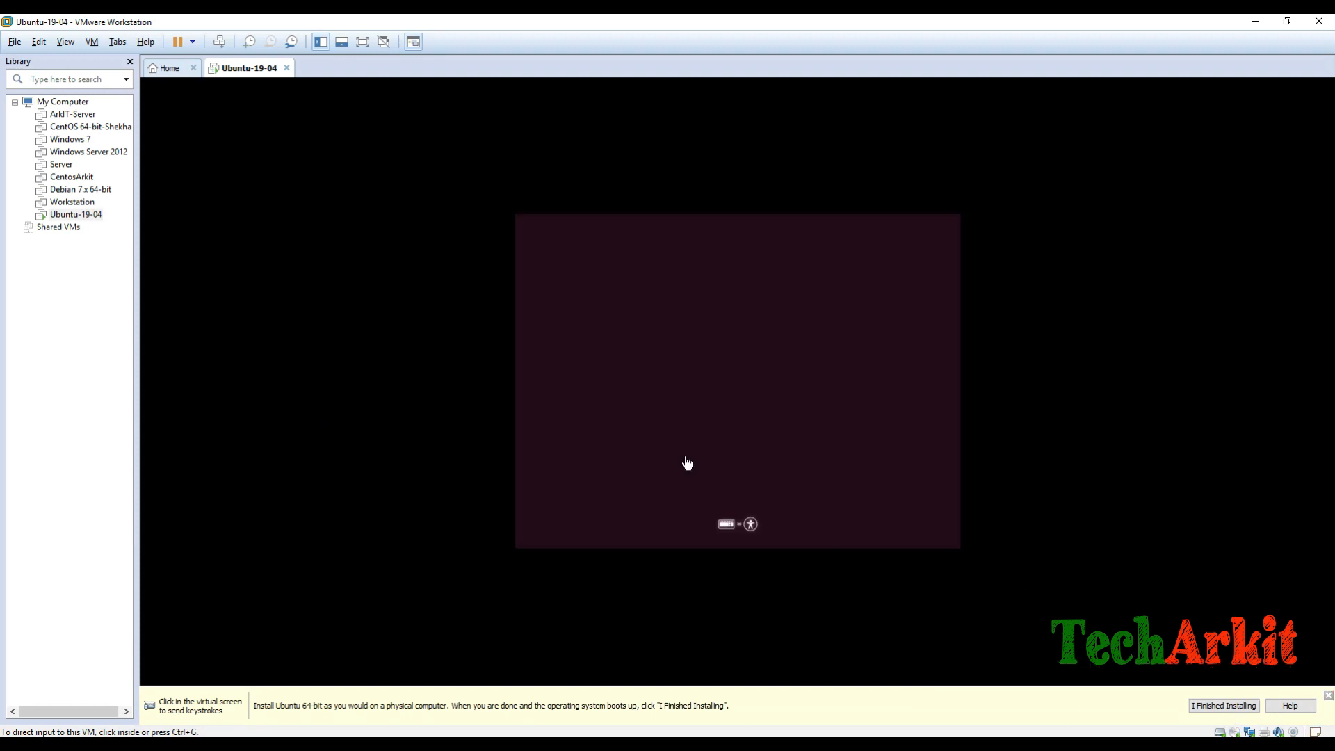
mouse_move(627, 384)
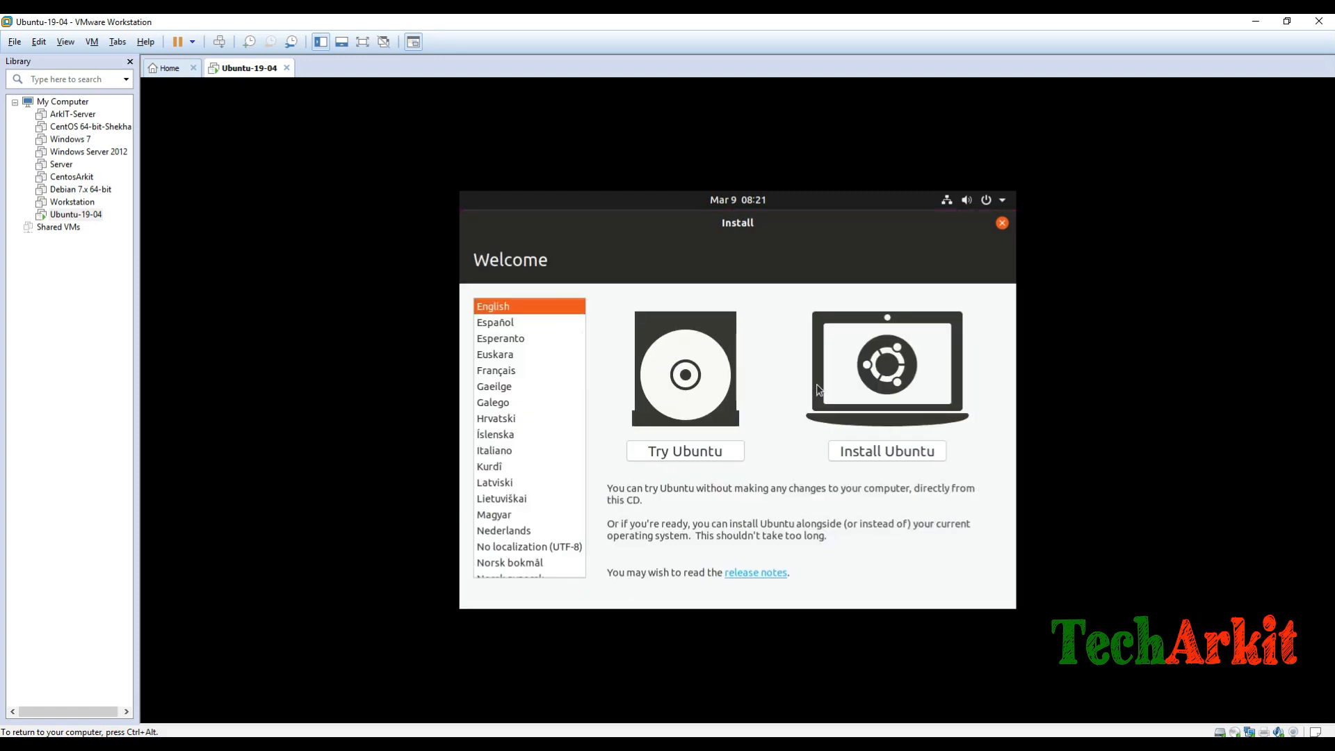
mouse_move(893, 457)
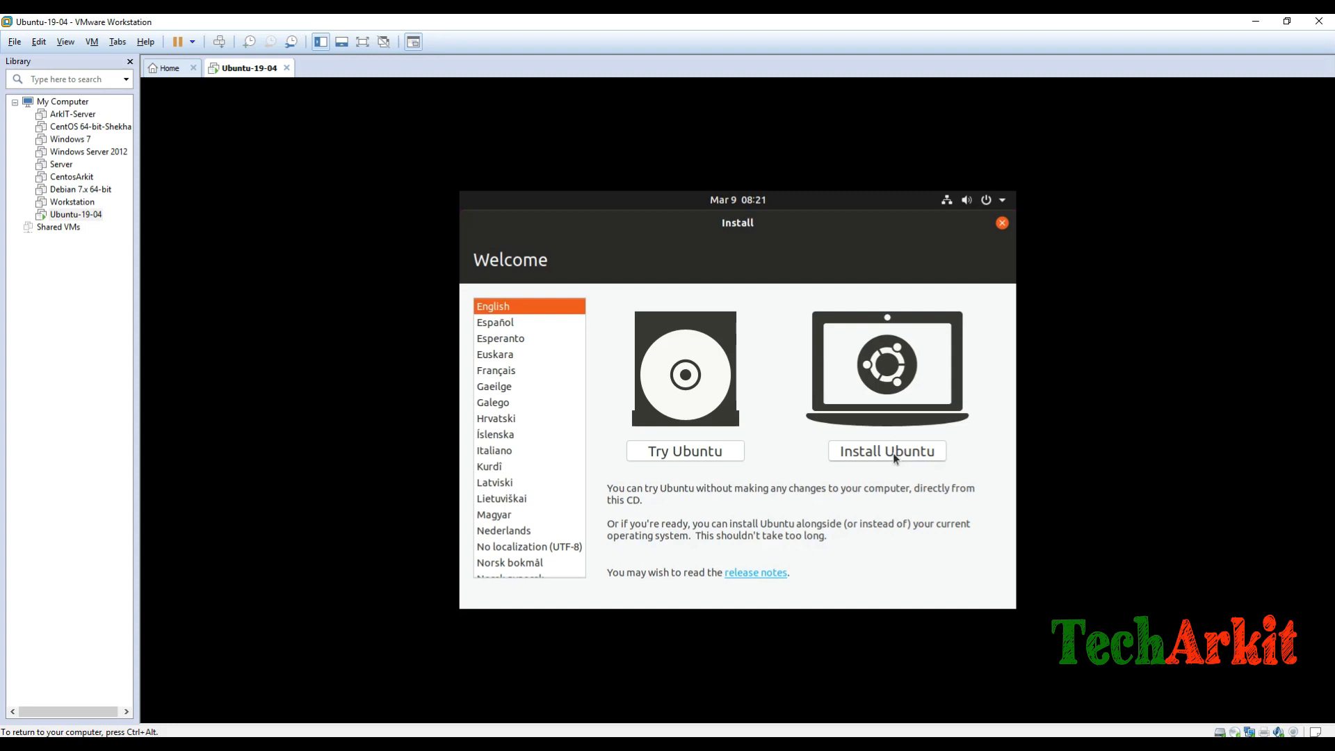
left_click(887, 451)
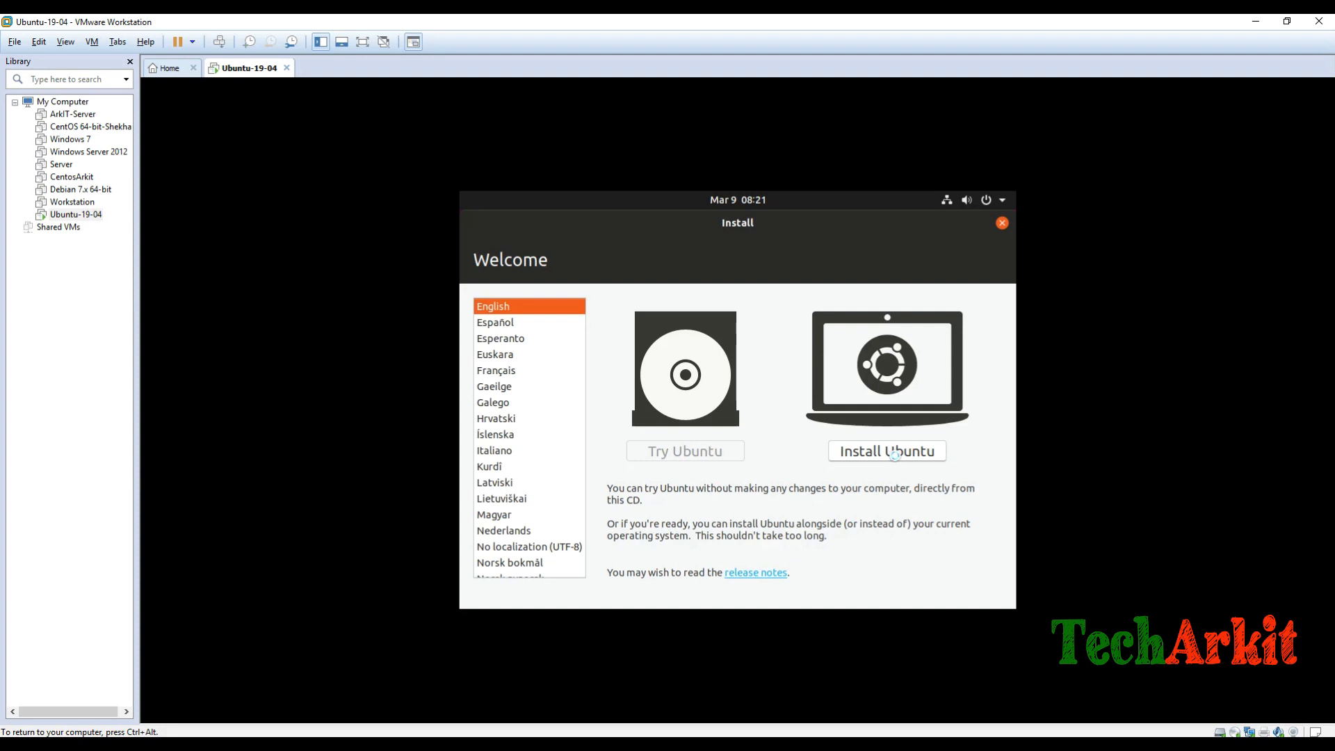
Step: Proceed into the installer and keep the English (US) keyboard layout
left_click(887, 451)
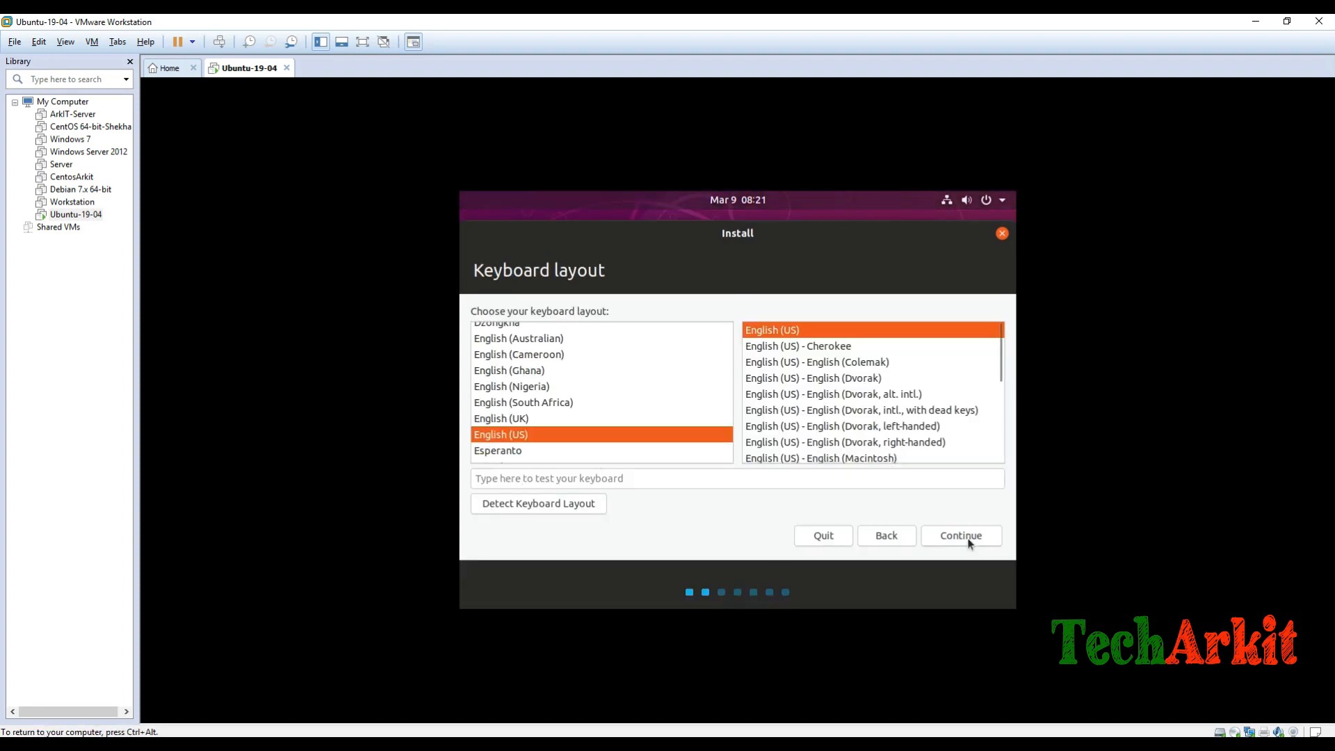
left_click(961, 535)
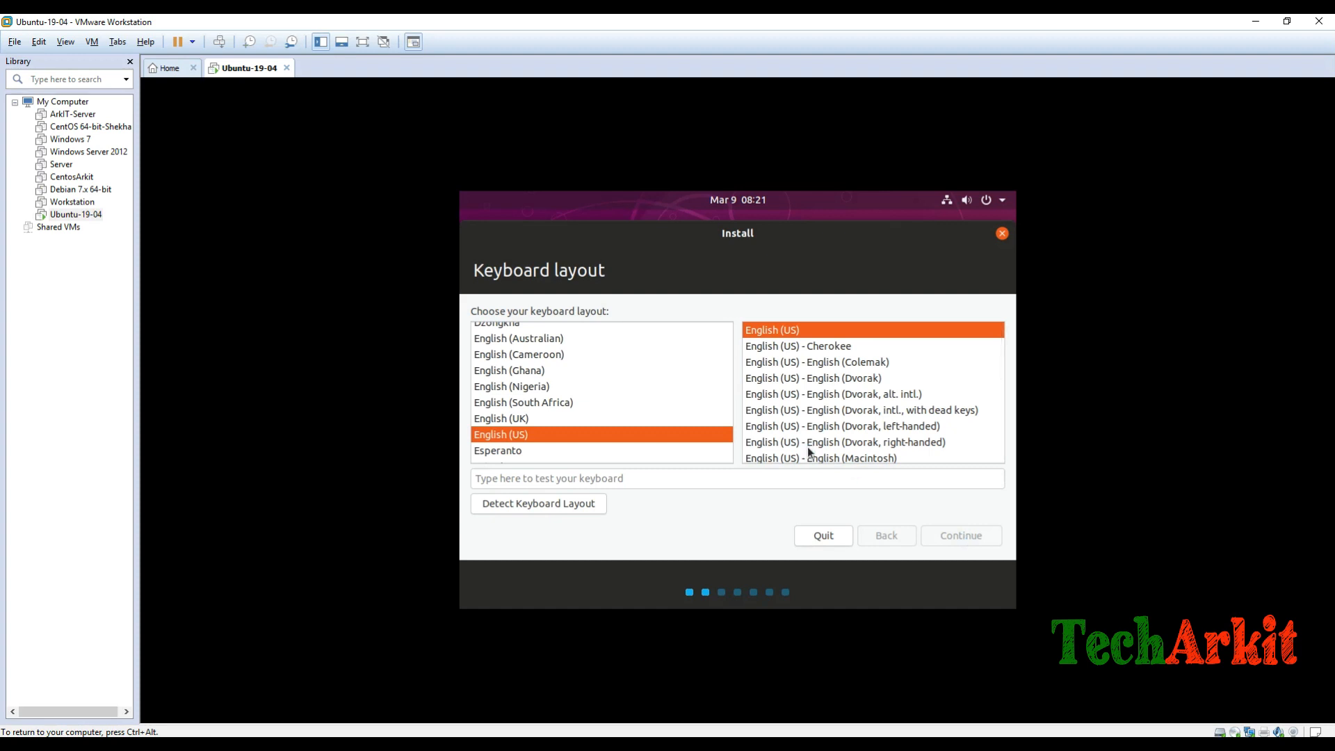
Step: Keep Normal installation with updates and third-party software enabled and continue
left_click(961, 536)
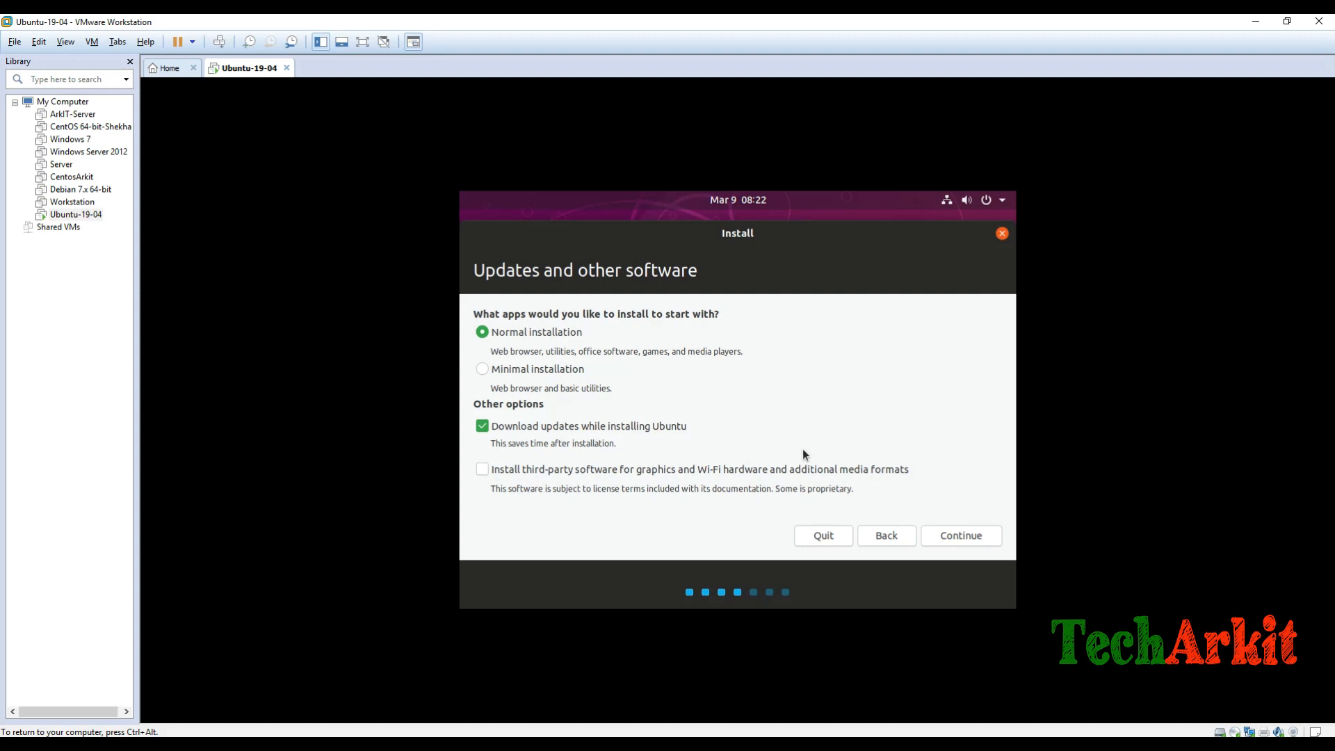
mouse_move(563, 365)
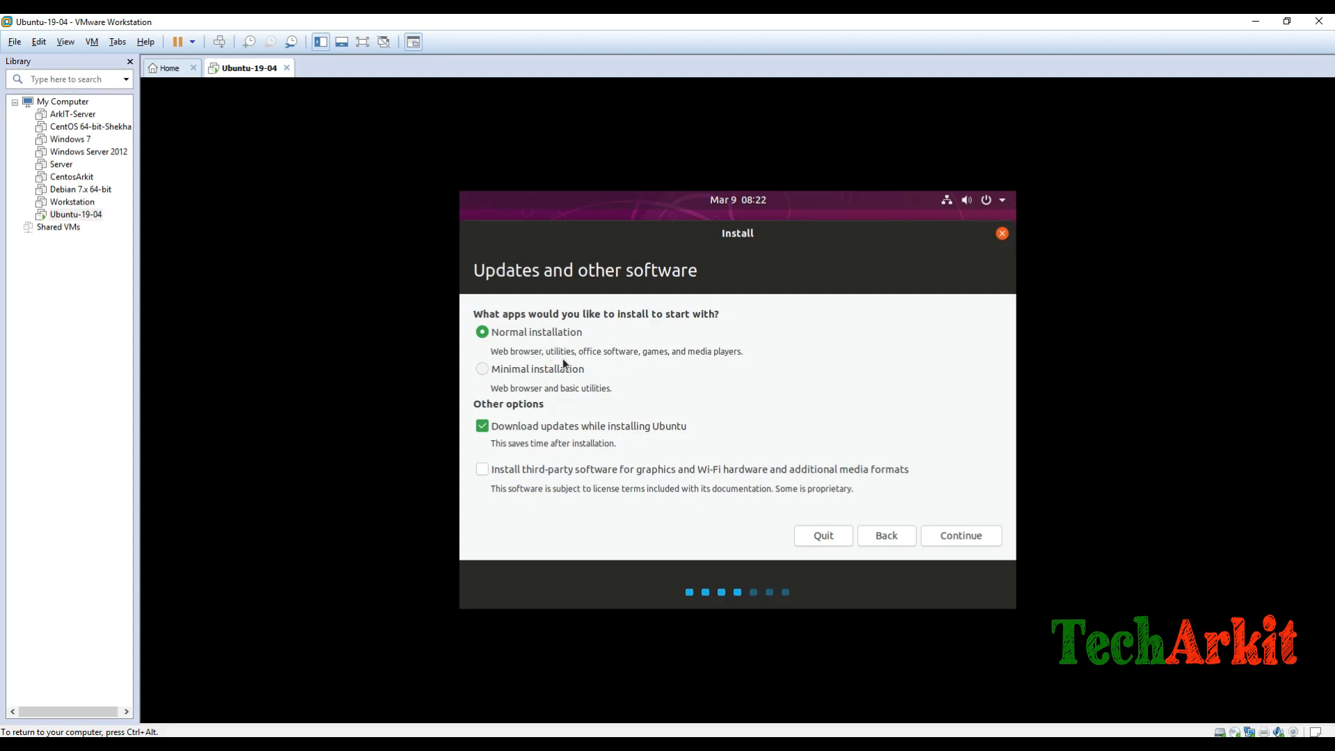
mouse_move(553, 433)
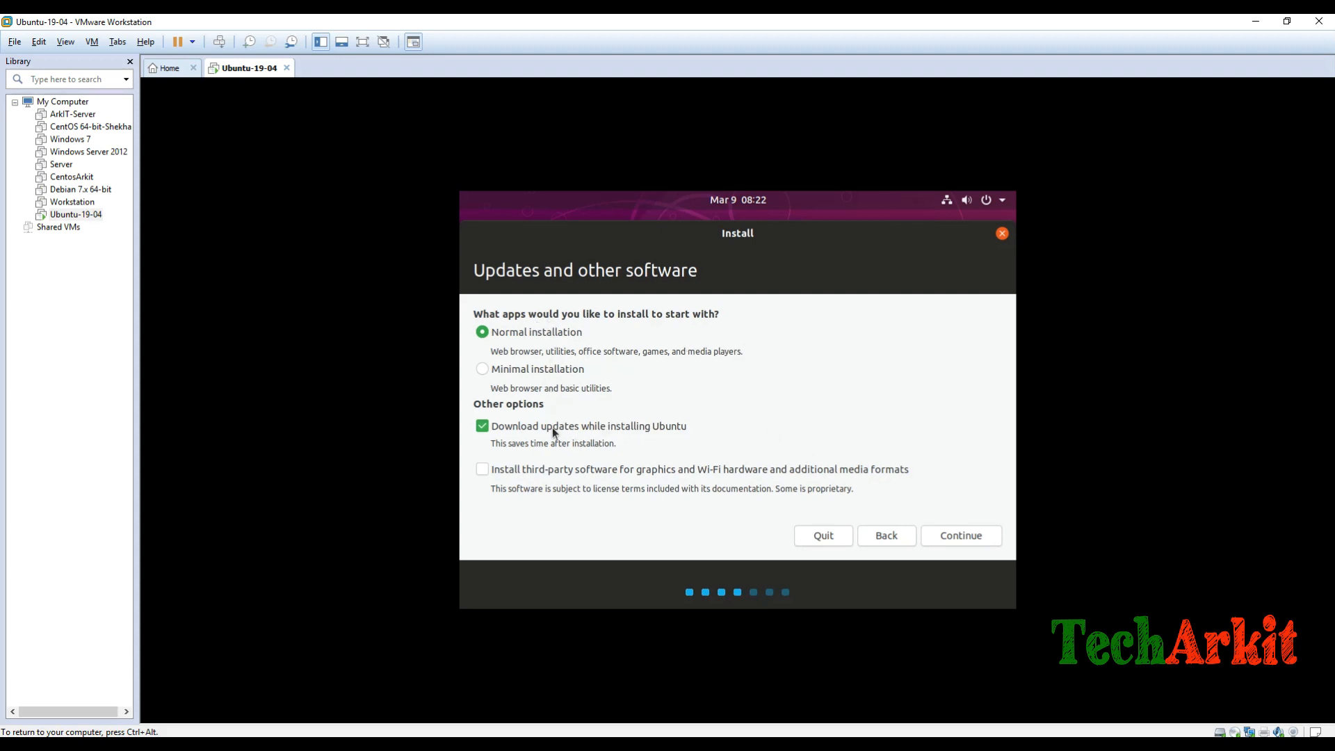
mouse_move(514, 484)
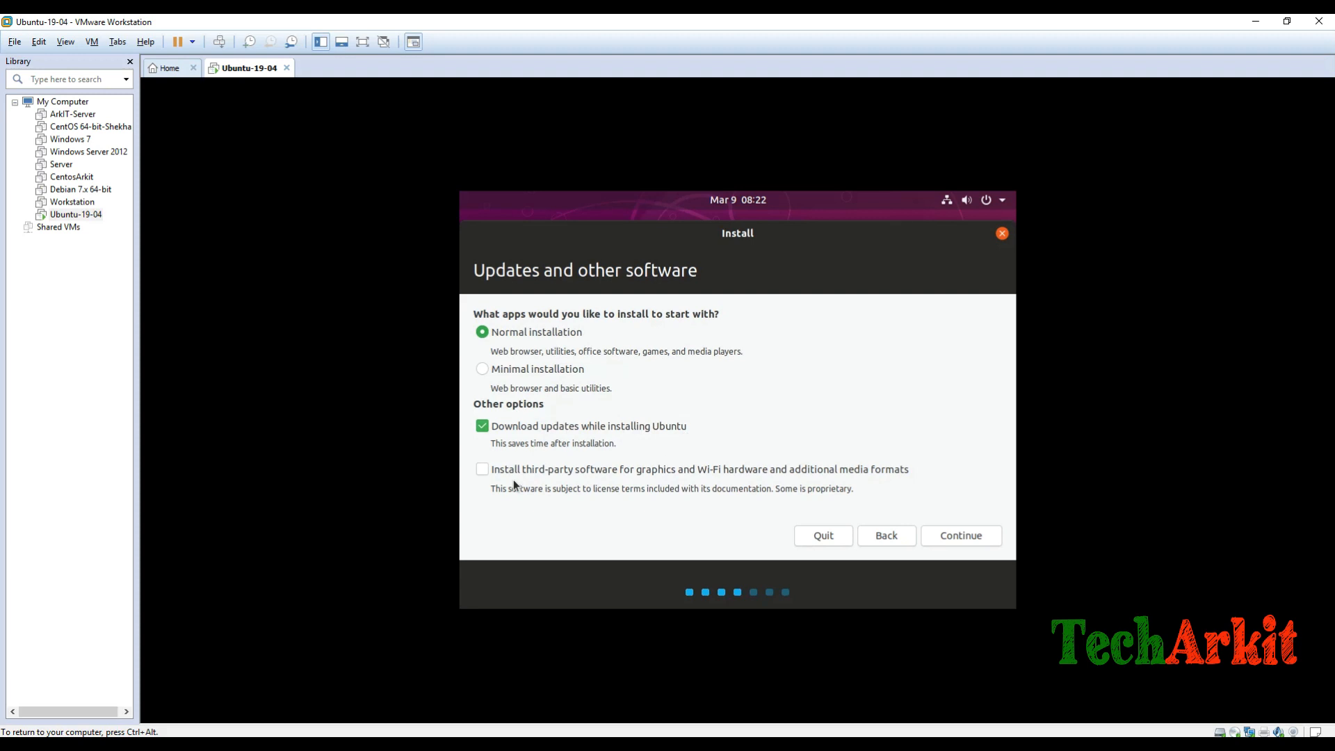
left_click(481, 468)
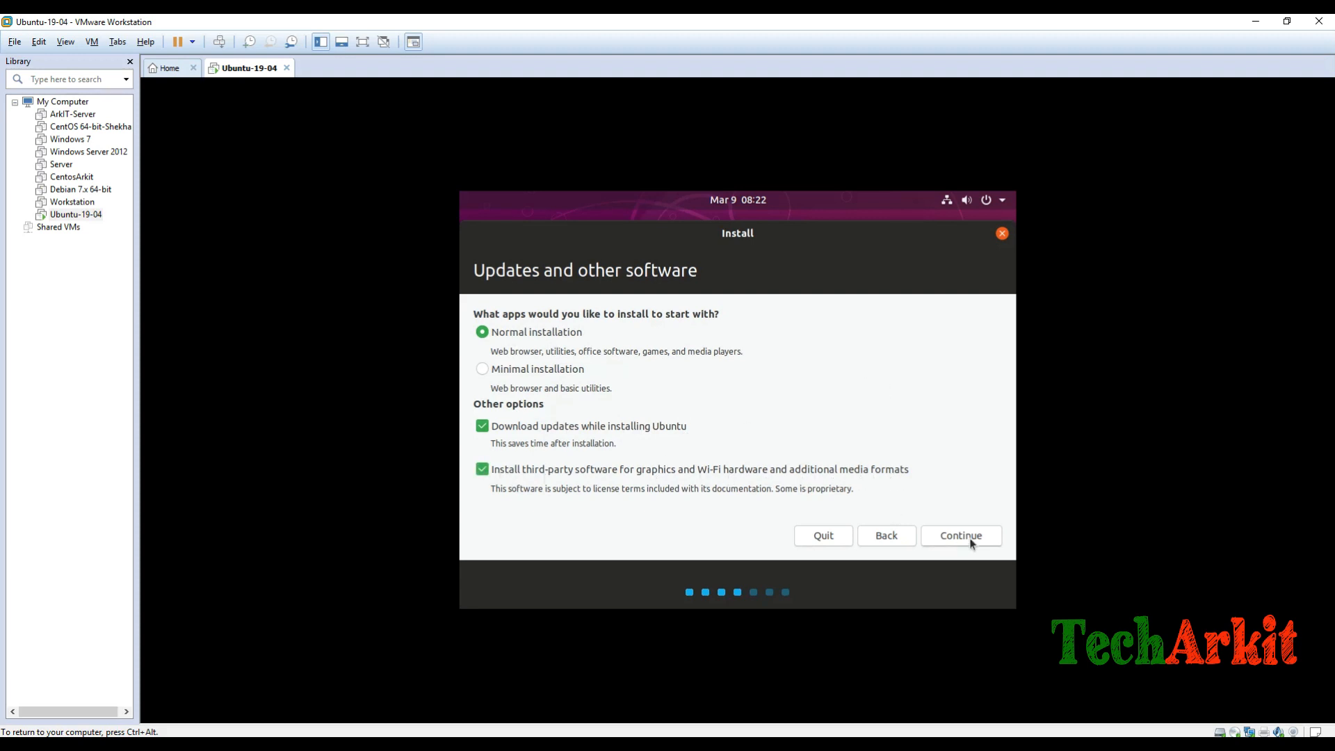
left_click(961, 536)
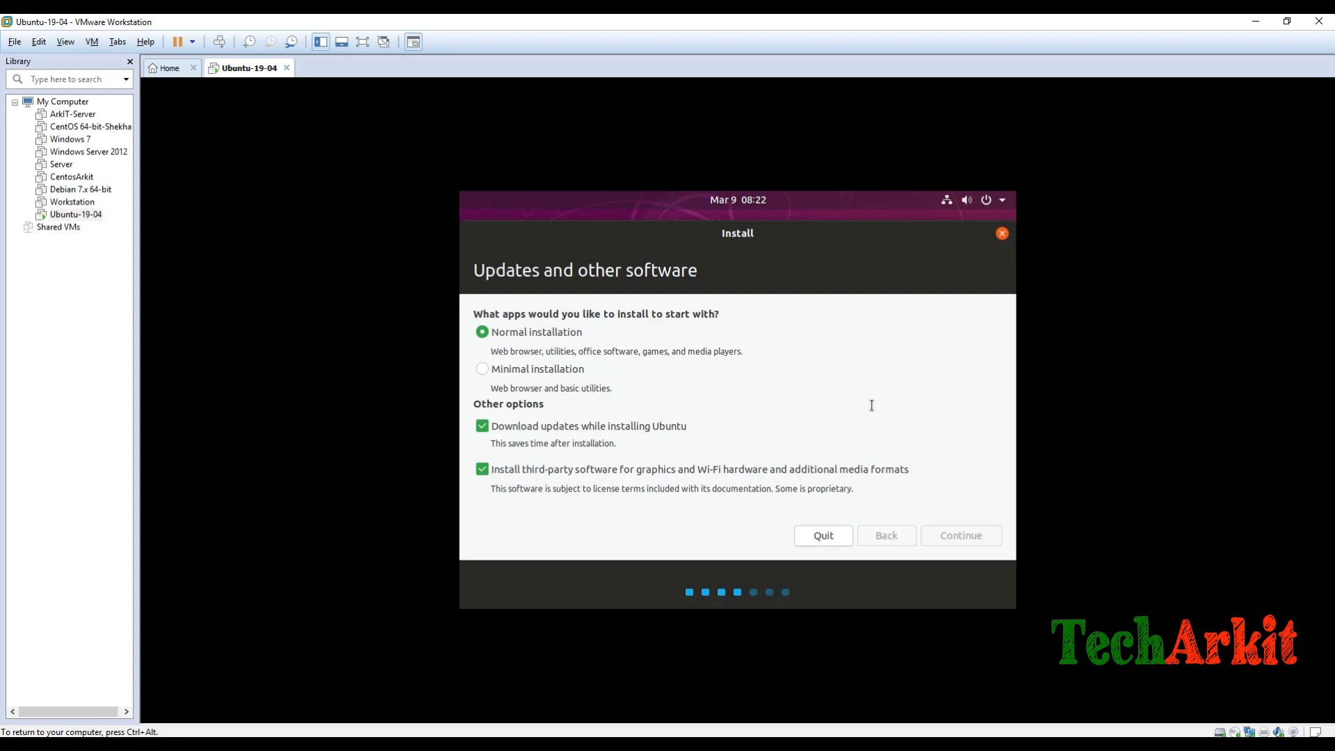
Step: Continue to the Installation type step for manual partitioning
left_click(961, 536)
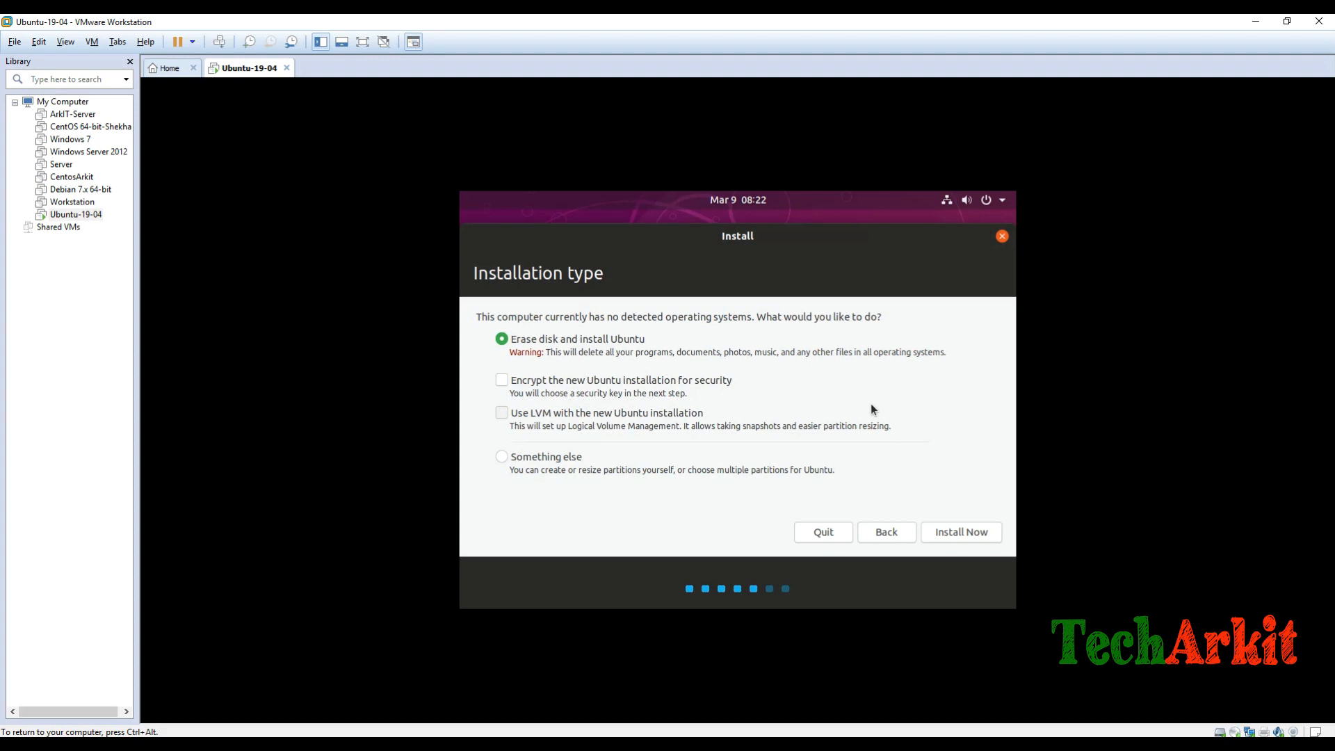
mouse_move(865, 403)
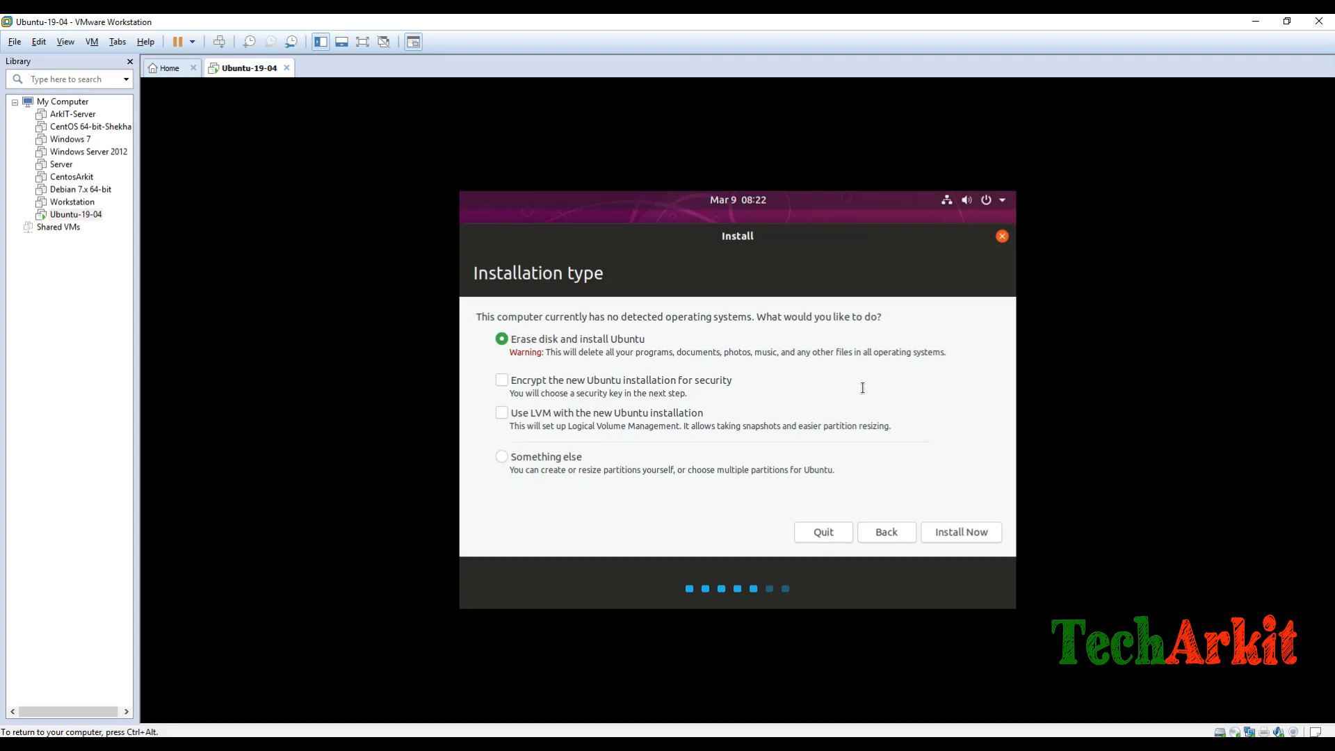
mouse_move(648, 354)
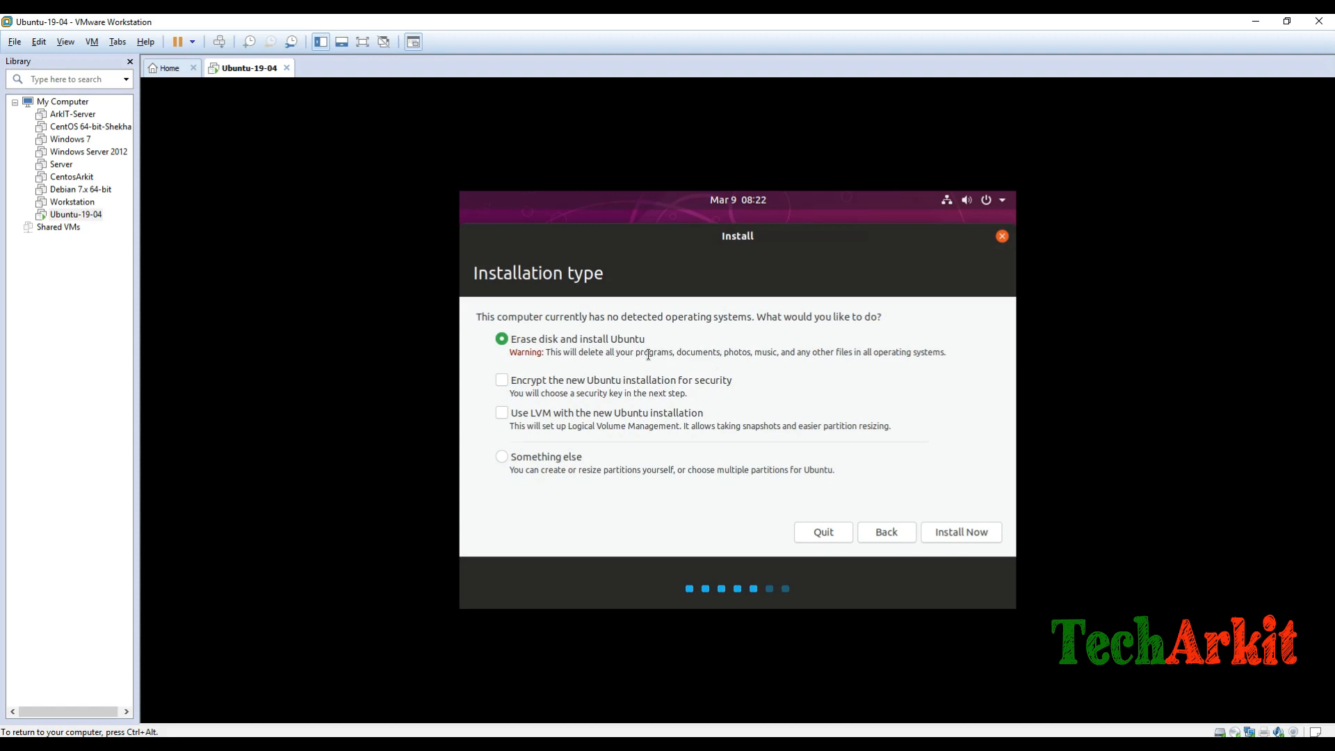
mouse_move(504, 453)
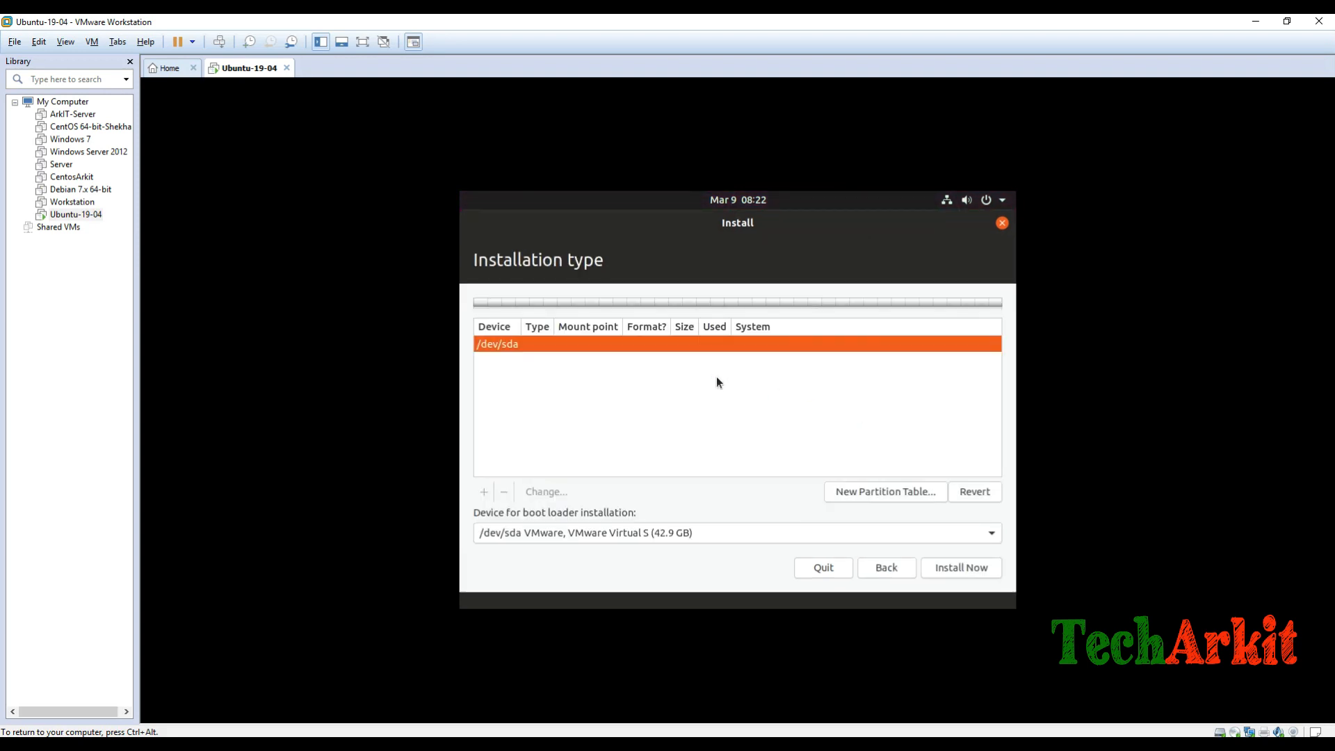
mouse_move(583, 356)
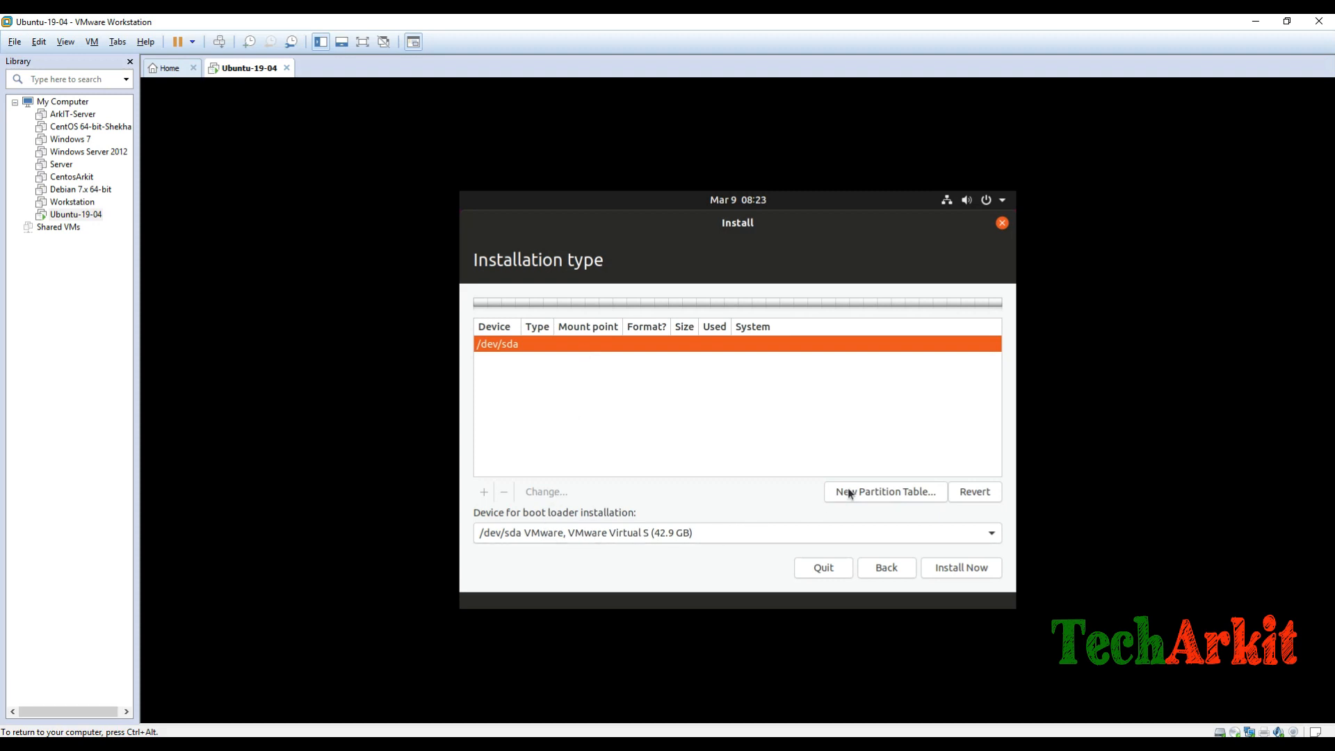
Step: Create a new empty partition table on /dev/sda and select its 42949 MB free space
left_click(884, 492)
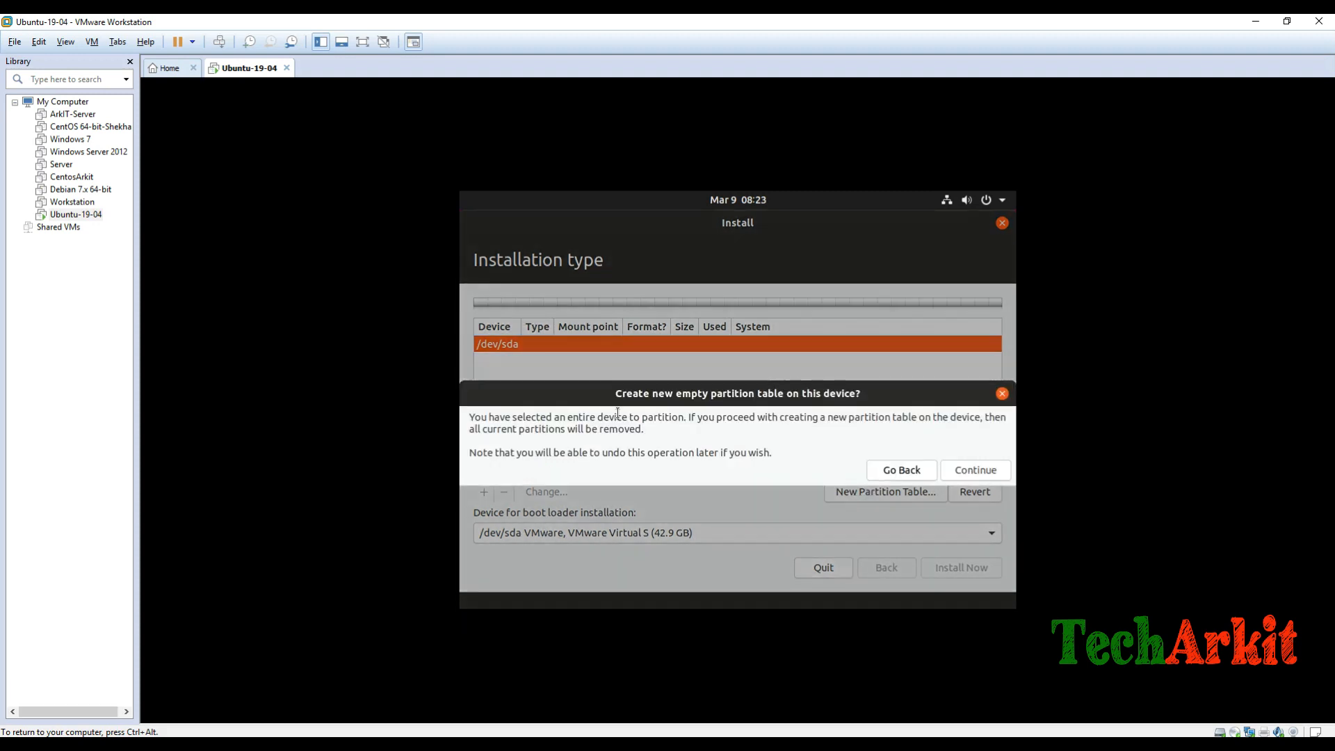
left_click(977, 470)
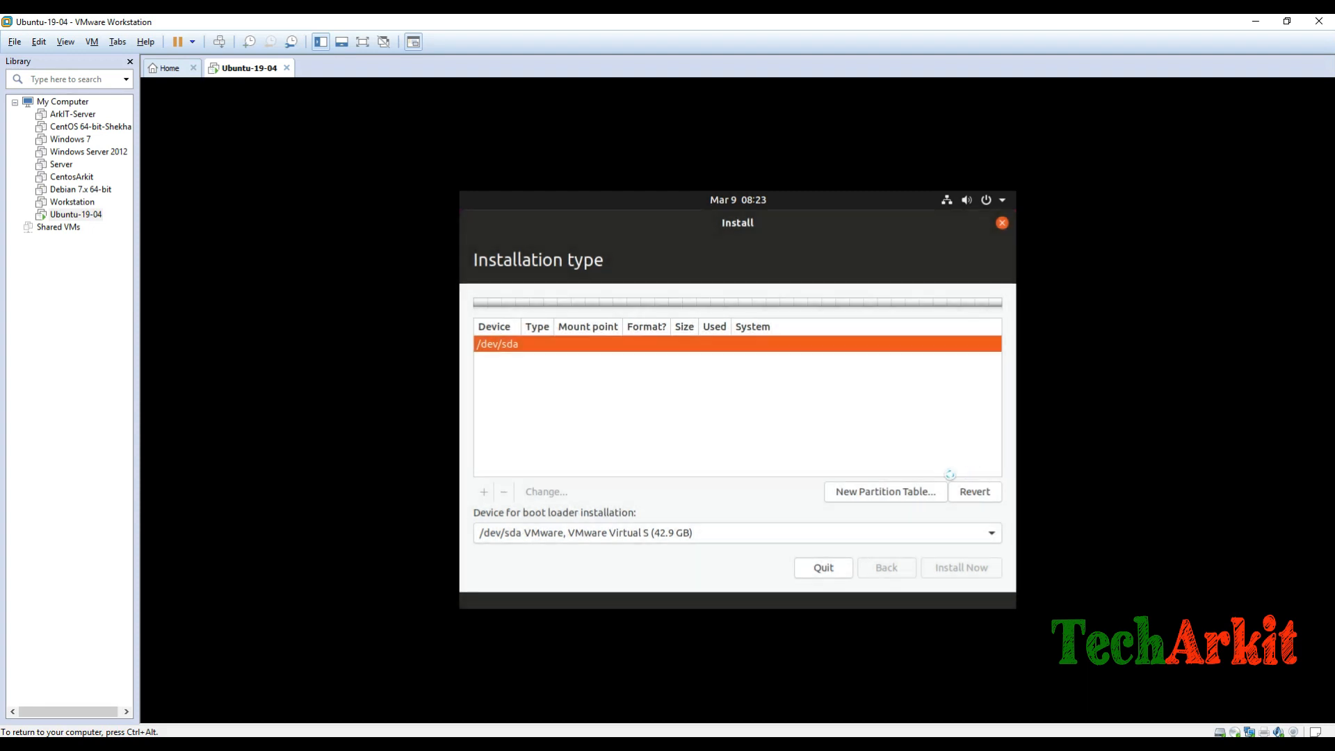
left_click(885, 492)
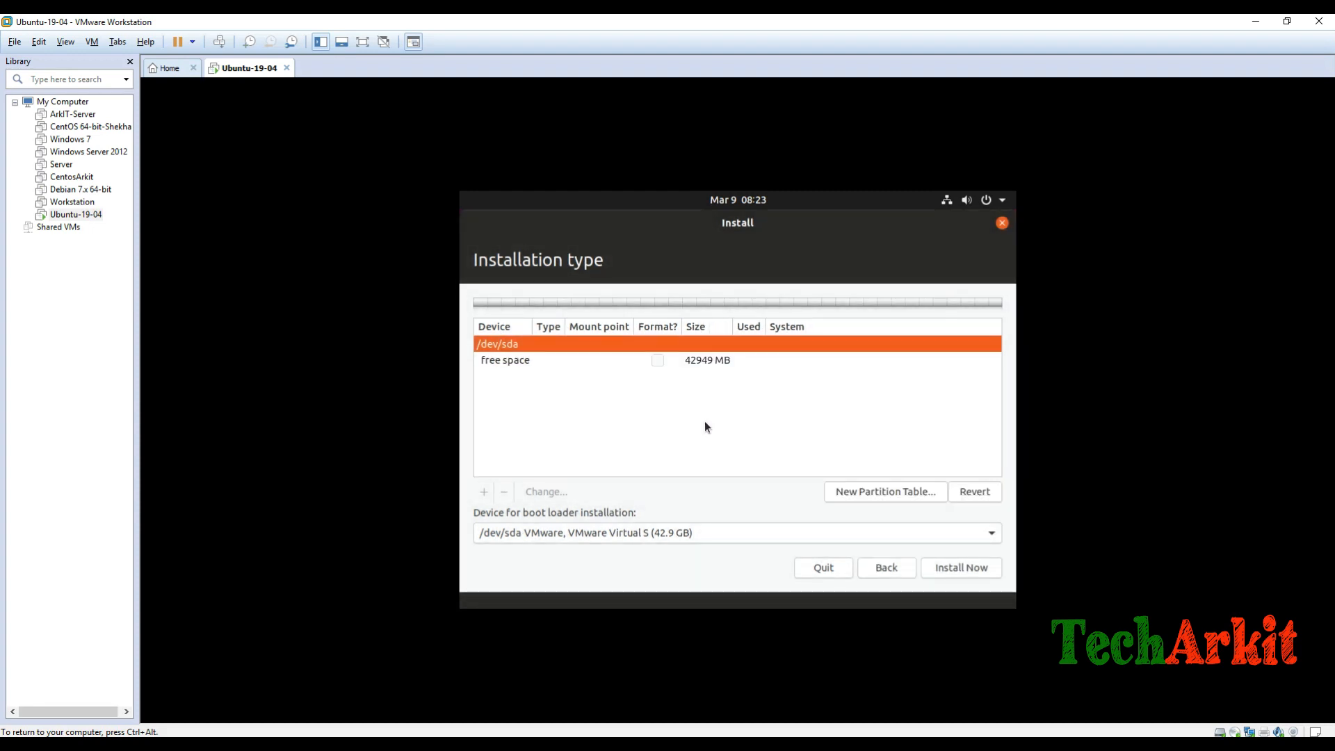
mouse_move(659, 364)
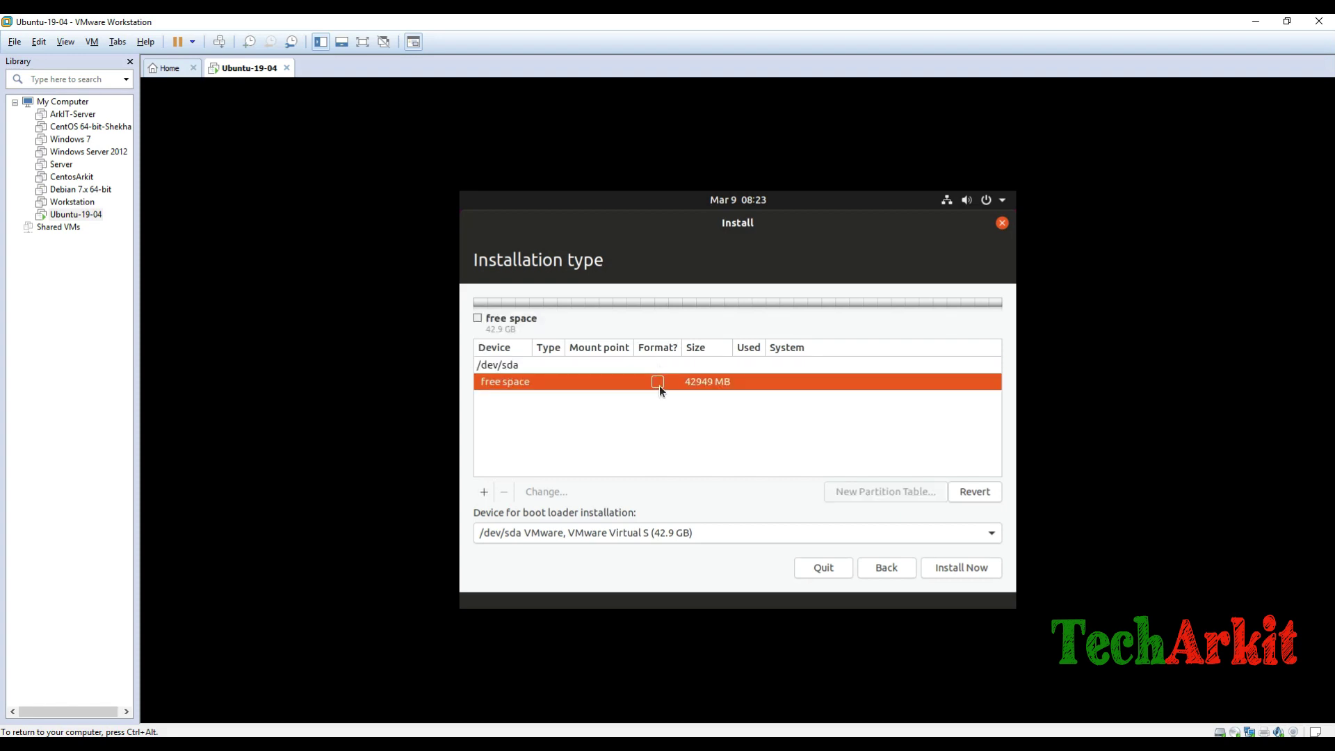
left_click(498, 364)
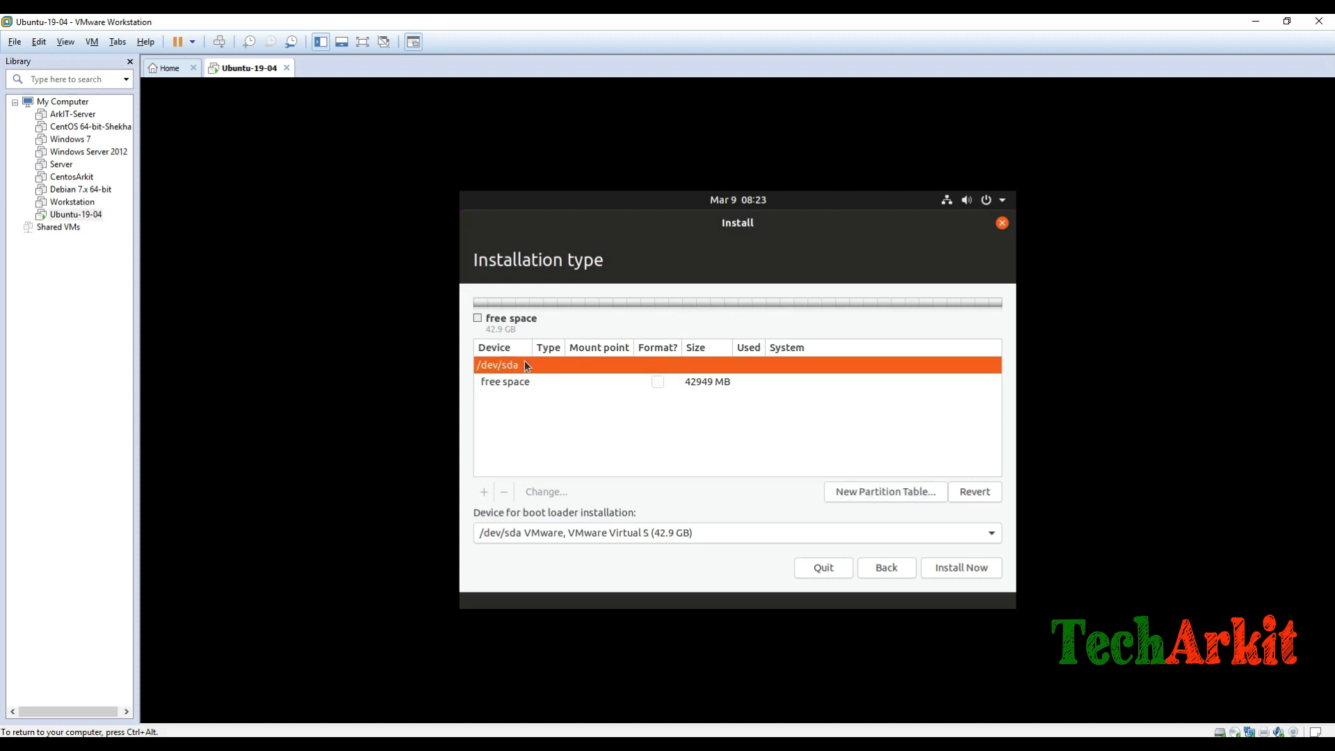
left_click(523, 381)
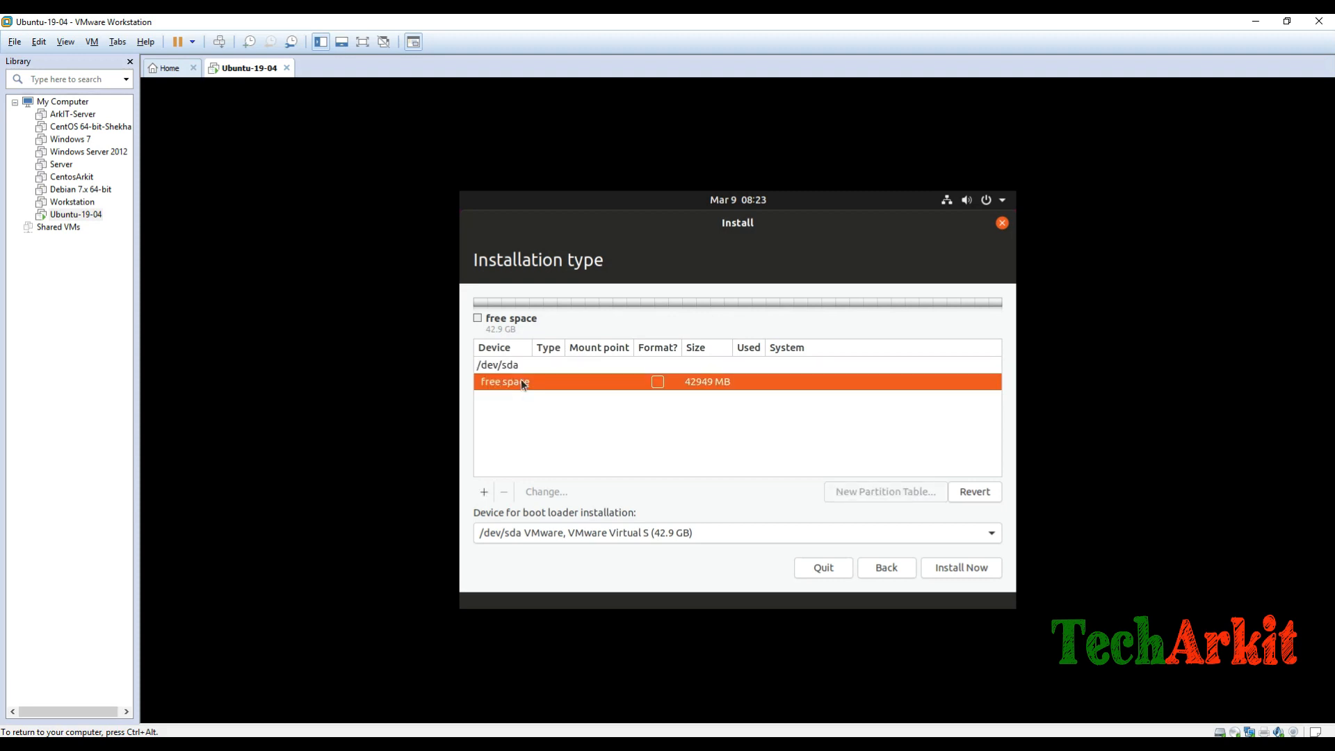
mouse_move(687, 521)
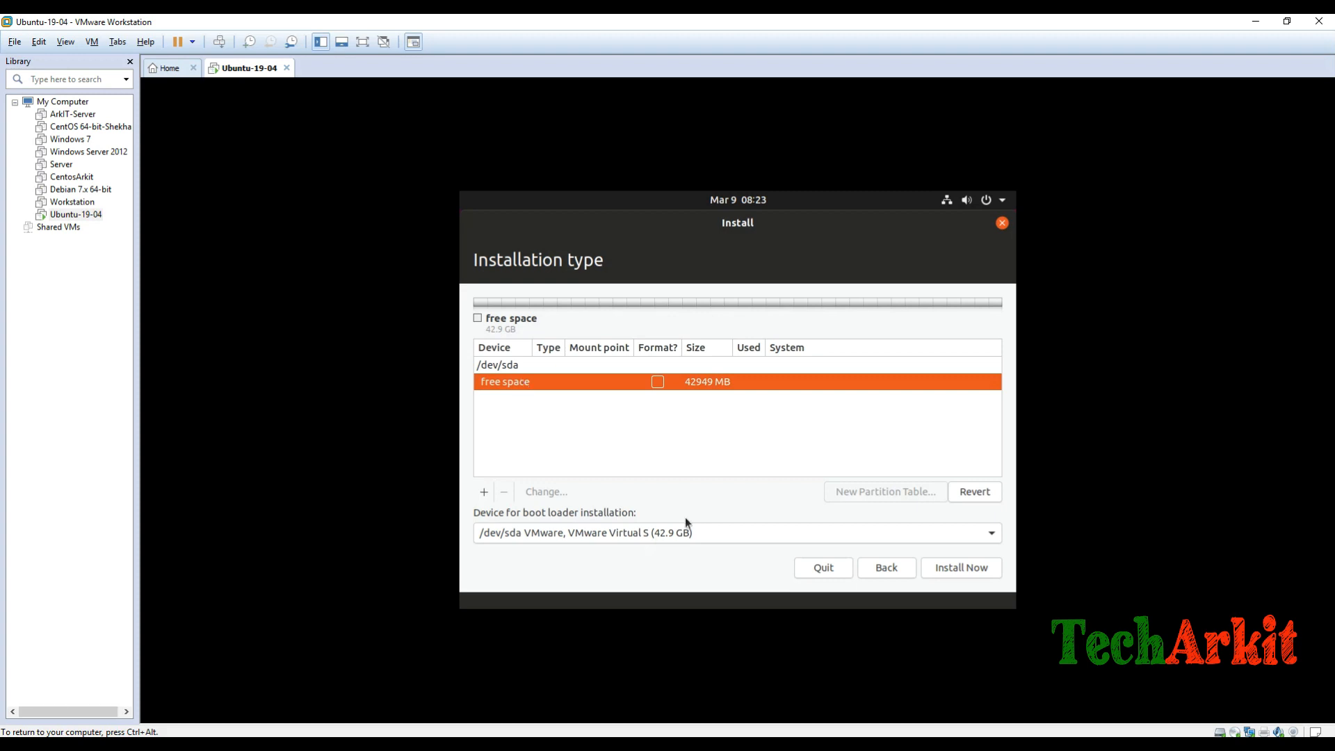
Step: Add a 10000 MB primary ext4 partition mounted at / in the free space
left_click(484, 492)
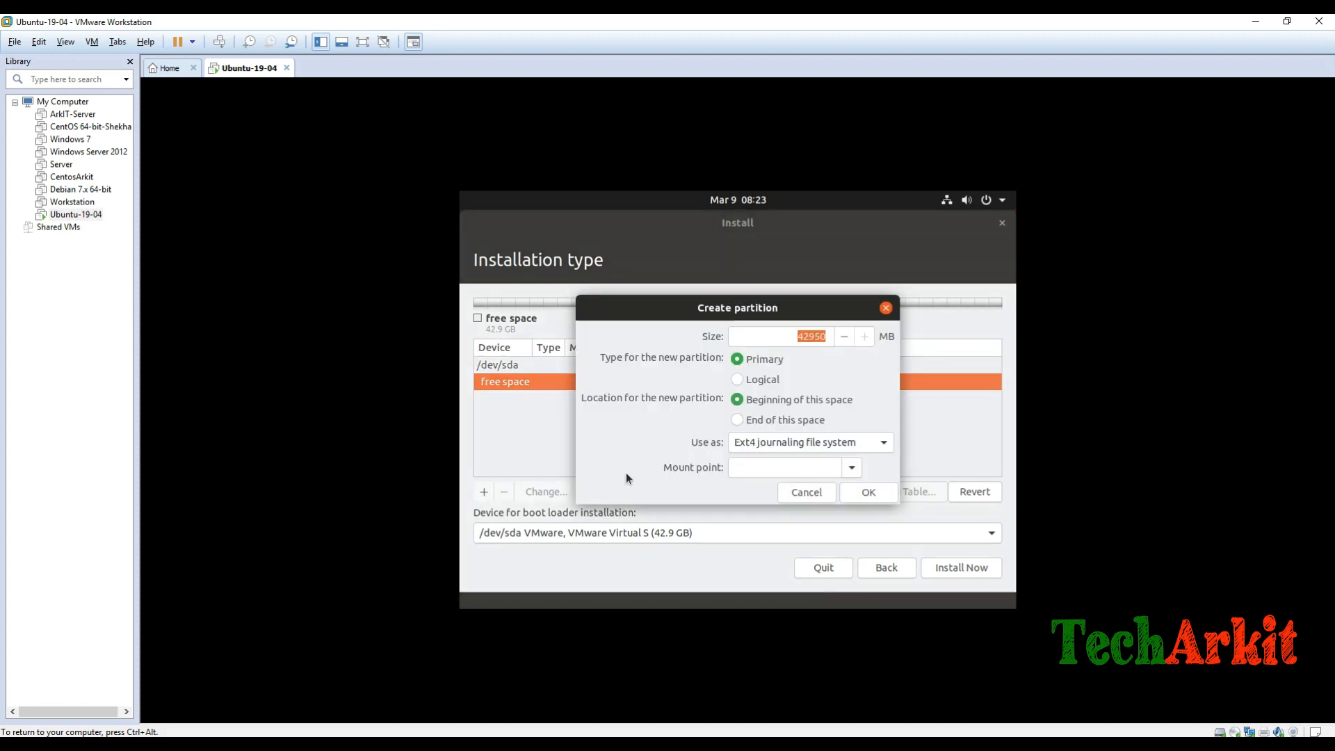
left_click(797, 335)
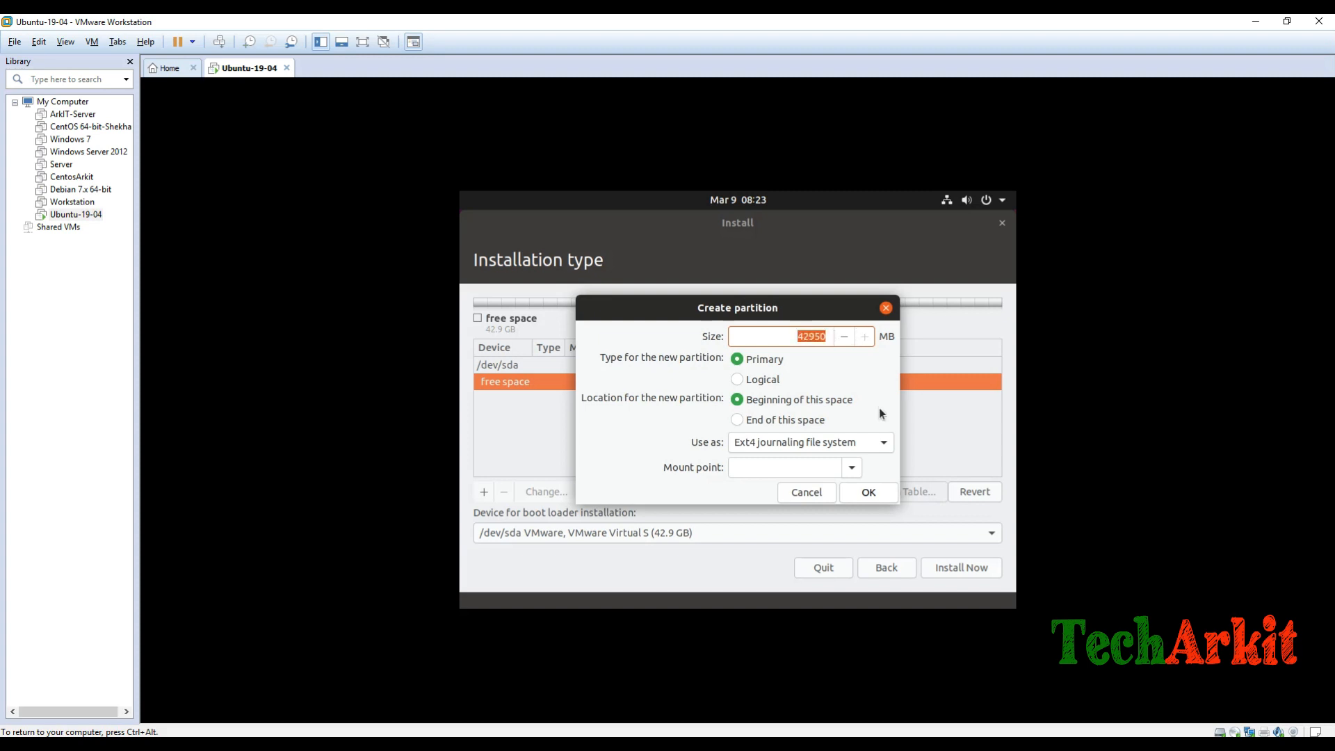
type("10000")
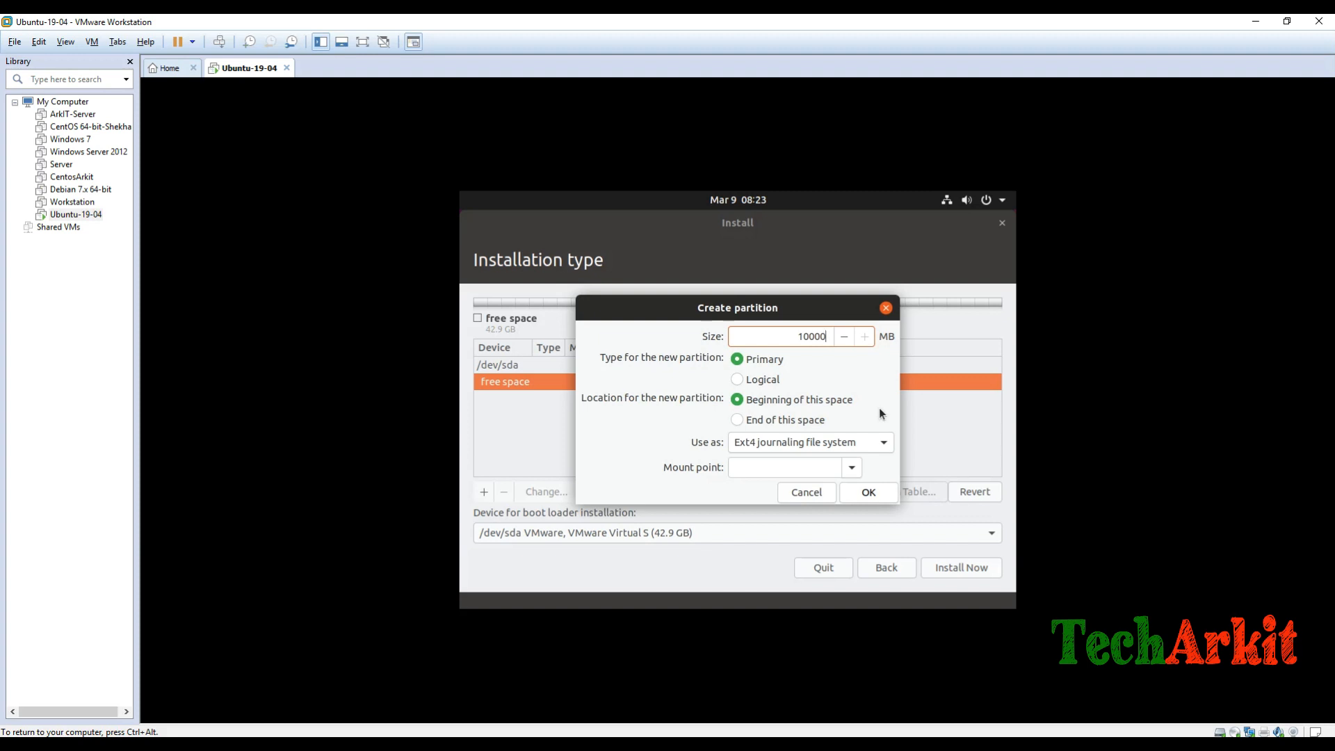
mouse_move(862, 378)
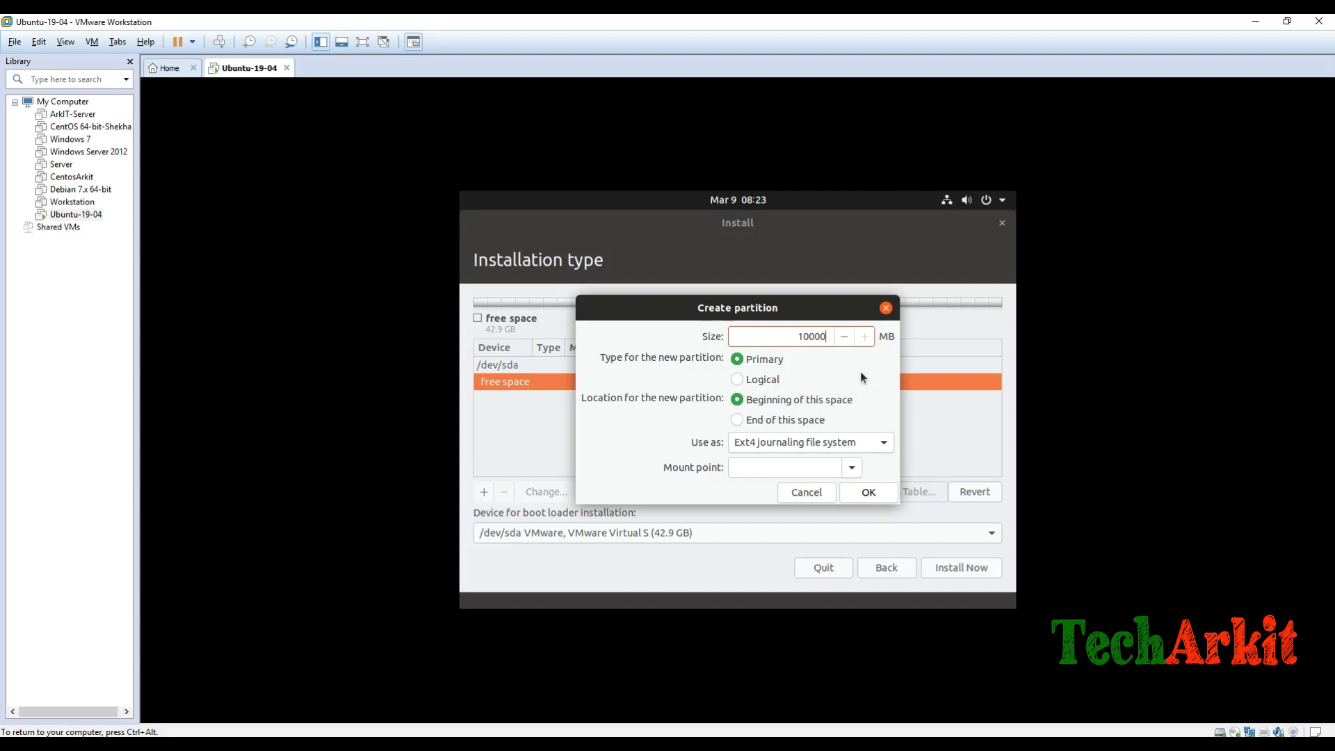
mouse_move(865, 448)
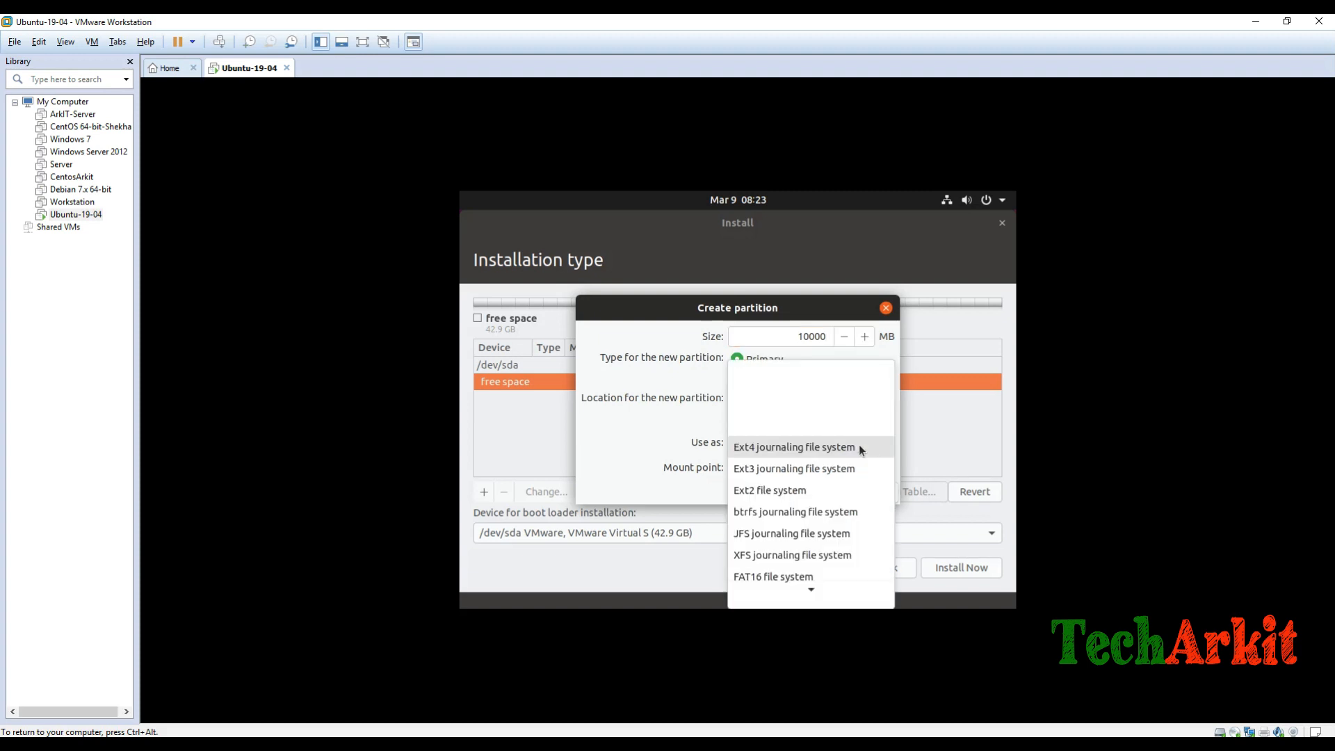
left_click(794, 446)
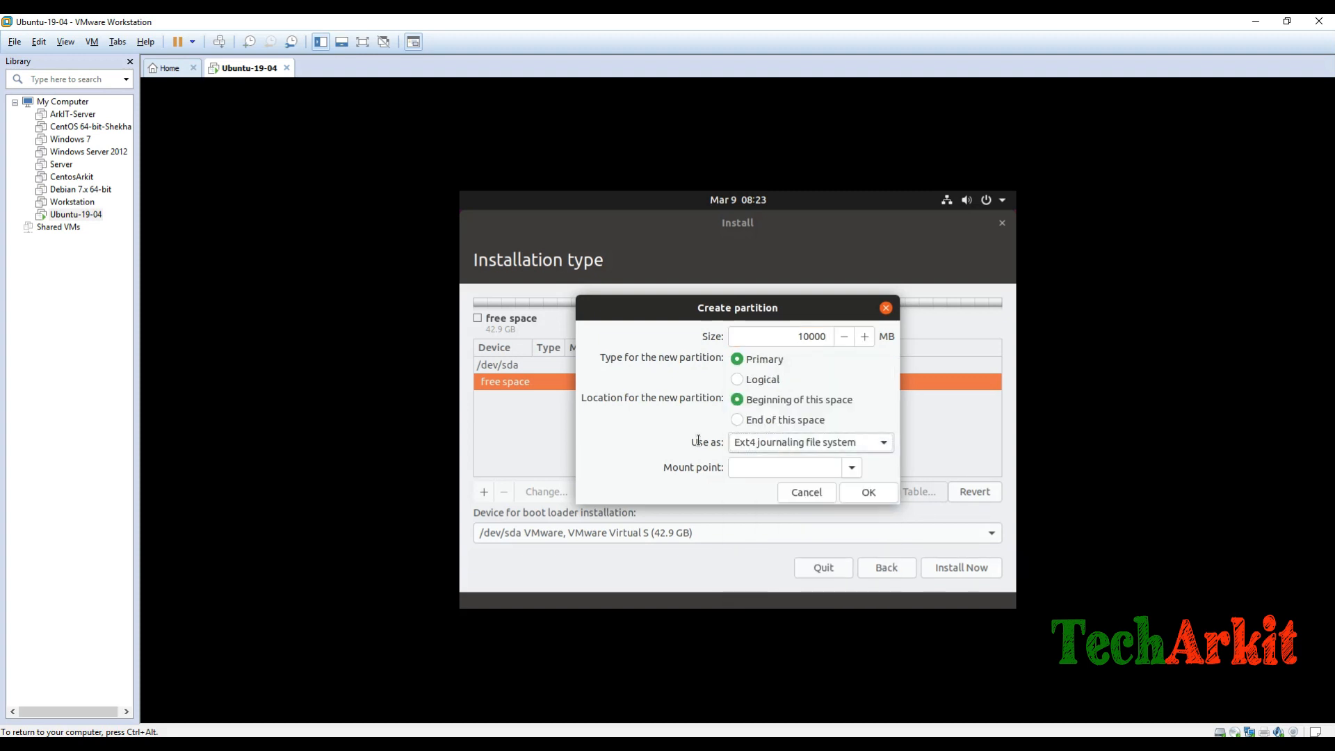
left_click(851, 468)
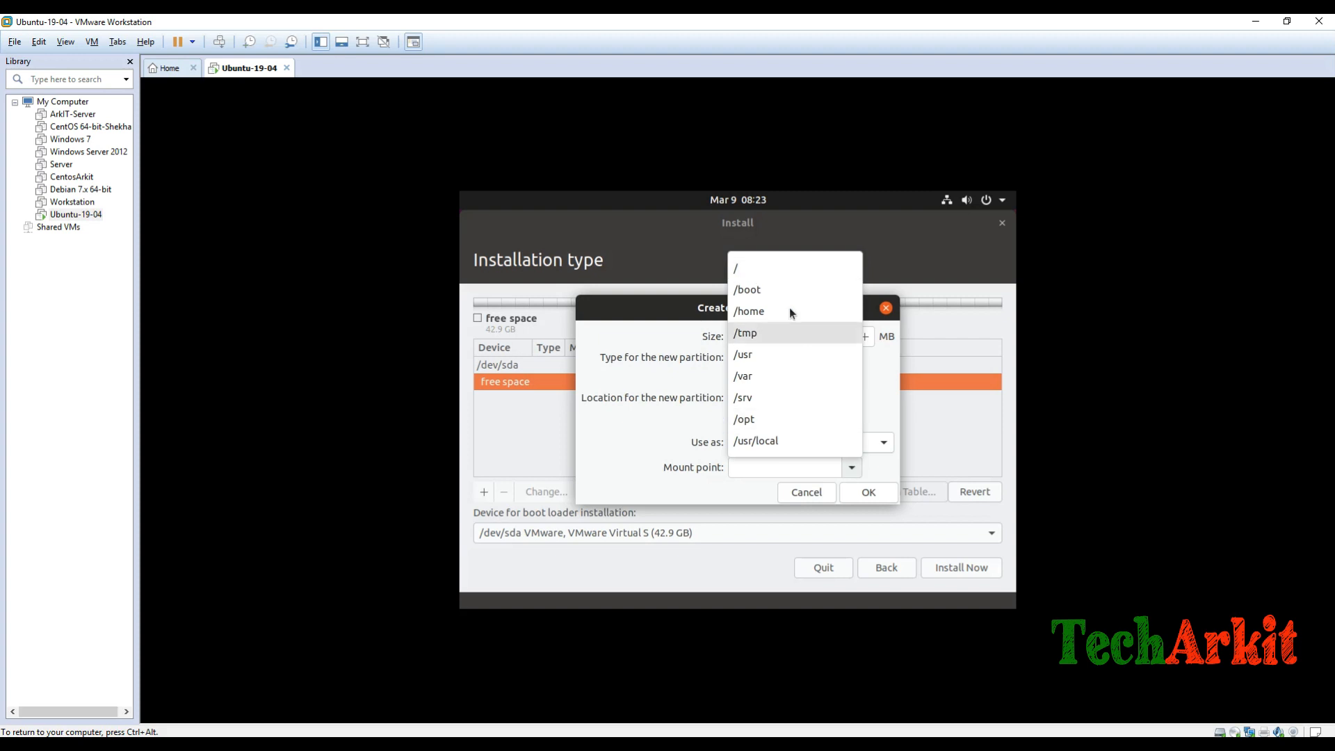
left_click(736, 269)
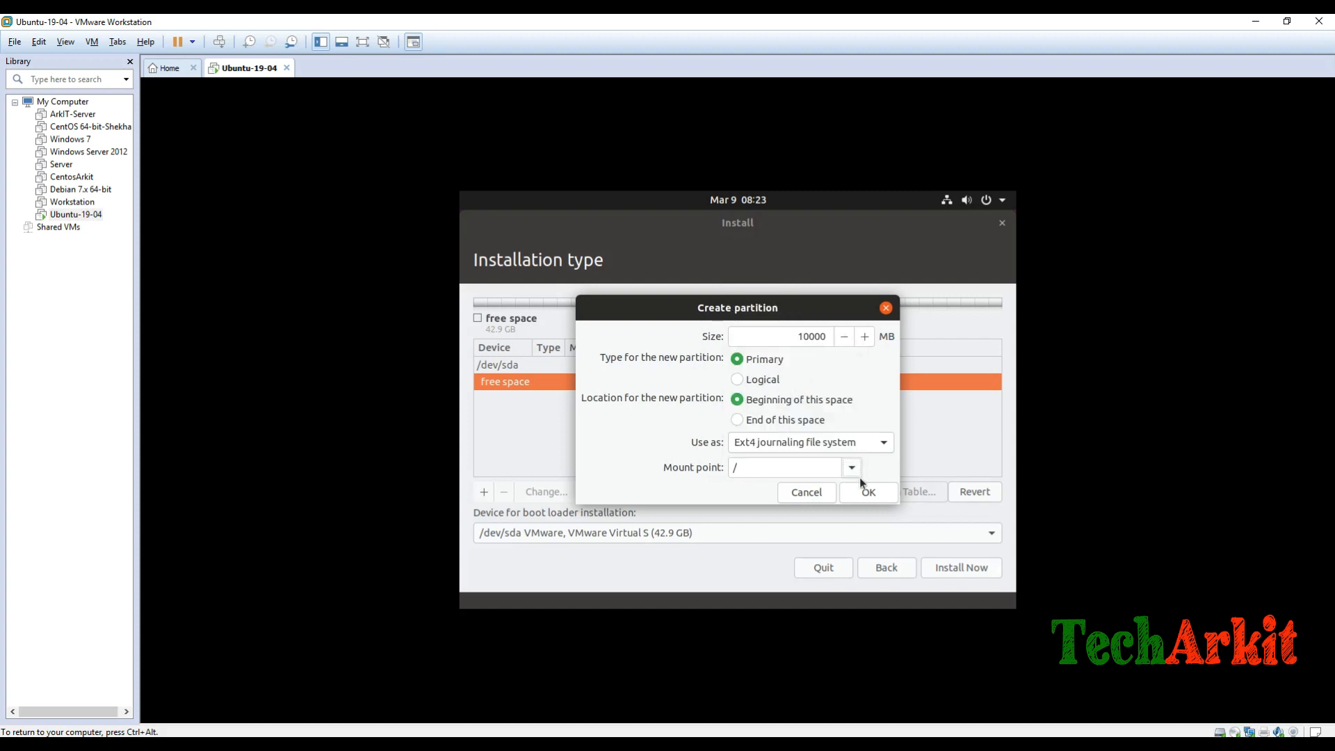
left_click(867, 493)
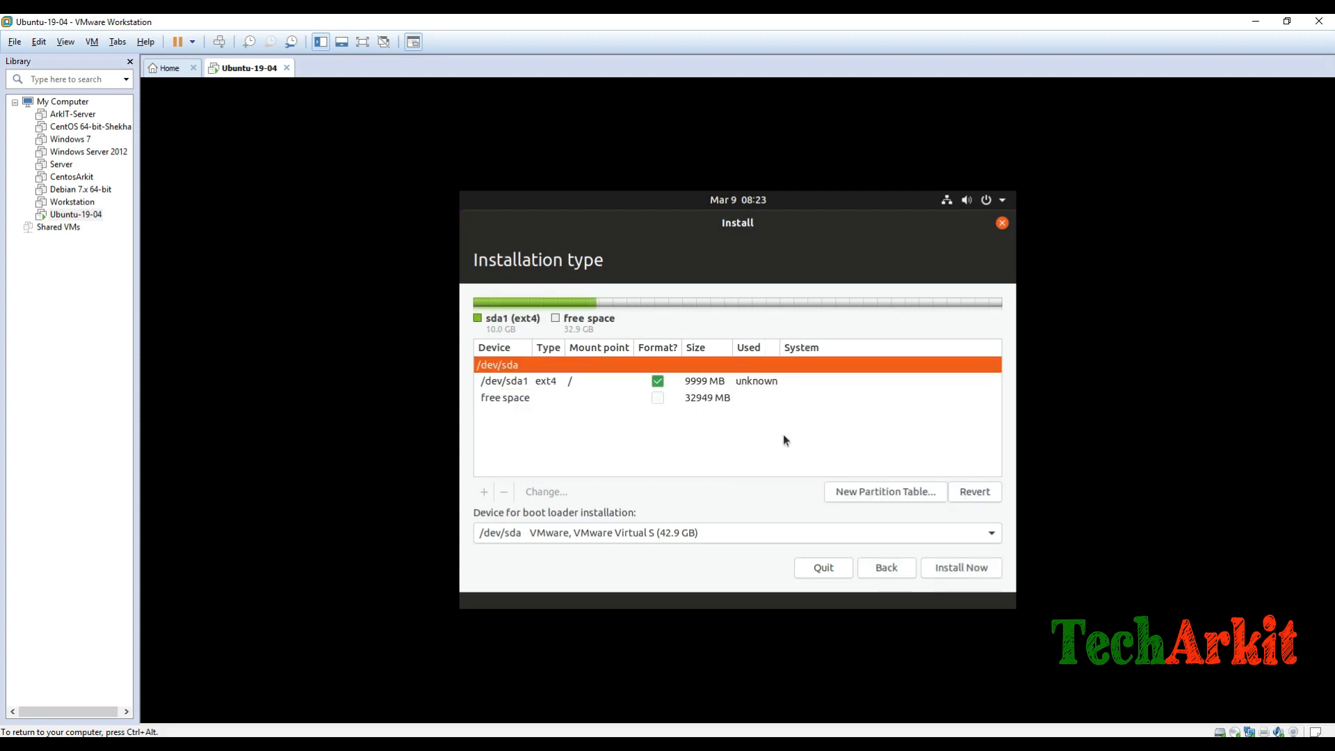
Step: Add an 800 MB logical ext4 partition mounted at /boot from the remaining free space
left_click(505, 398)
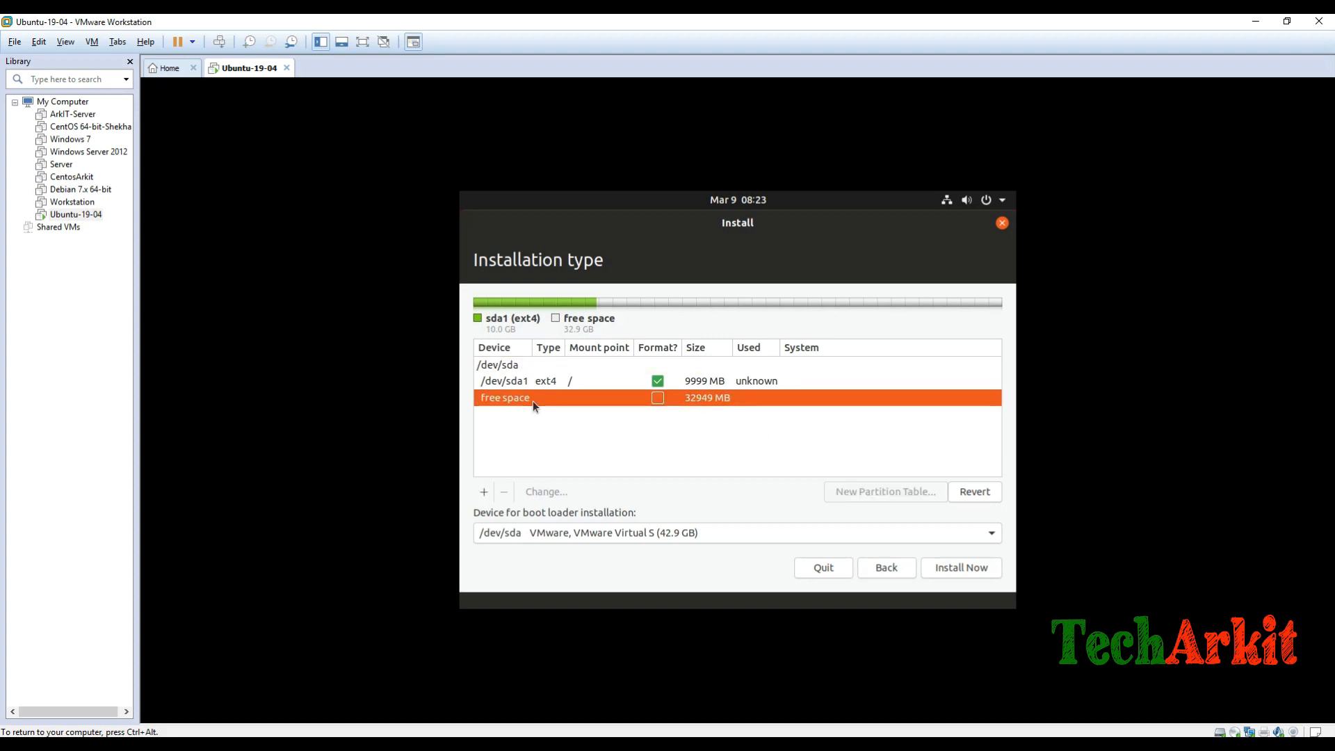
left_click(484, 492)
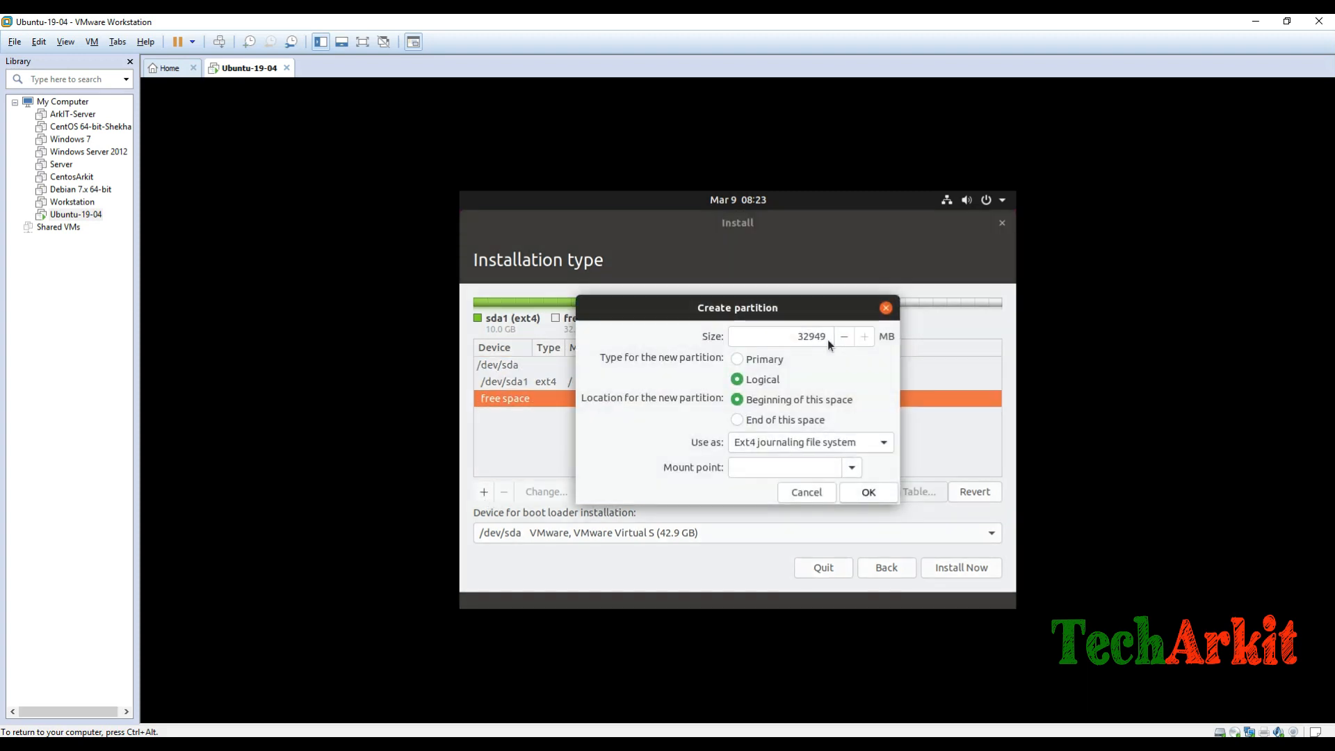
left_click(786, 337)
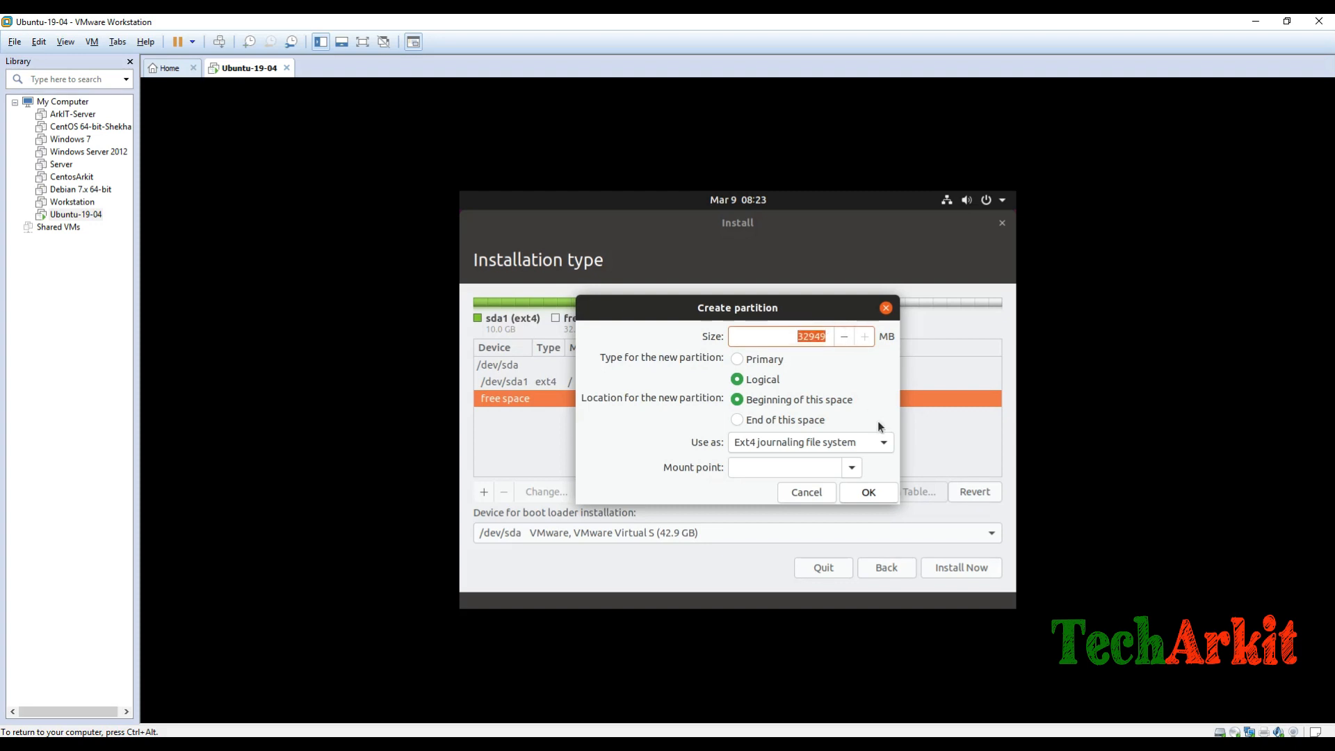
type("8")
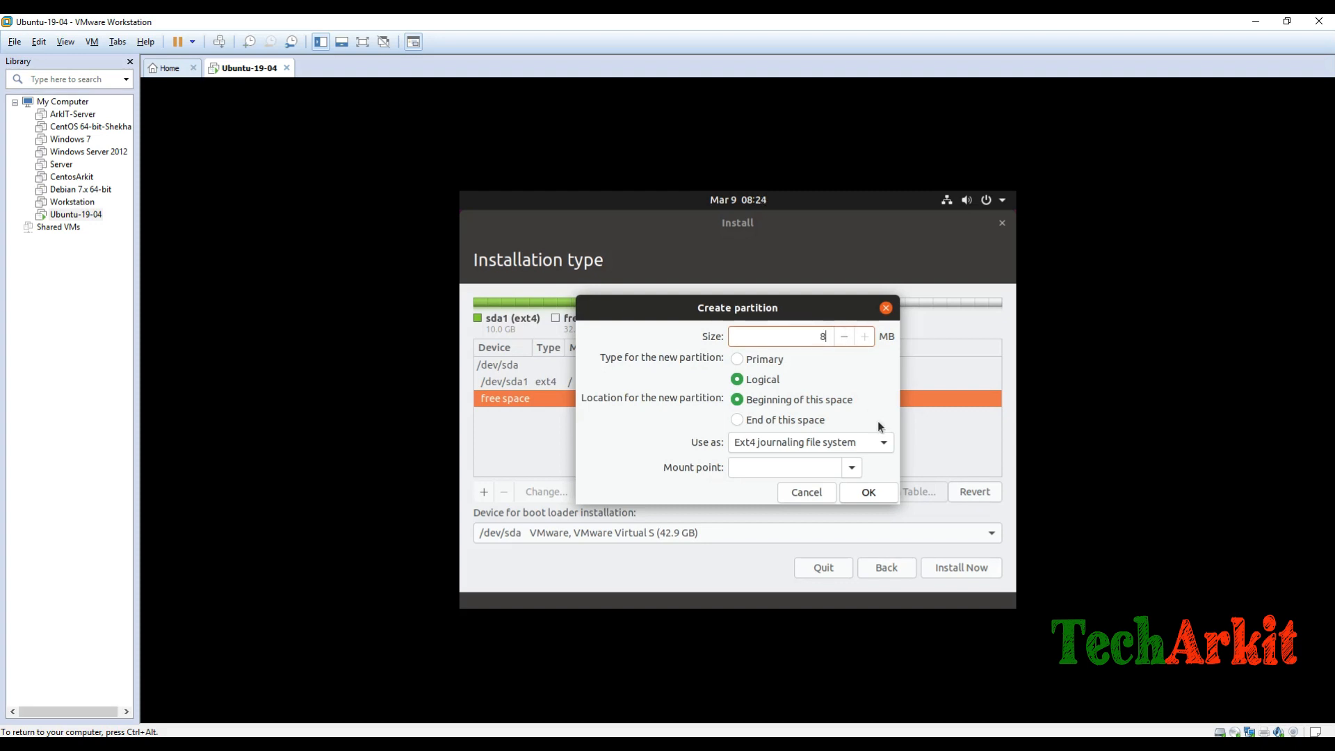
type("00")
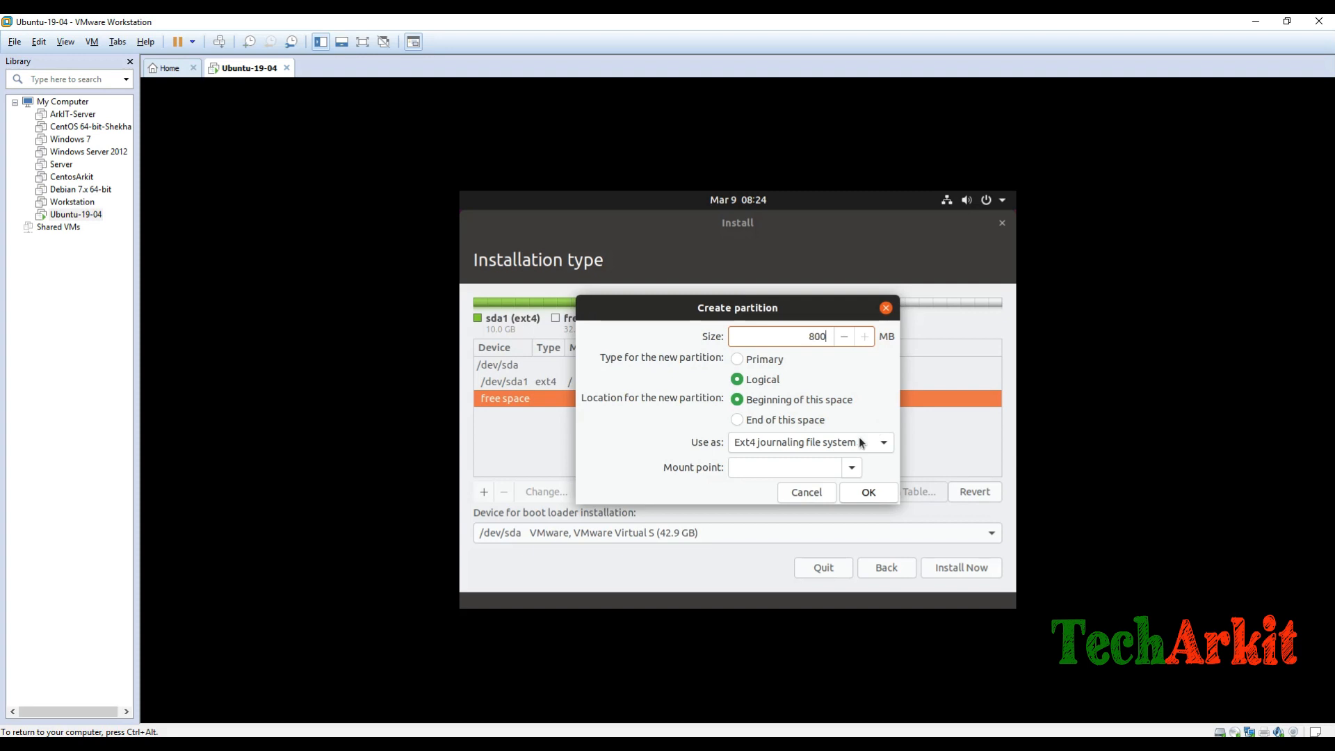
left_click(851, 467)
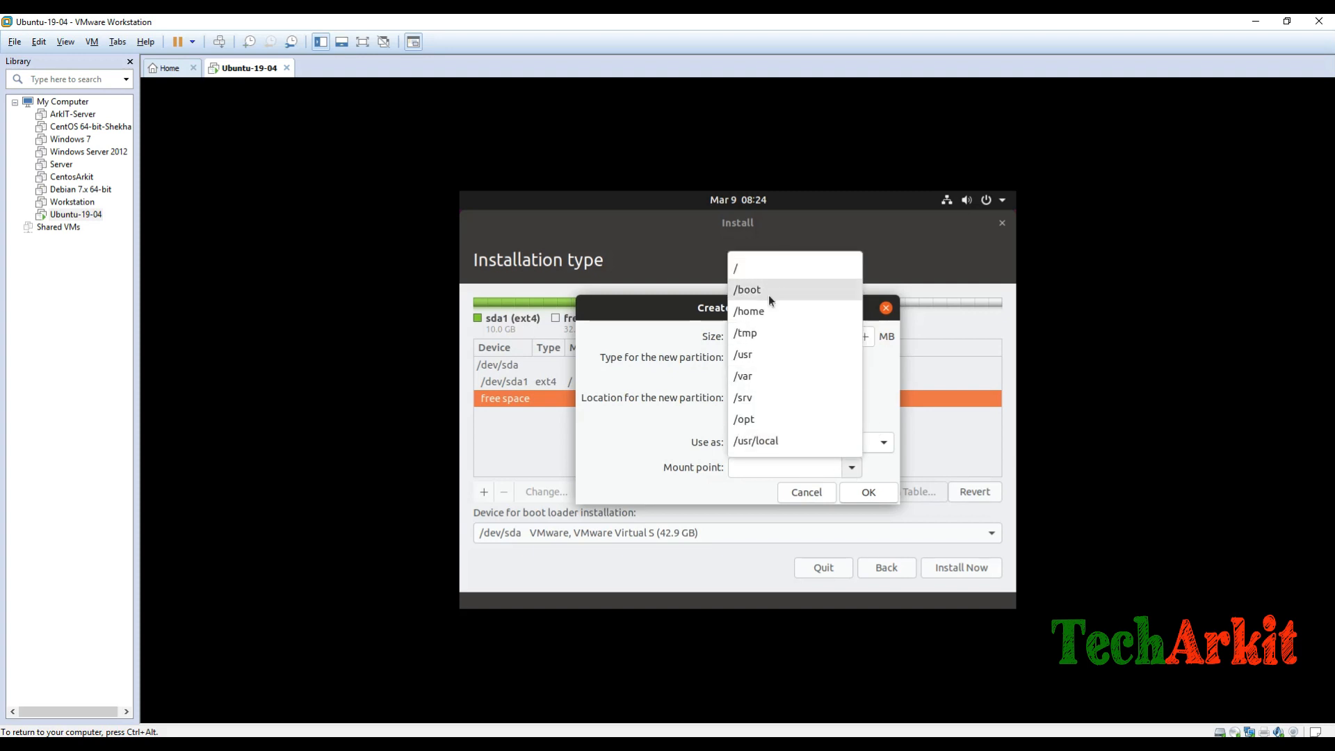
left_click(747, 289)
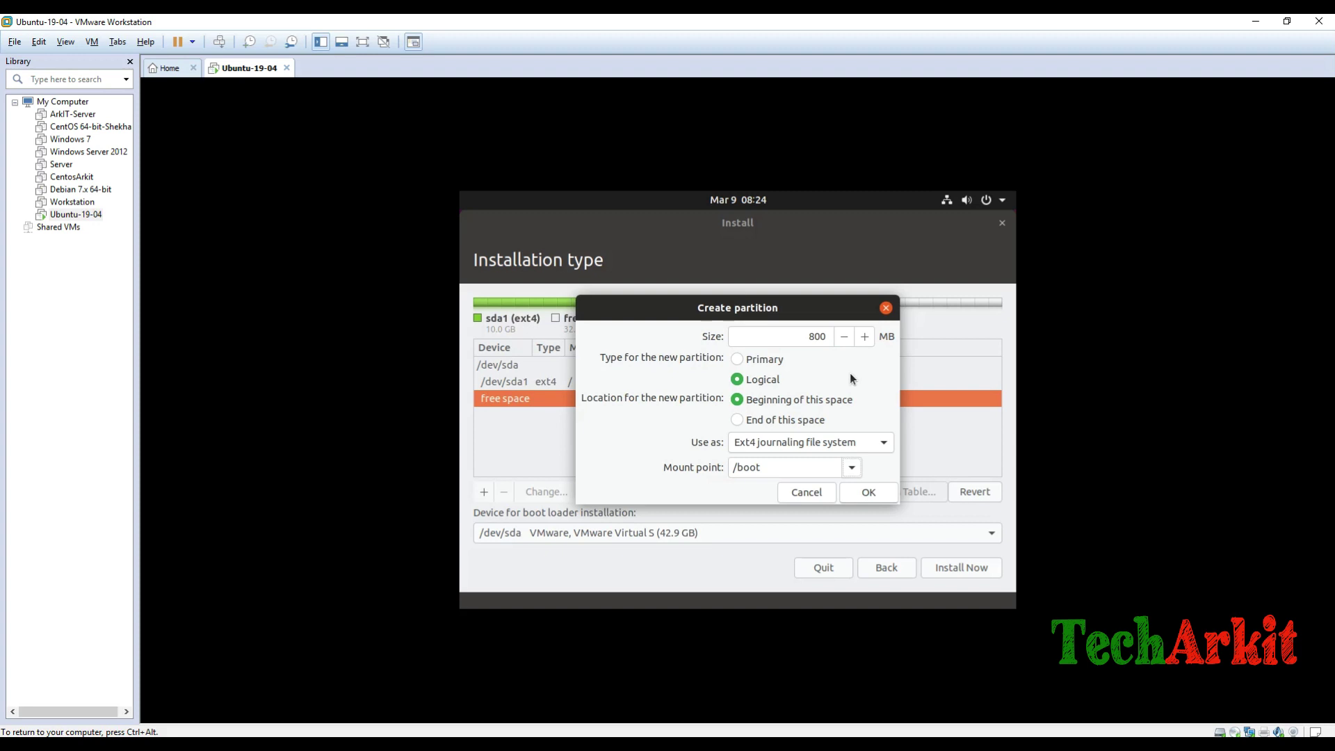
mouse_move(859, 505)
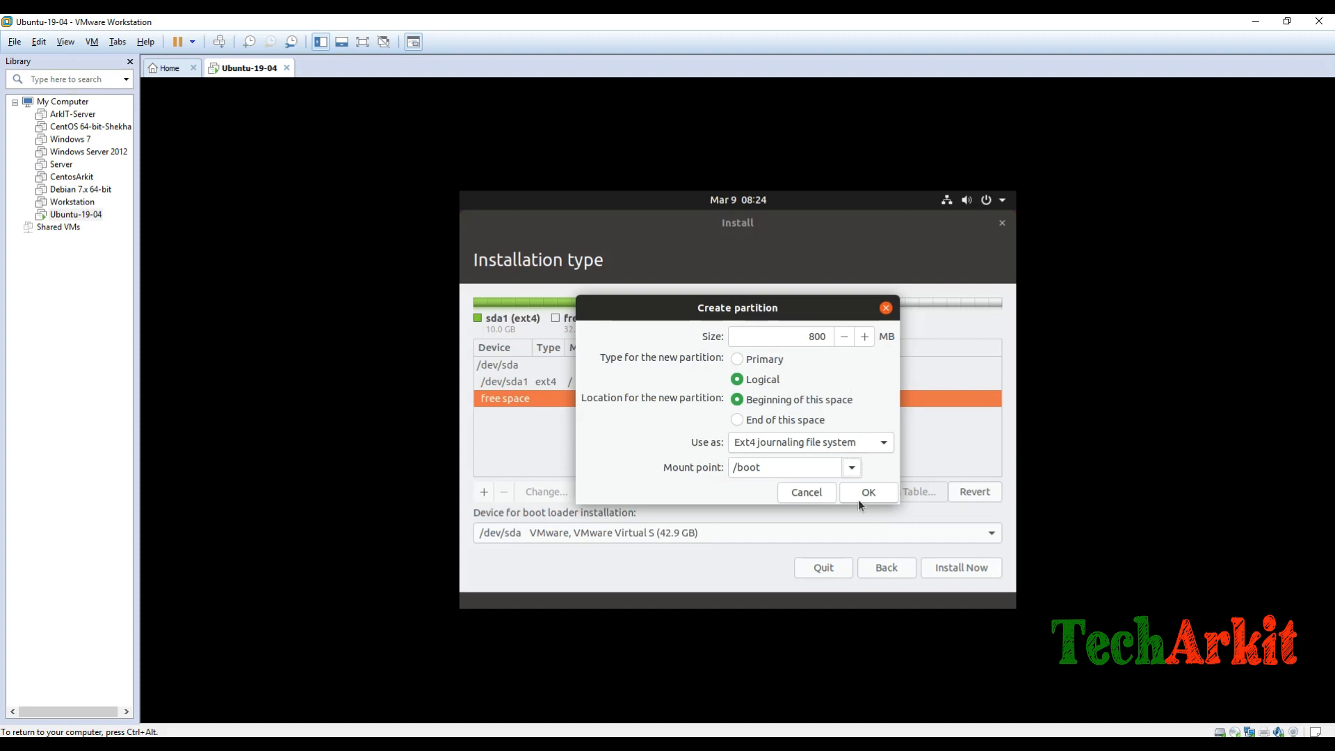
left_click(867, 492)
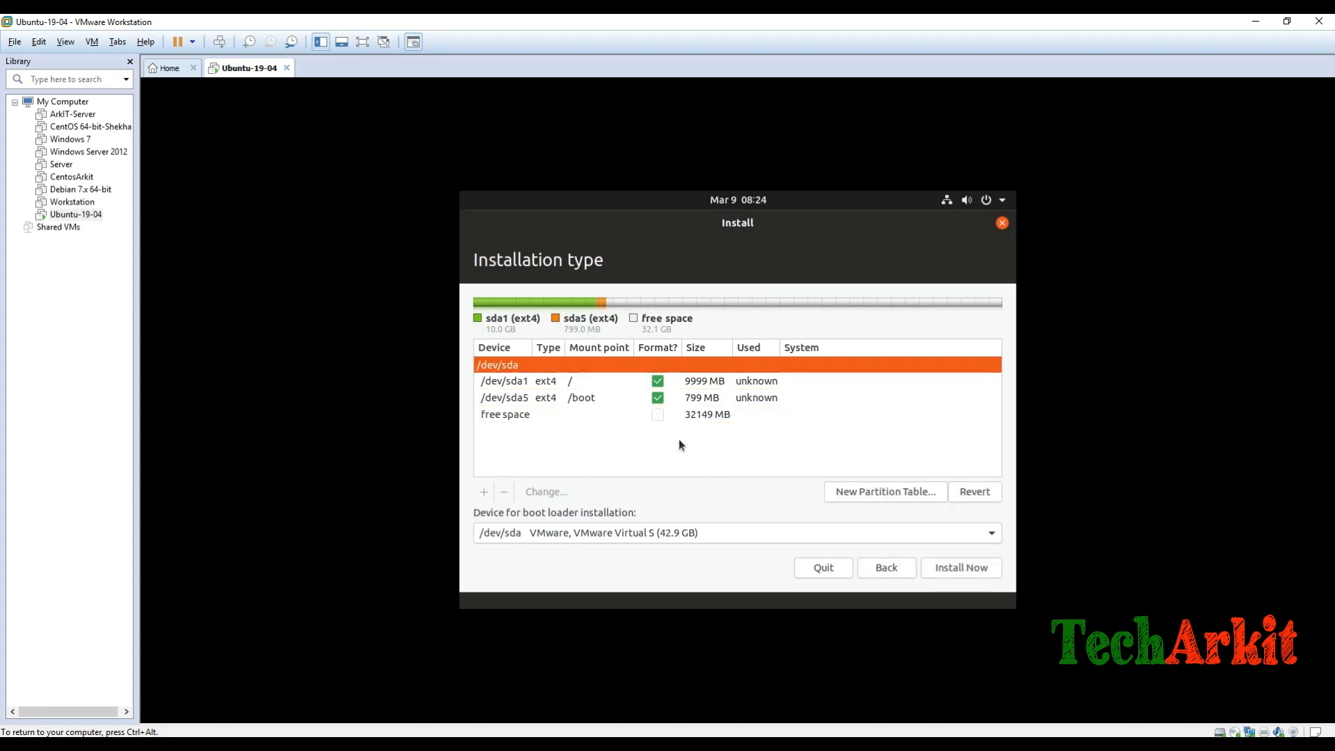
mouse_move(675, 441)
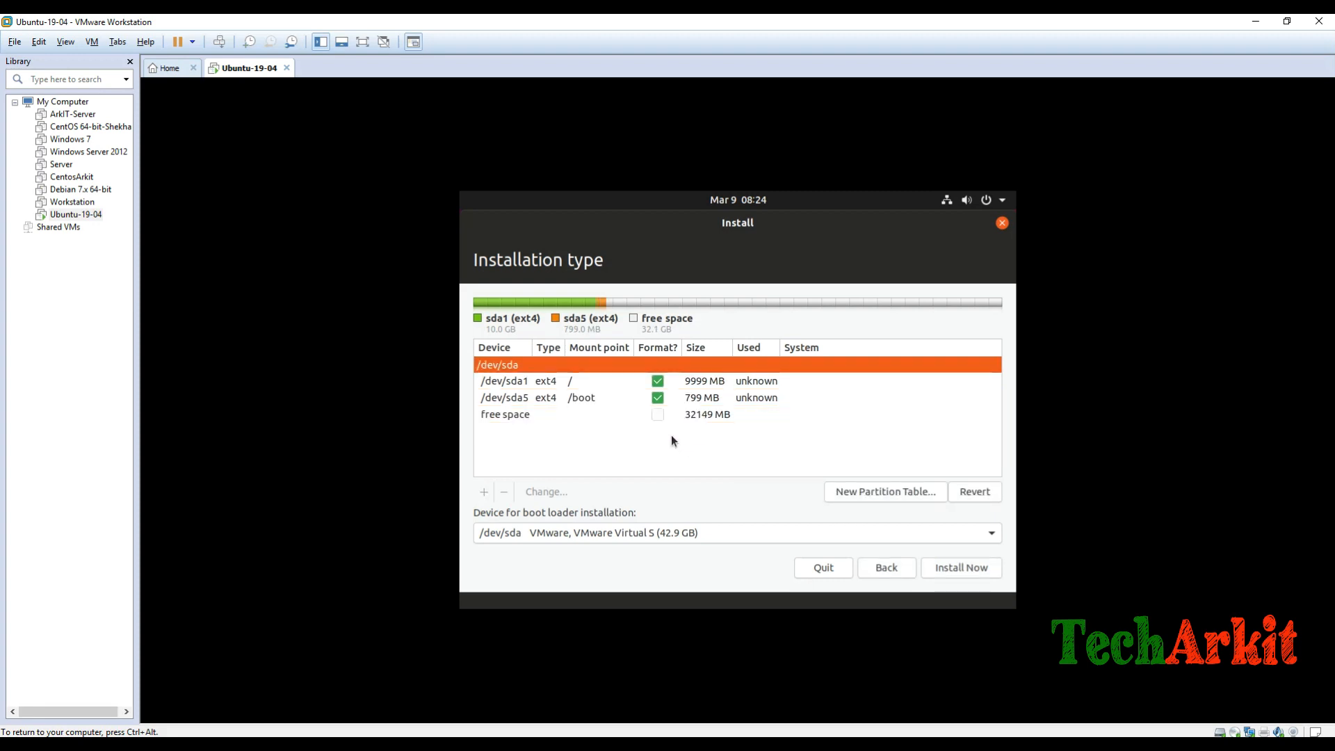
Step: Add a 5000 MB logical ext4 partition mounted at /var from the remaining free space
left_click(504, 415)
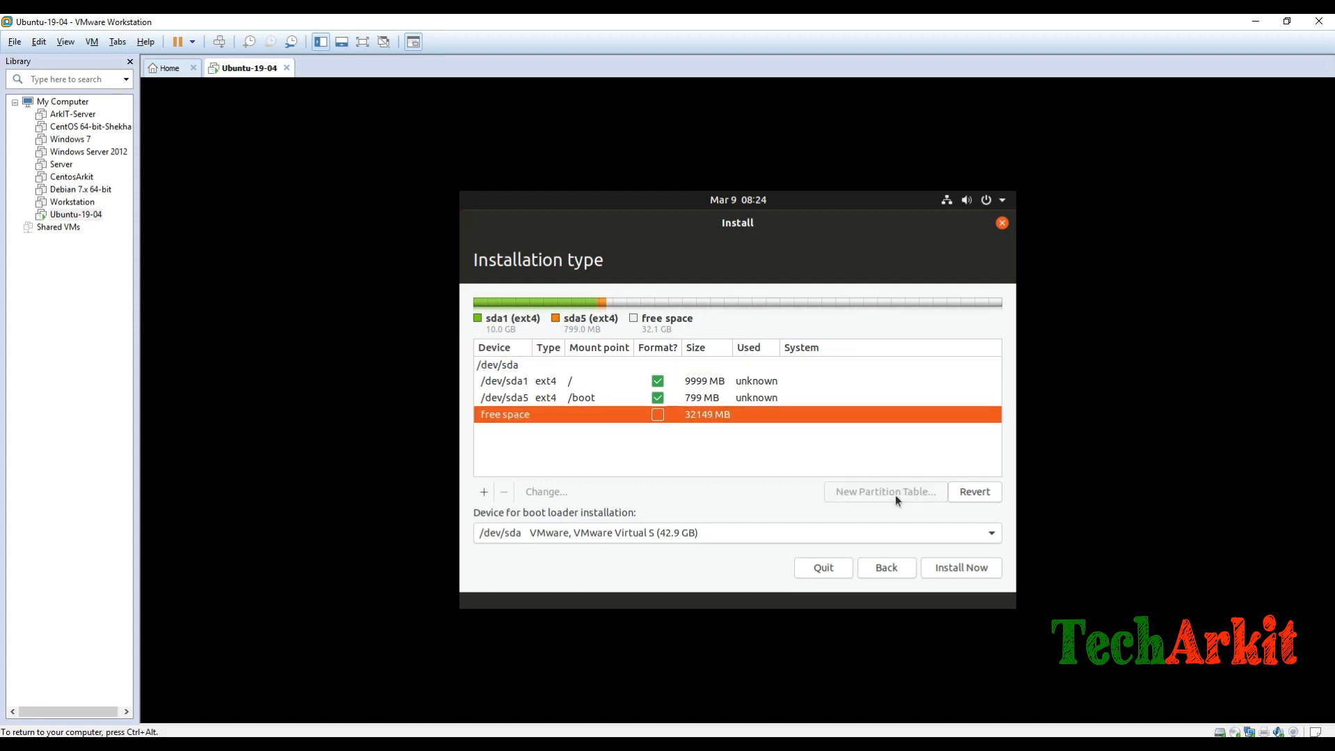
left_click(484, 492)
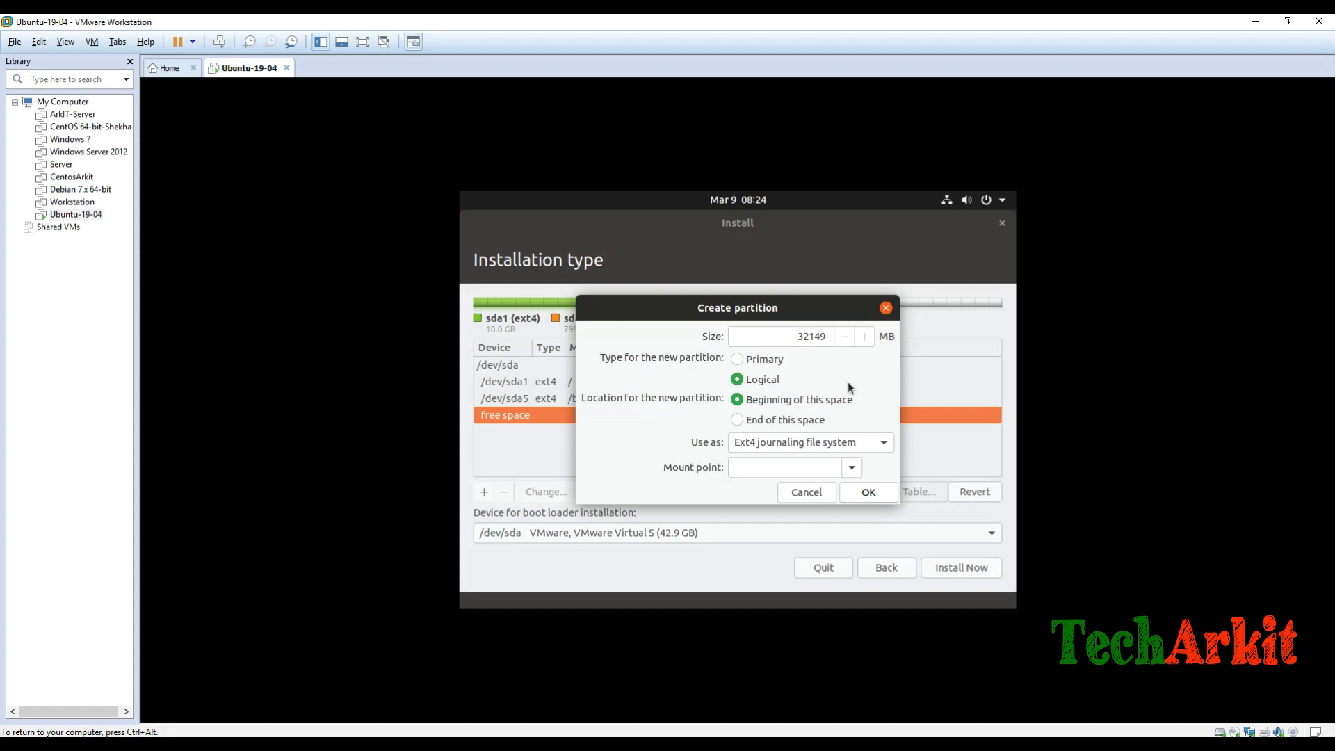
mouse_move(872, 455)
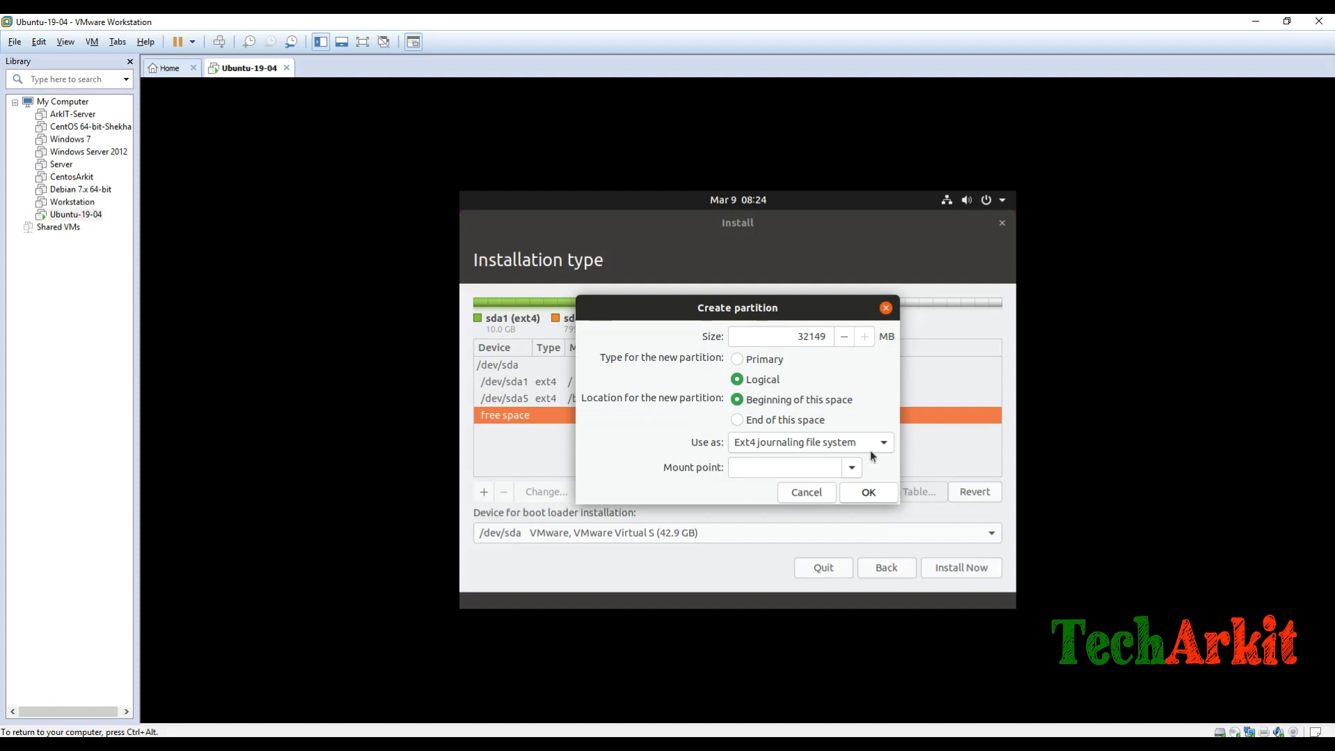
left_click(851, 467)
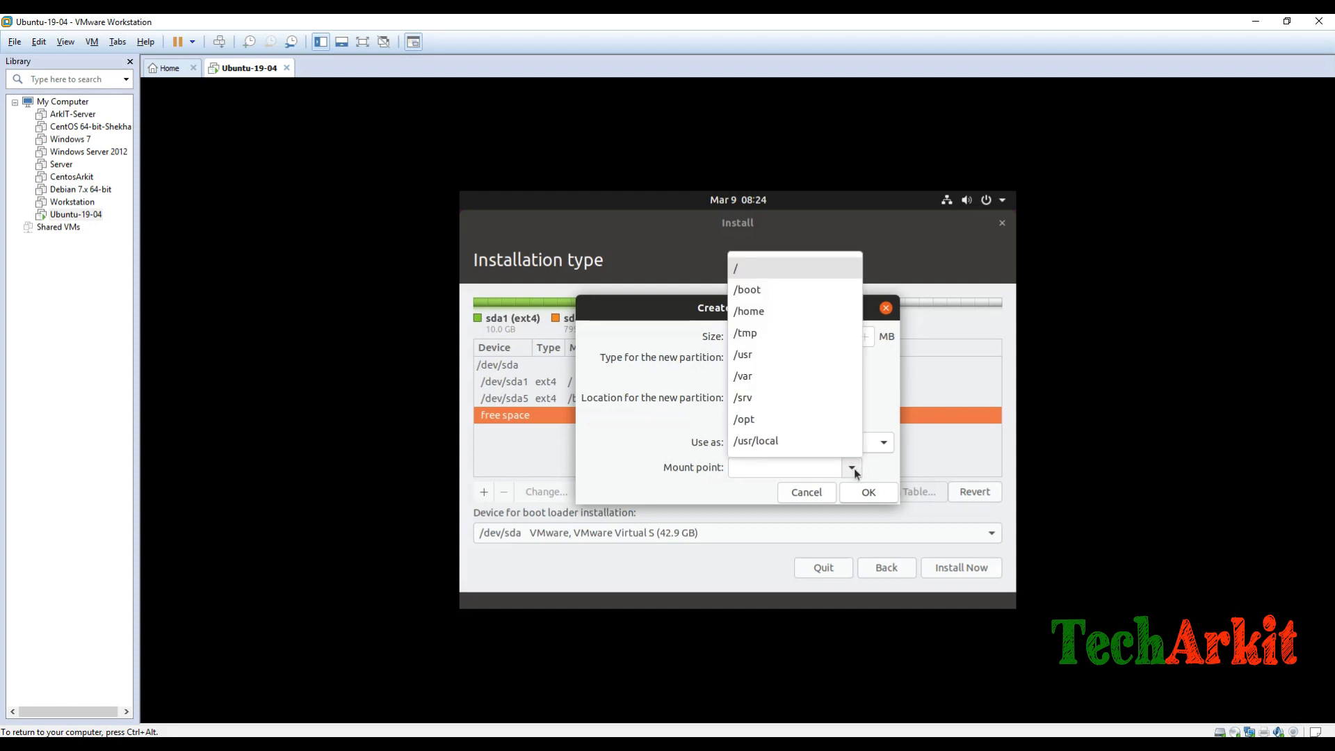
mouse_move(784, 311)
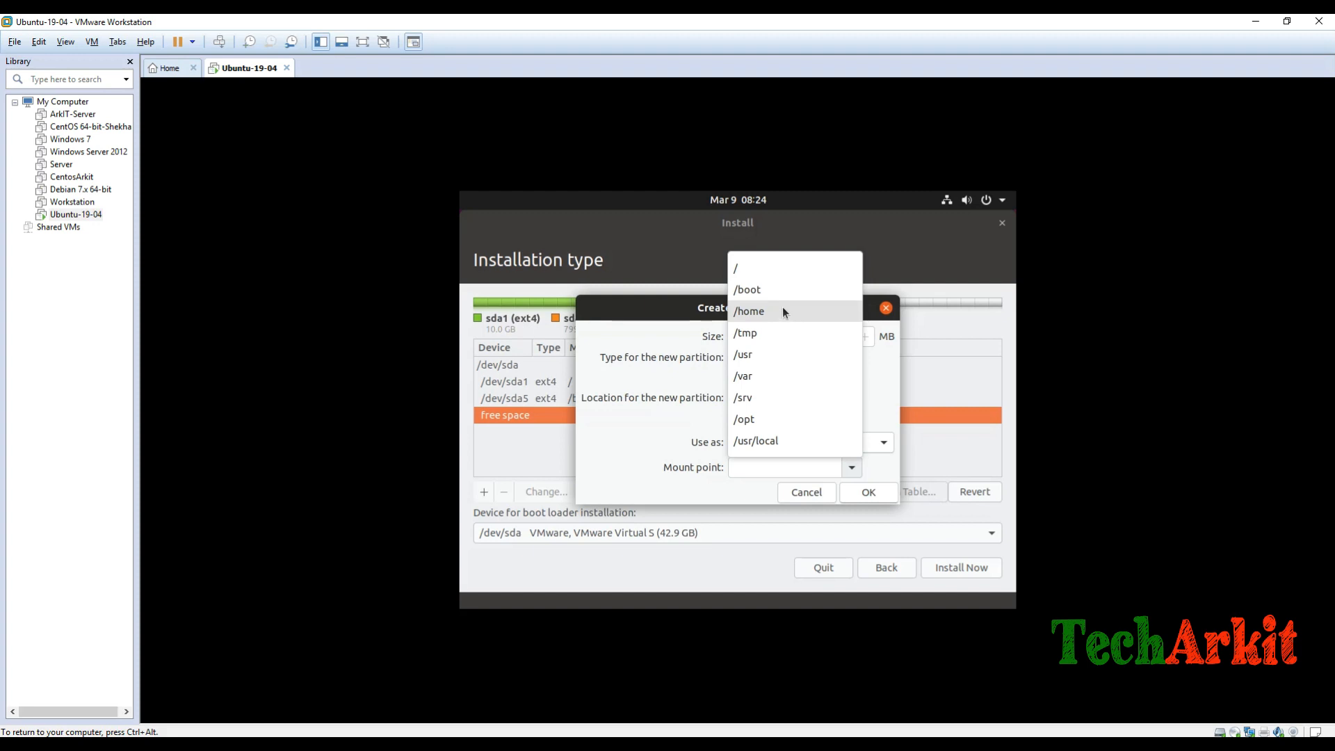
left_click(743, 375)
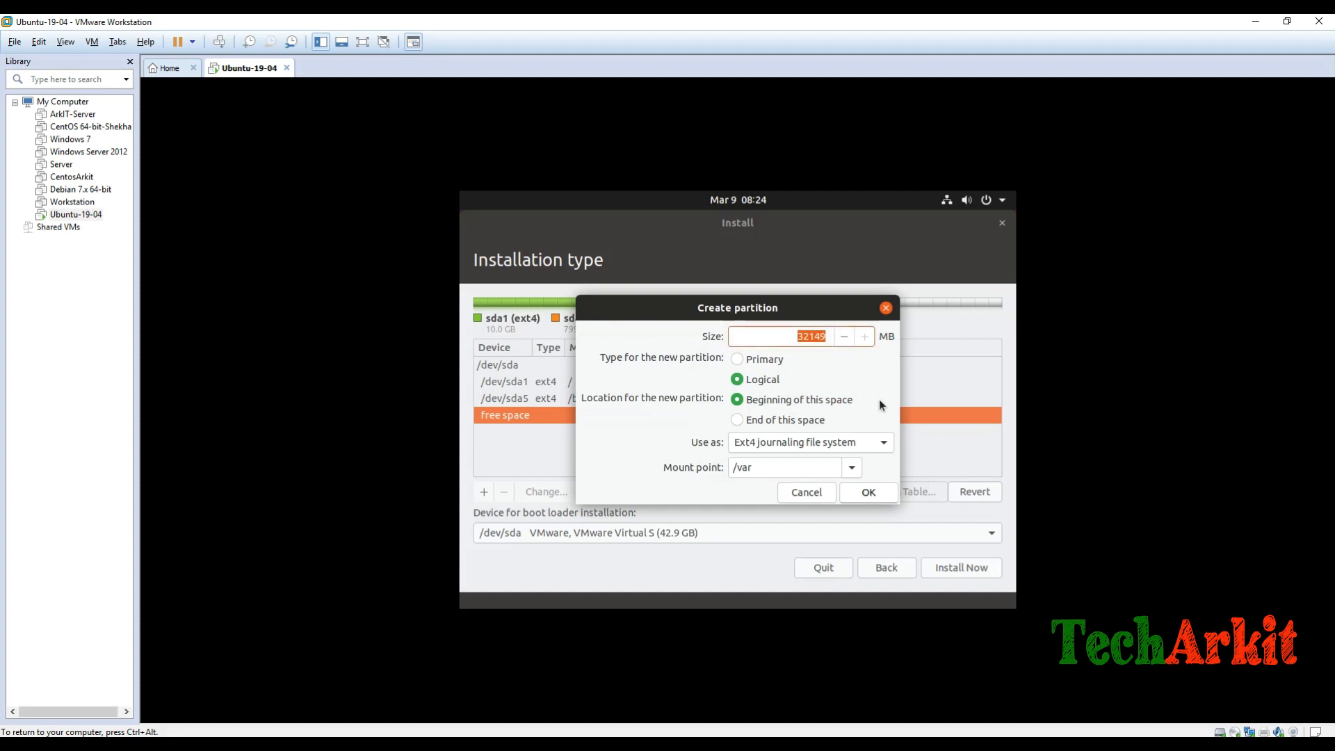
type("5000")
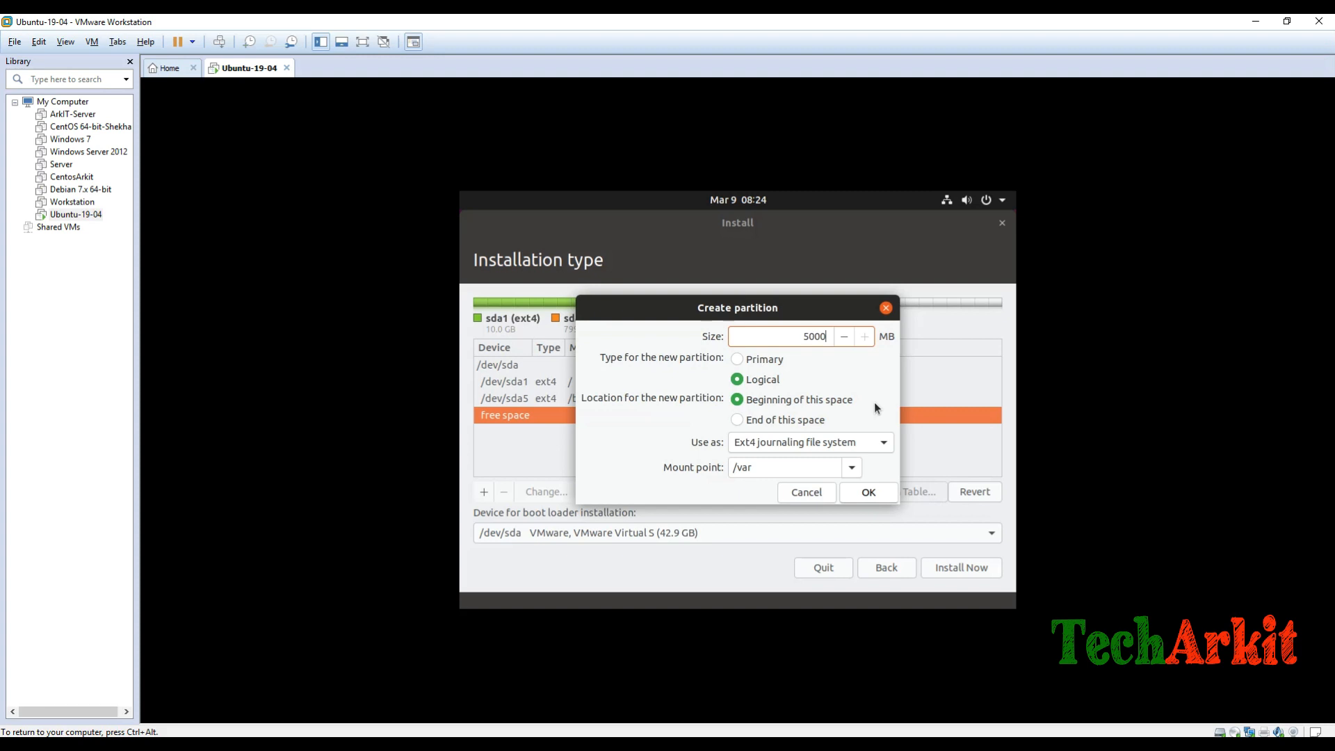
left_click(868, 493)
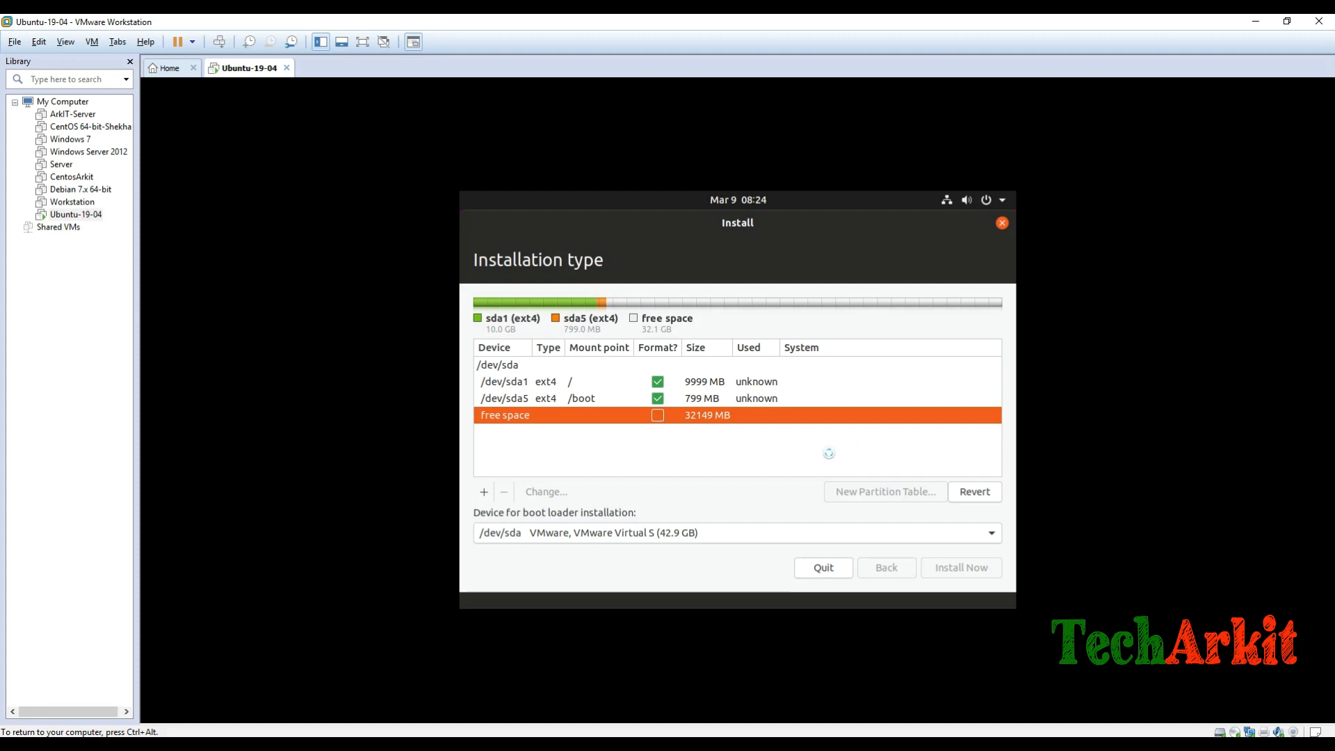
Step: Add a 10000 MB logical ext4 partition mounted at /home from the remaining free space
left_click(974, 493)
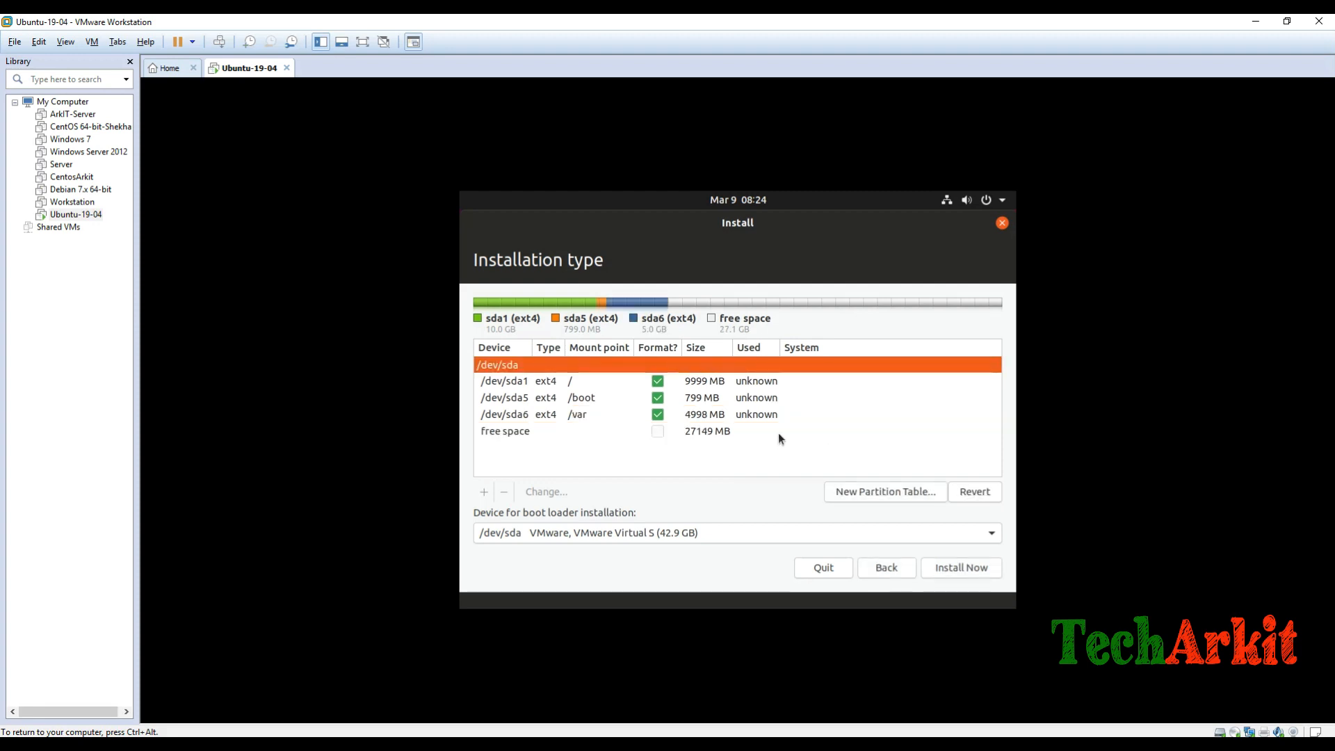
left_click(504, 432)
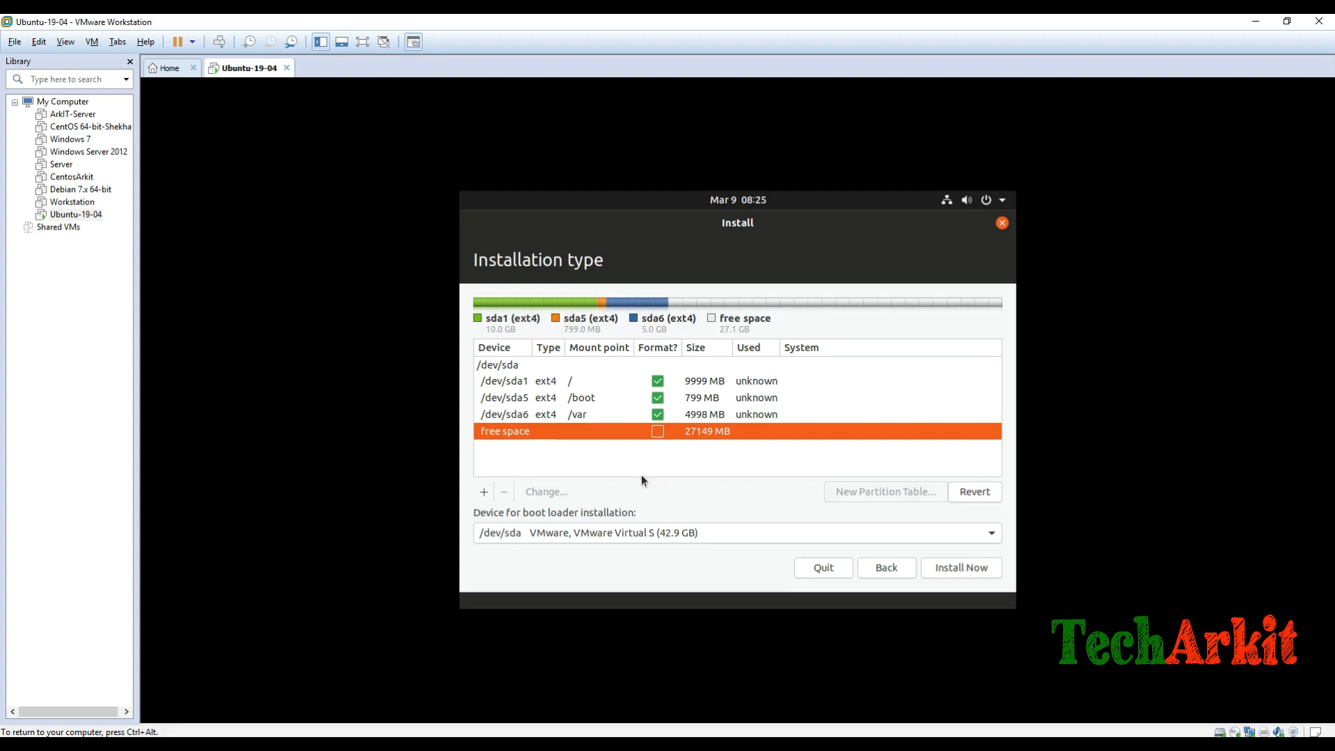
left_click(484, 492)
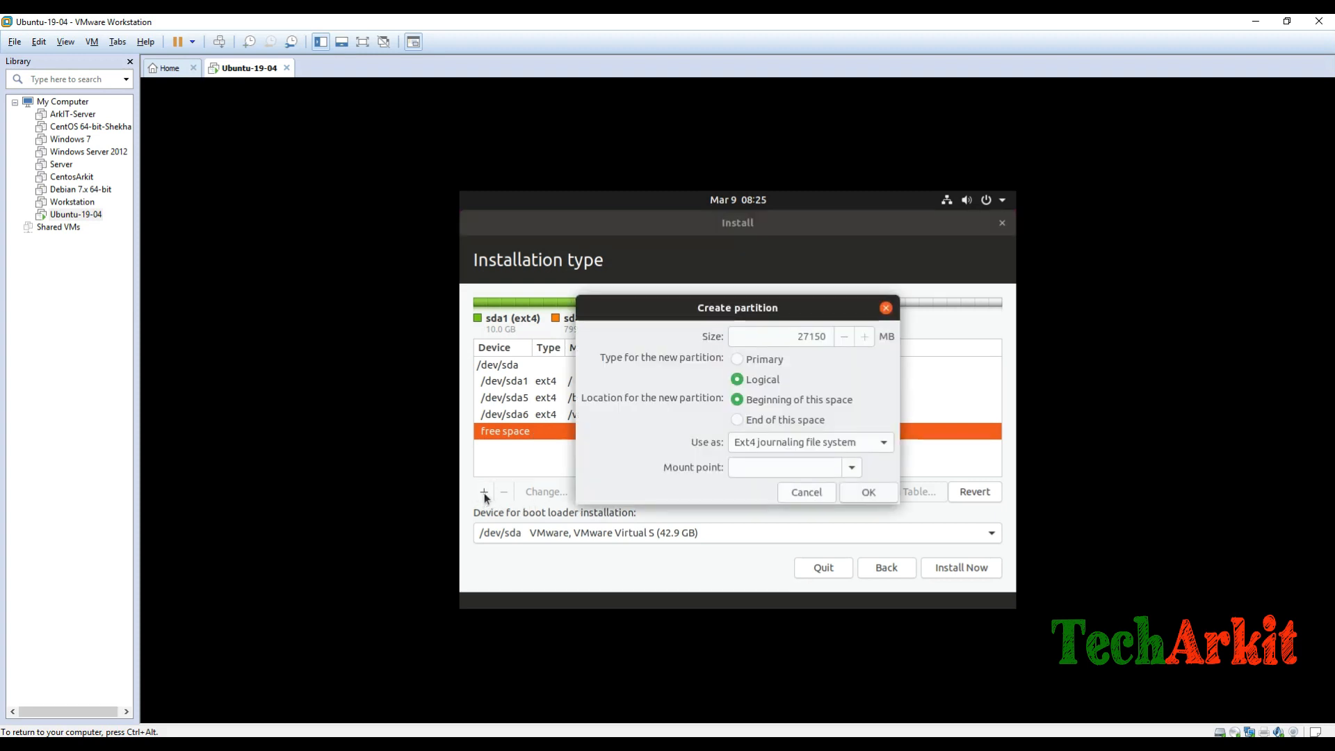
left_click(851, 467)
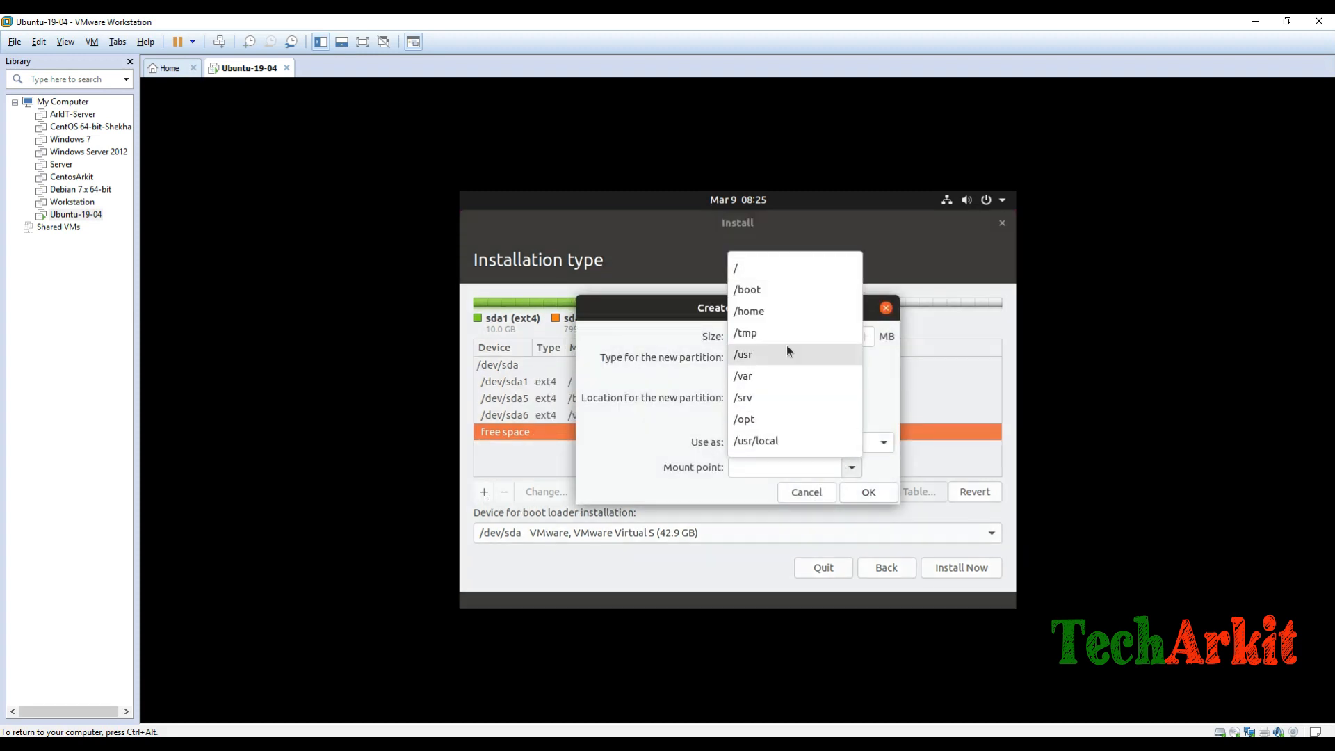
left_click(748, 312)
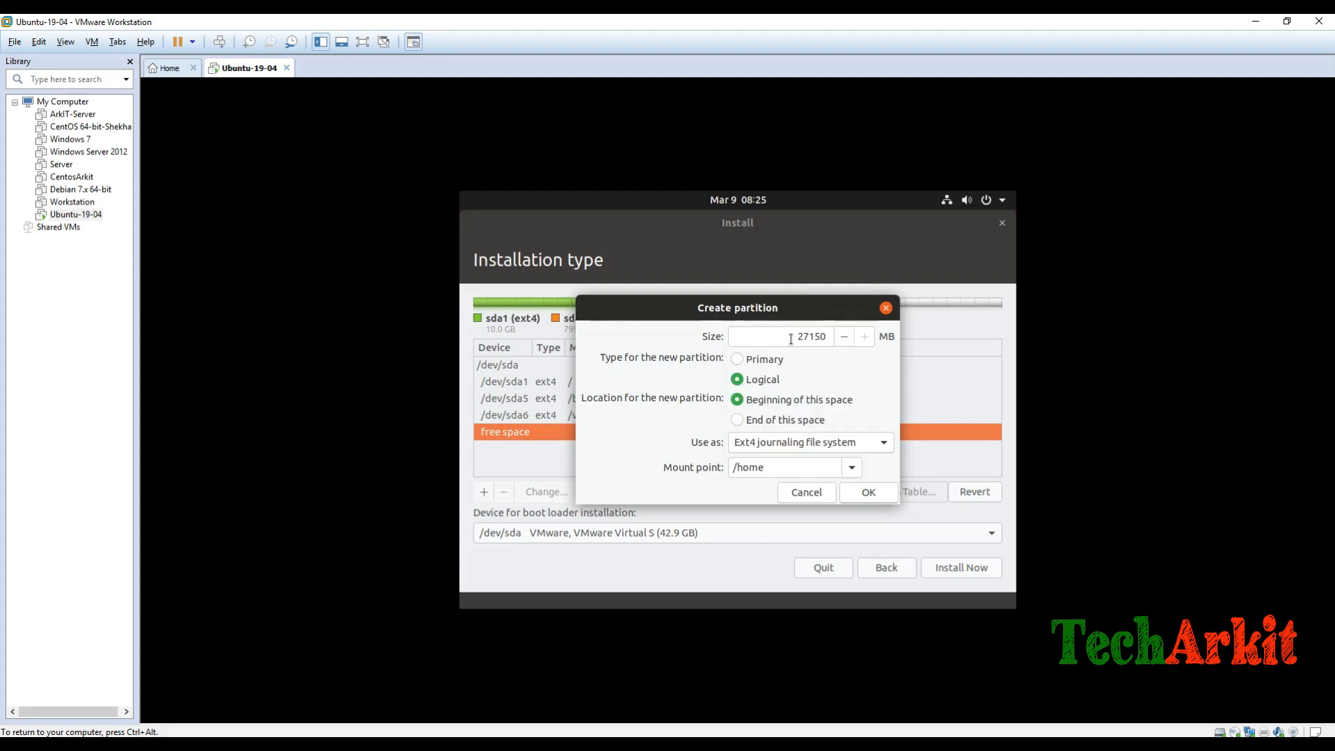
triple_click(810, 335)
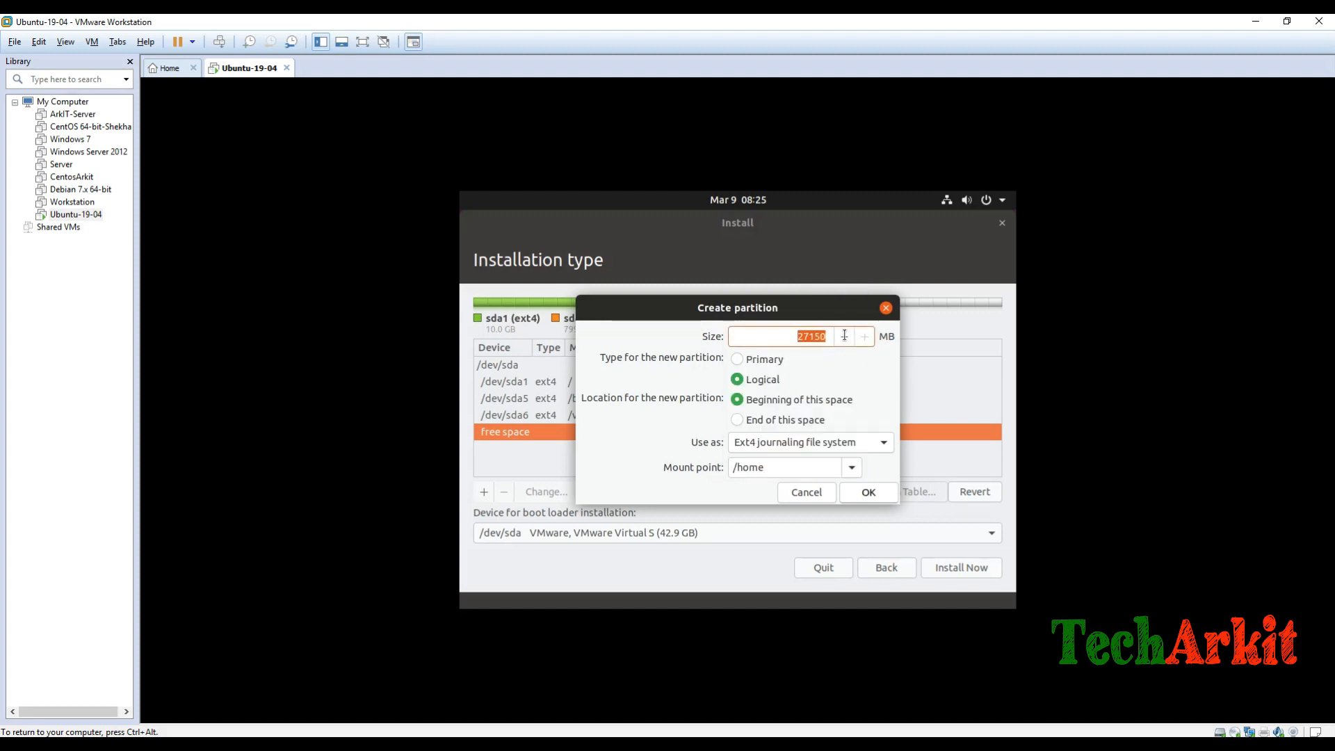
type("1")
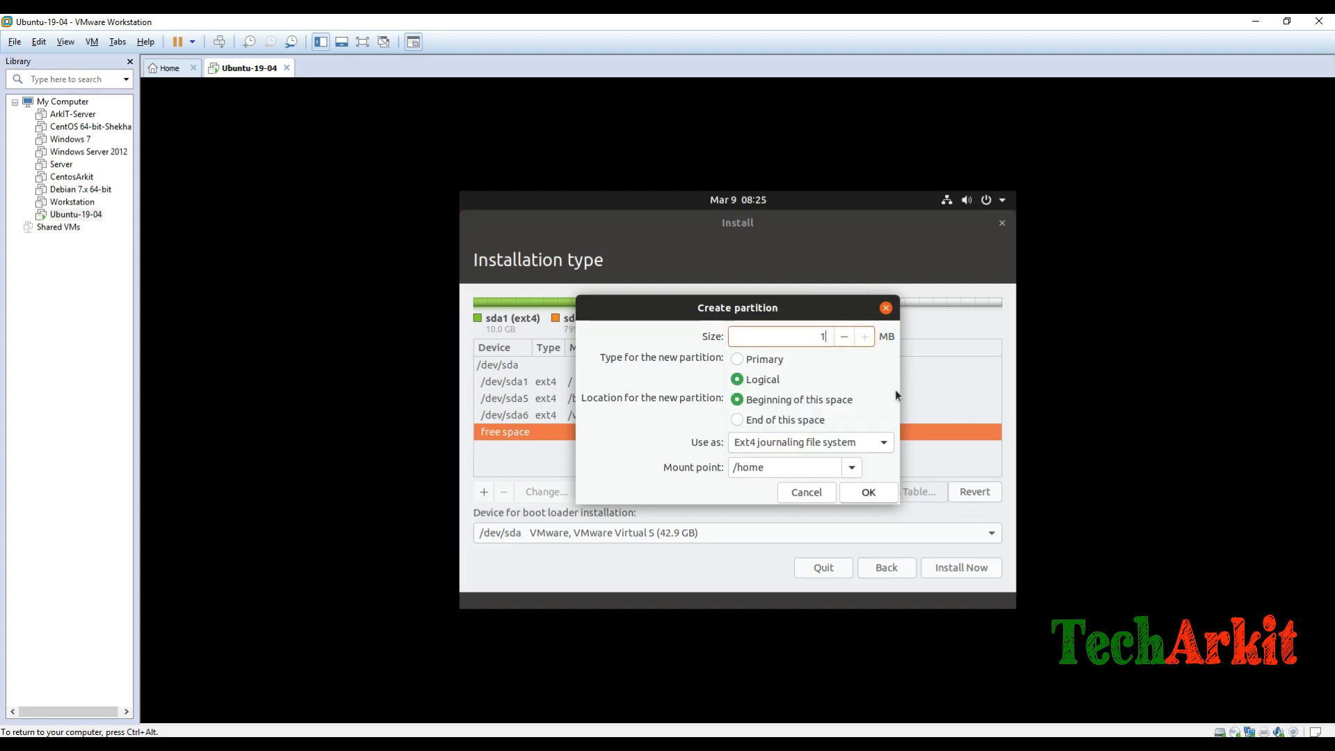
type("0000")
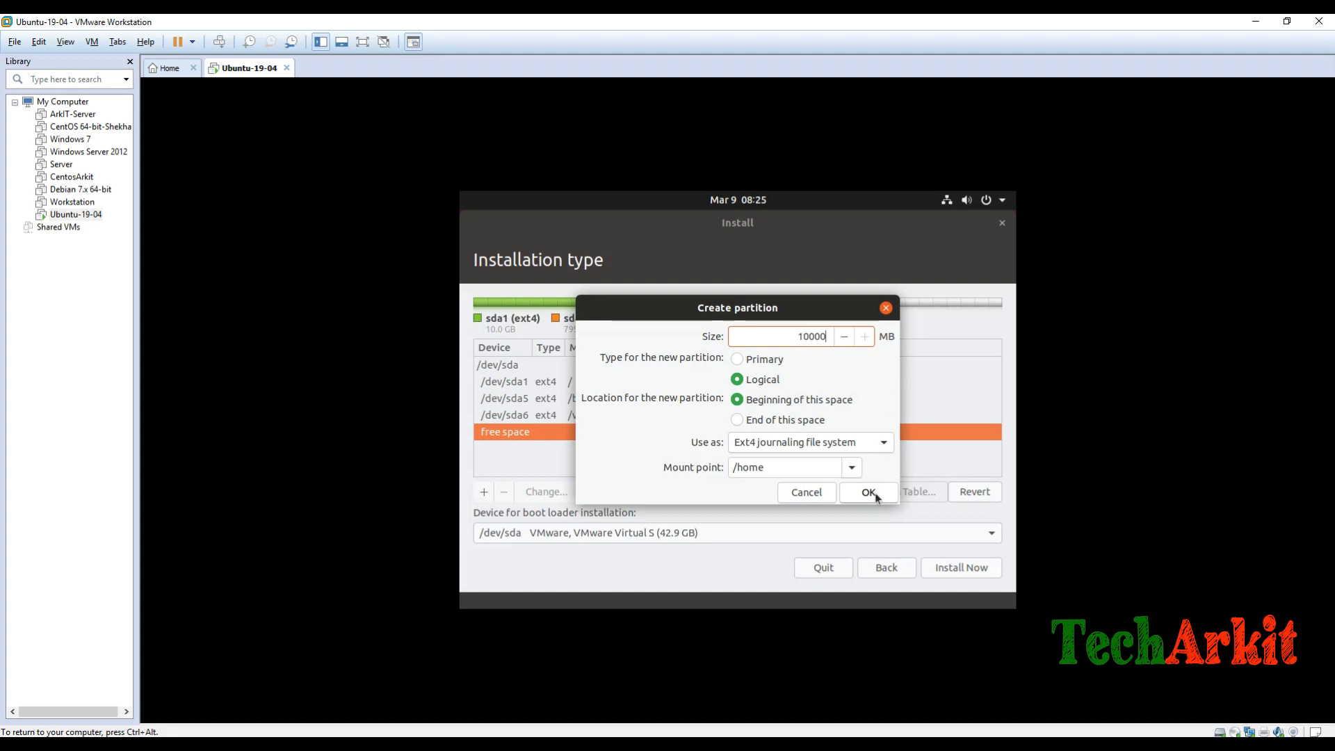
left_click(868, 492)
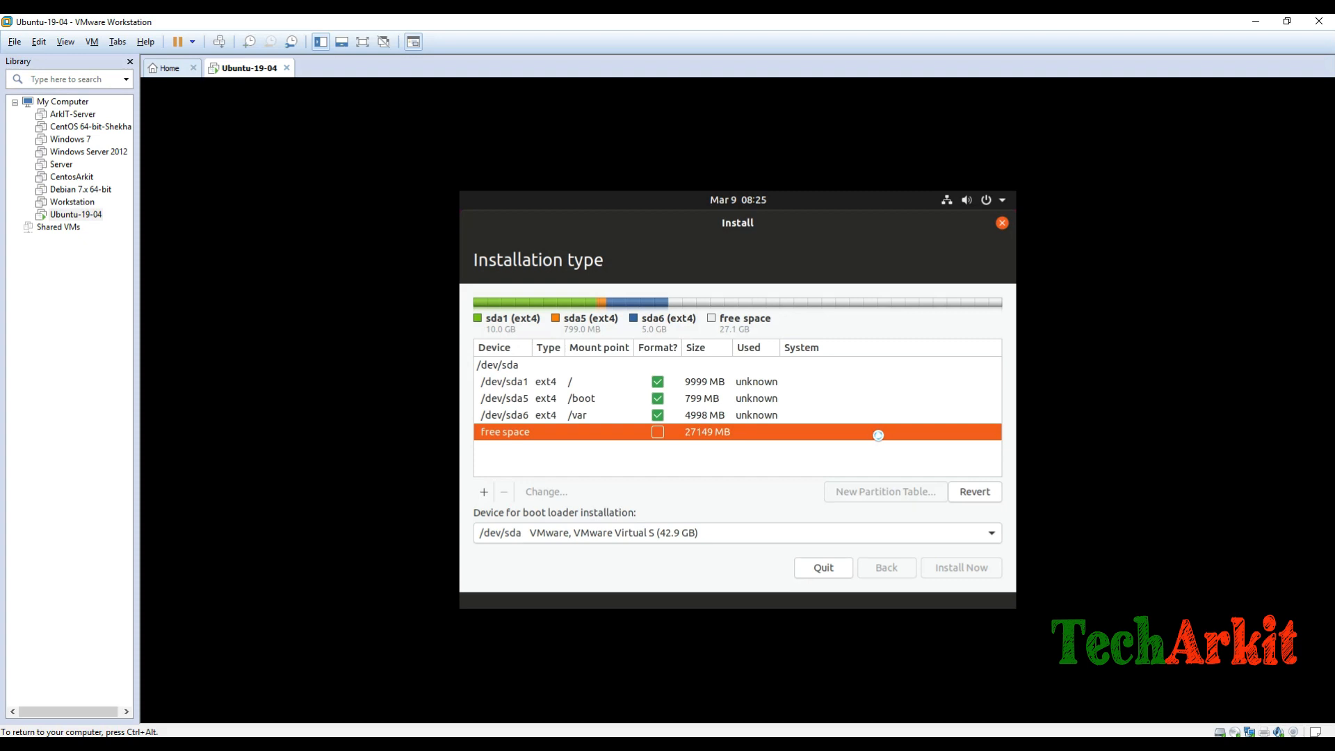
Step: Grow /var to 11998 MB and /home to 20147 MB so no free space remains
left_click(974, 492)
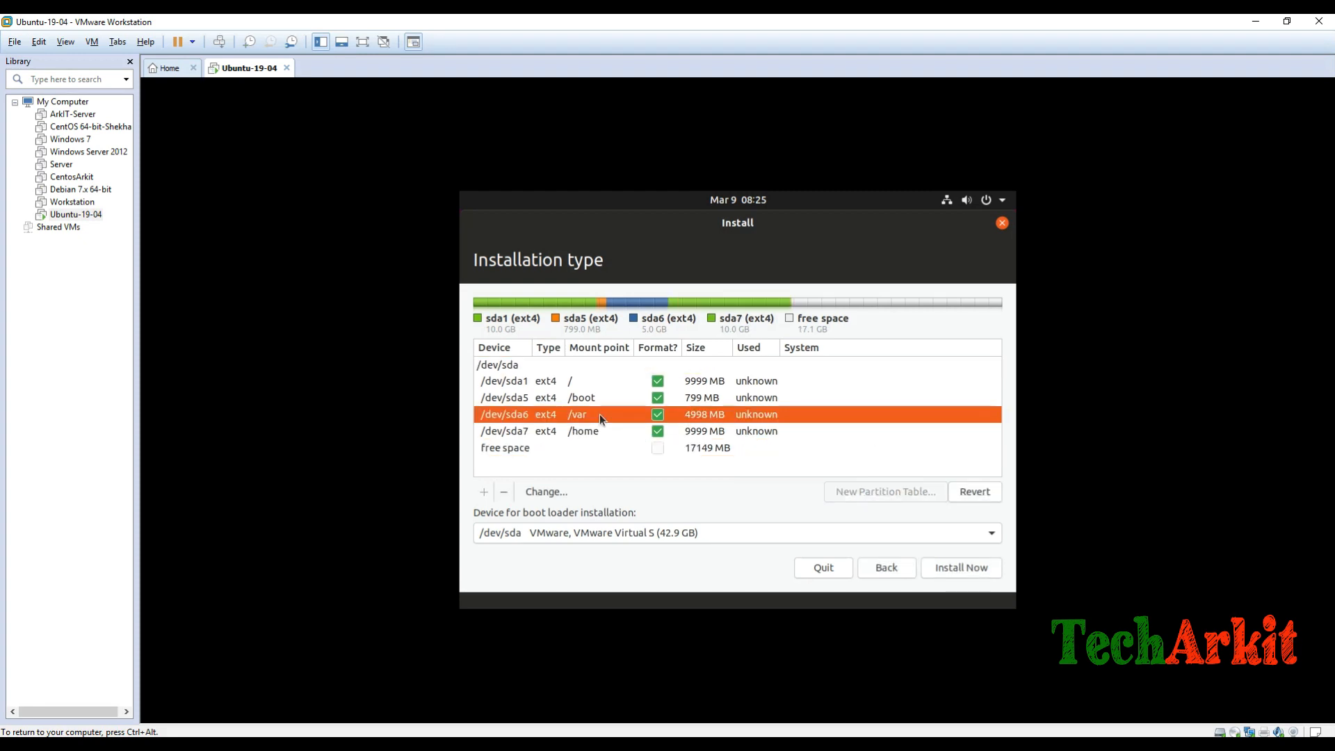
left_click(545, 493)
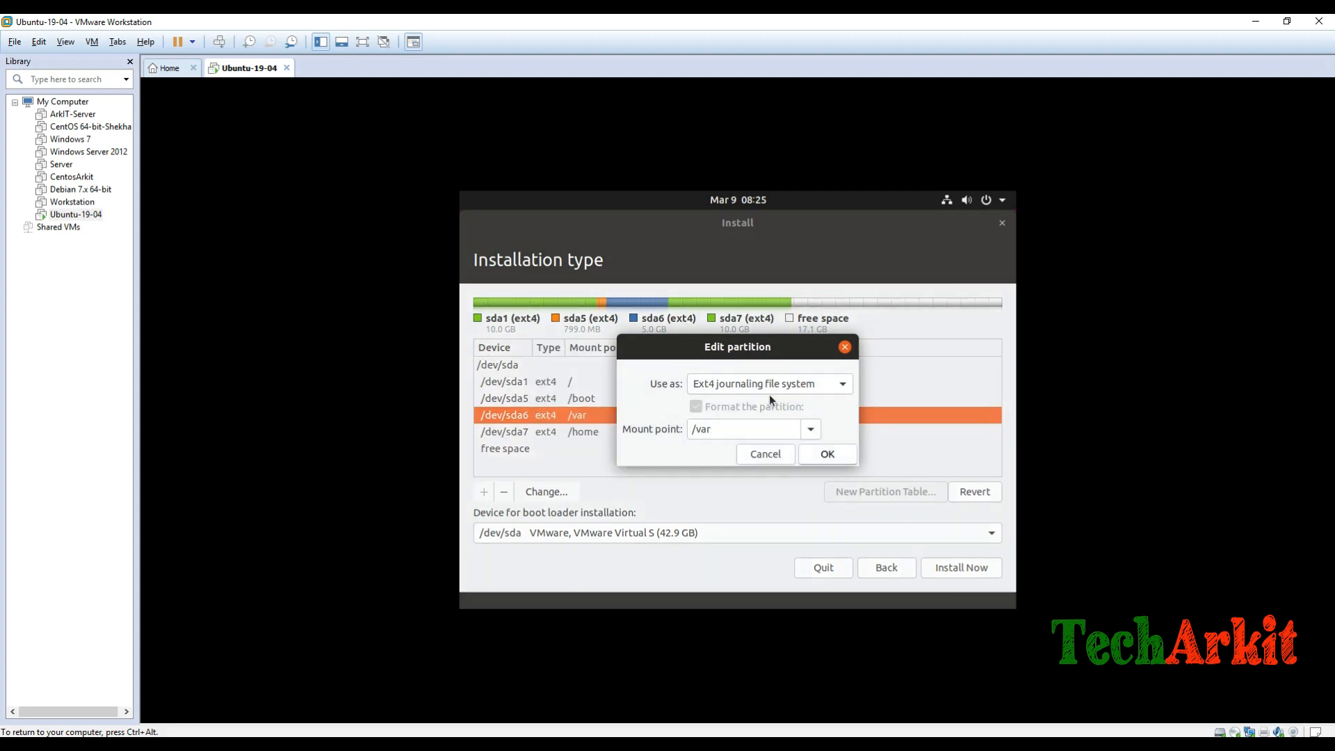
left_click(827, 453)
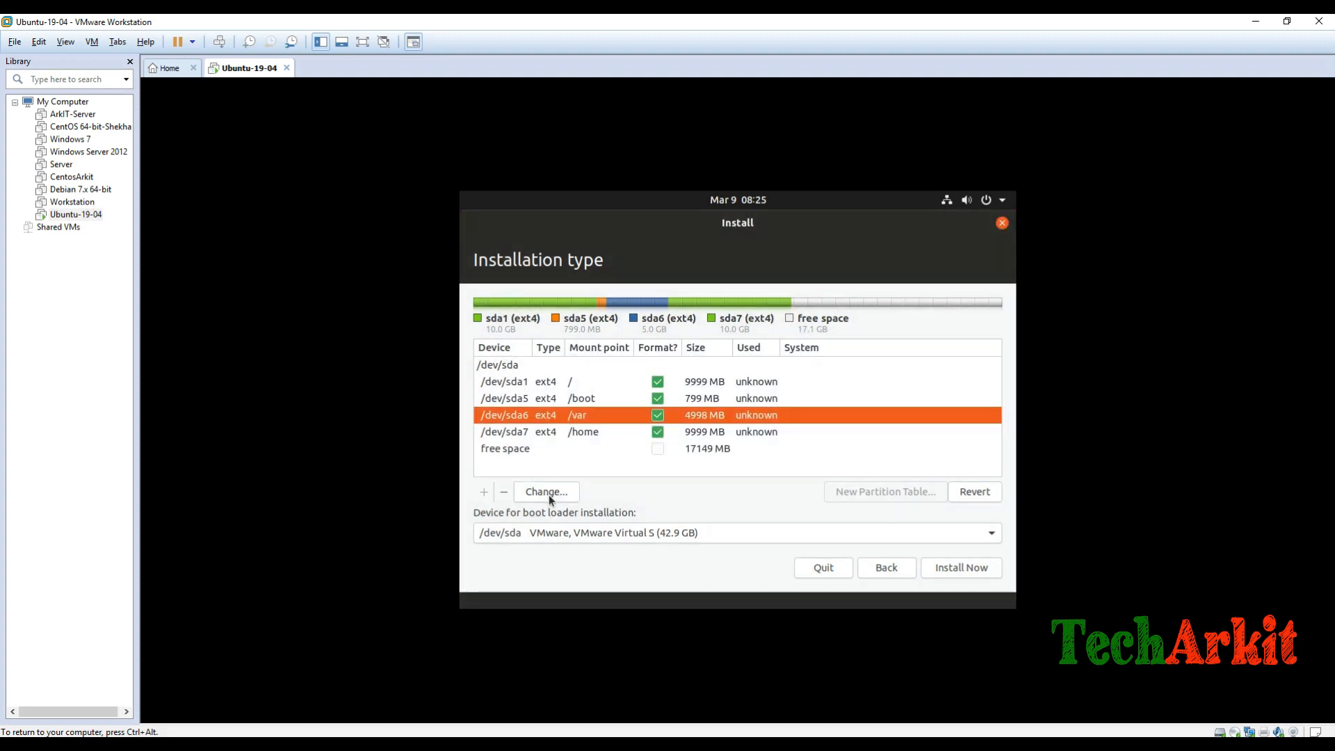
left_click(545, 493)
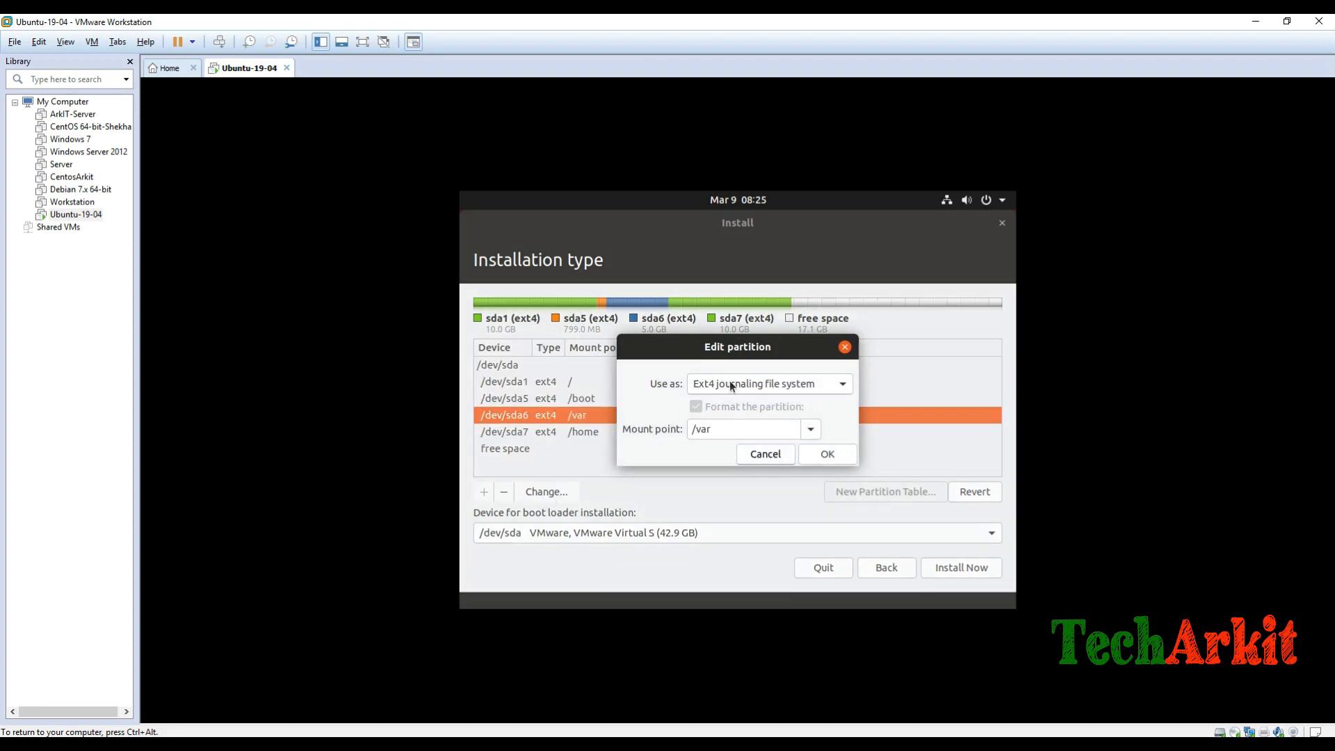
left_click(826, 453)
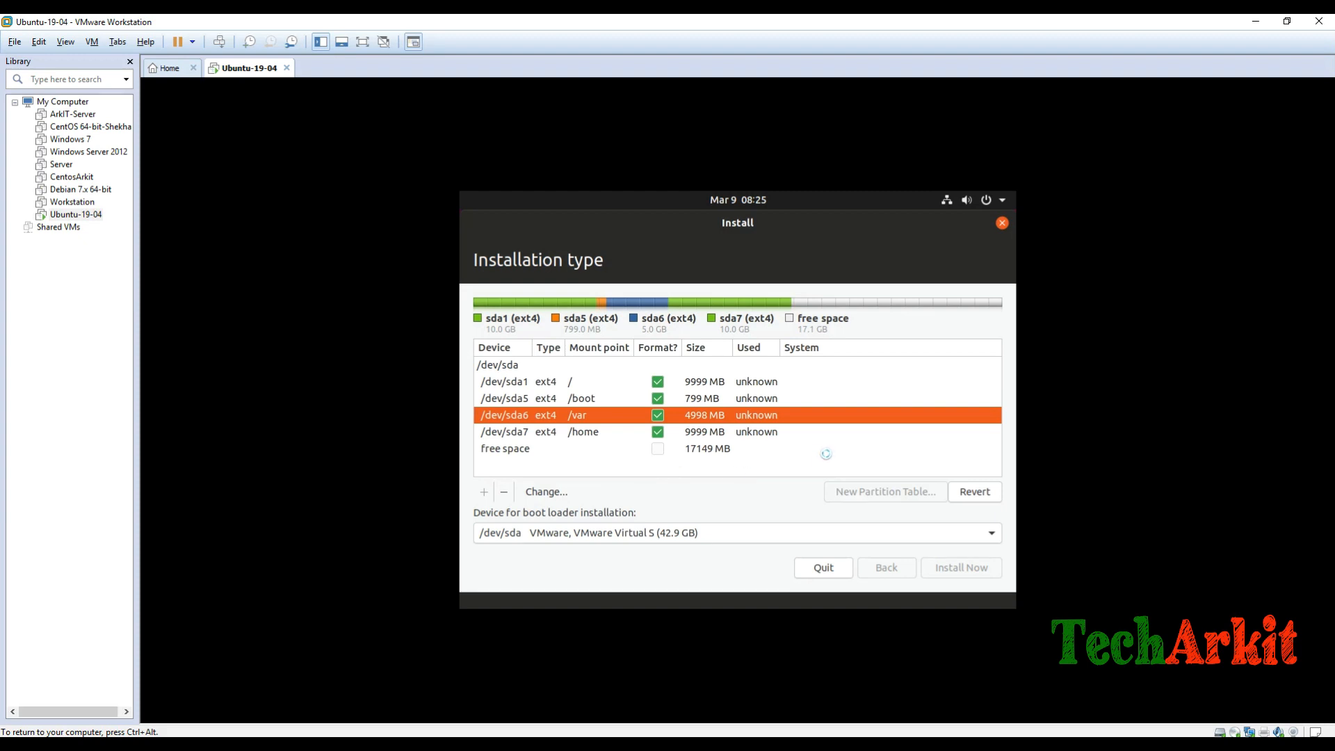
left_click(975, 492)
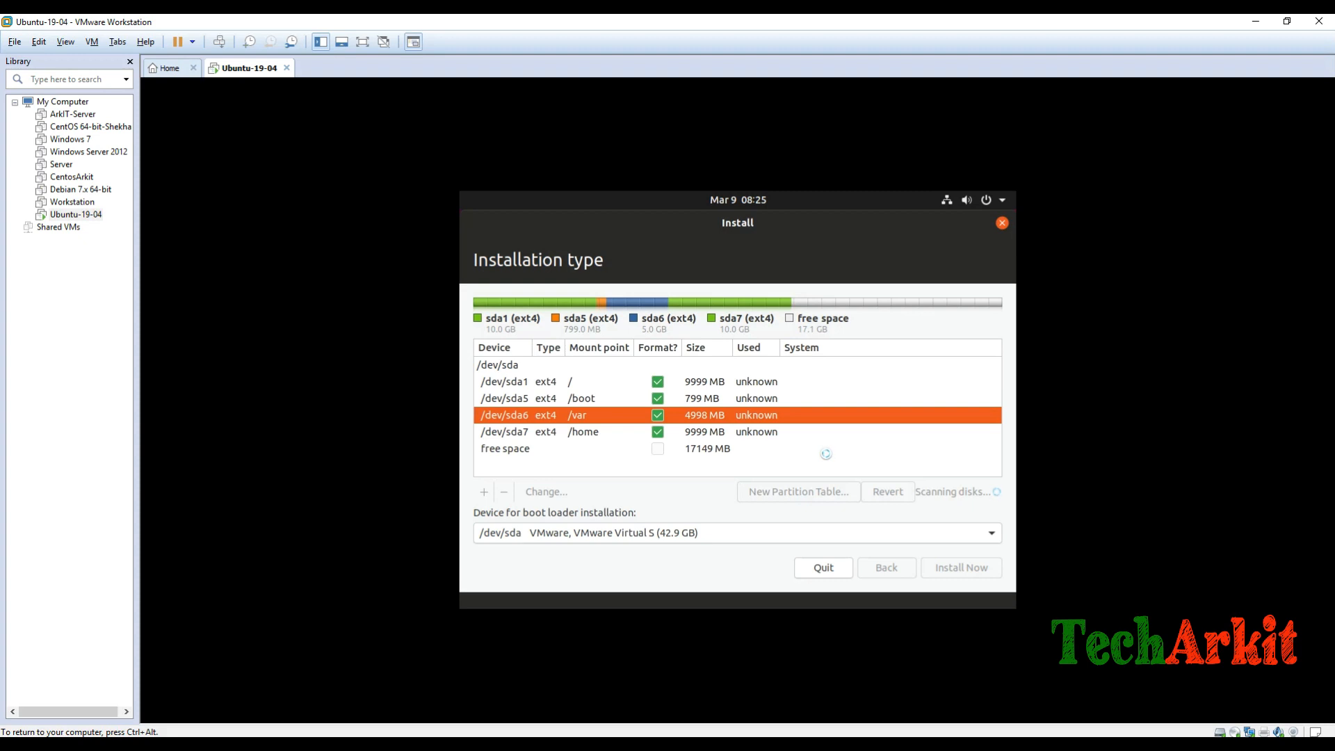
left_click(961, 568)
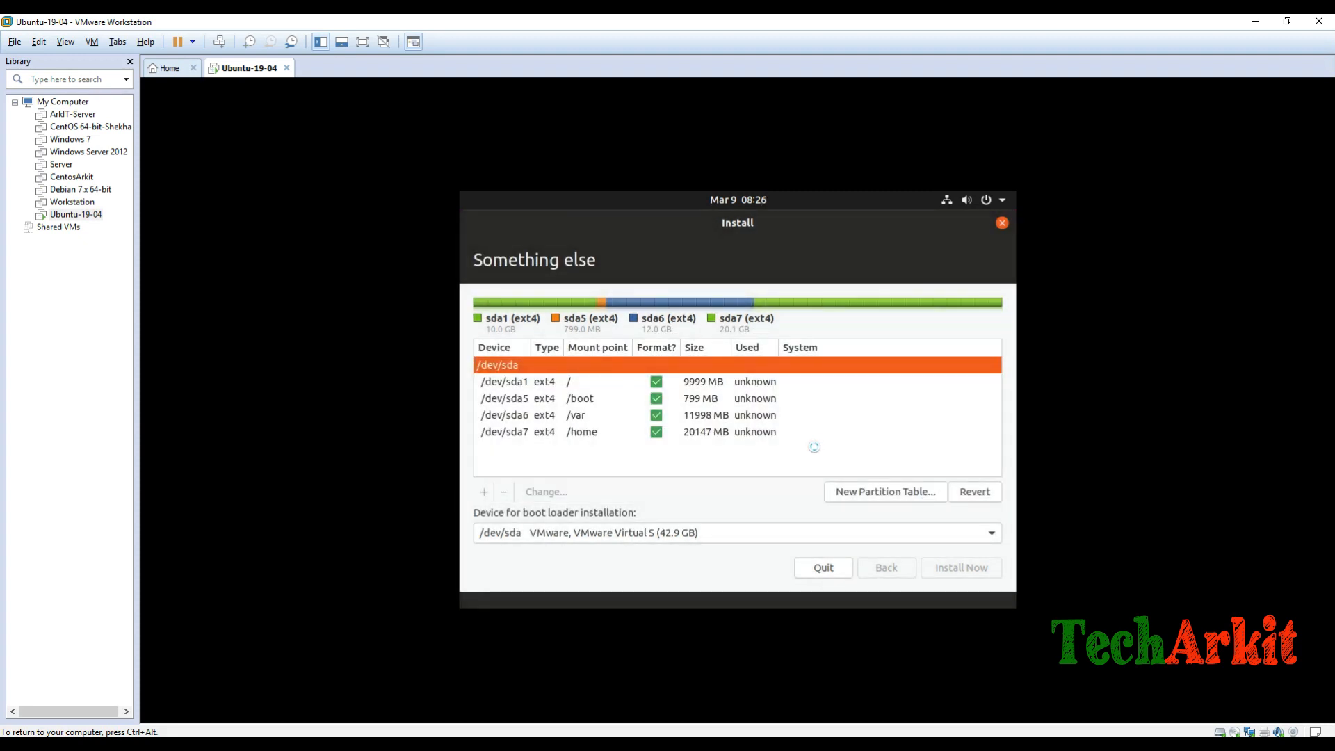
Step: Start the installation with the new layout and keep Kolkata as the location
left_click(961, 567)
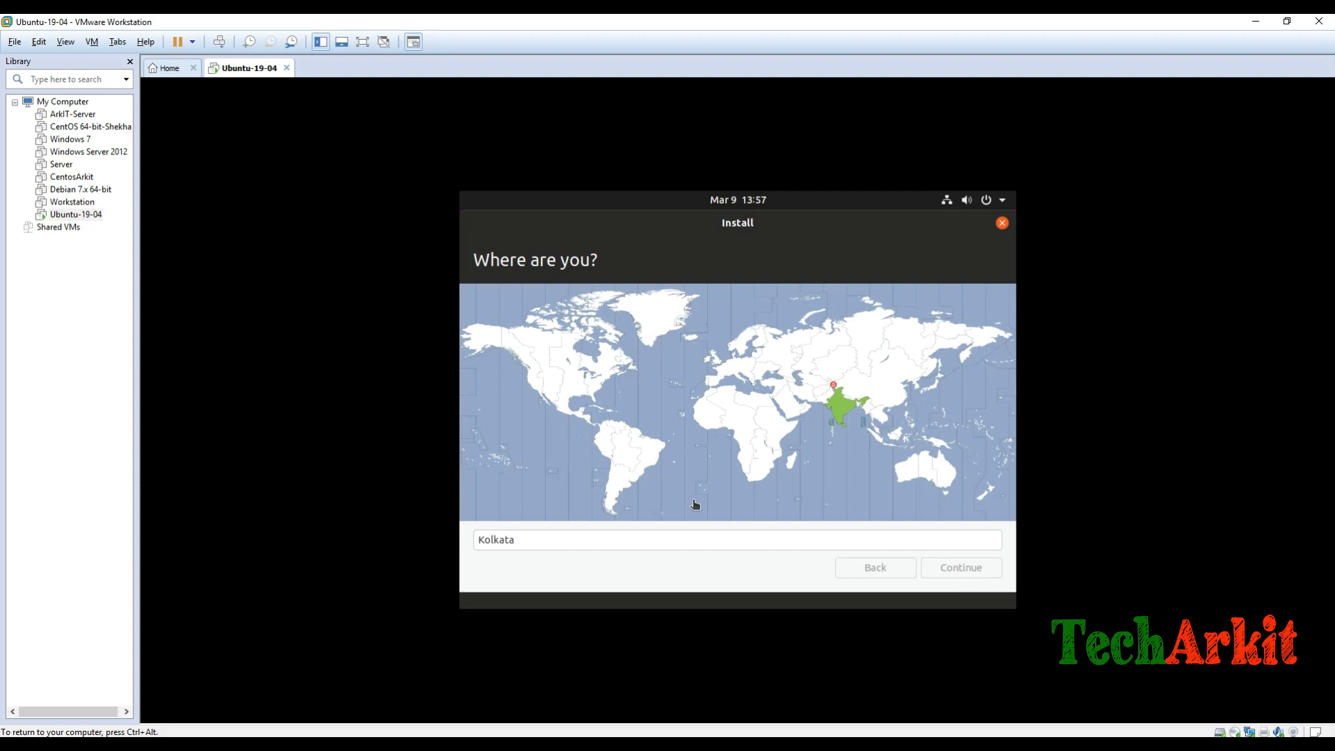
left_click(961, 567)
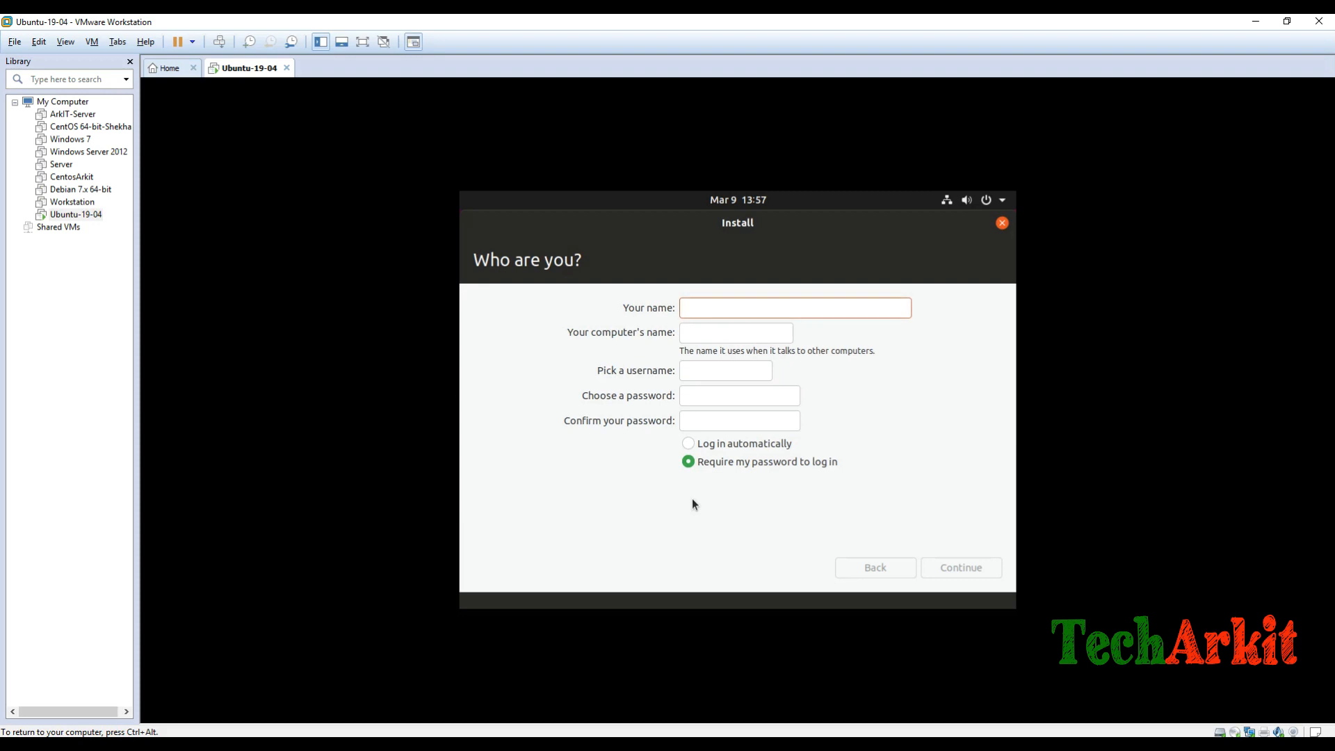
Step: Enter the full name Tech ArkIT, username tarkit and the account password
left_click(794, 307)
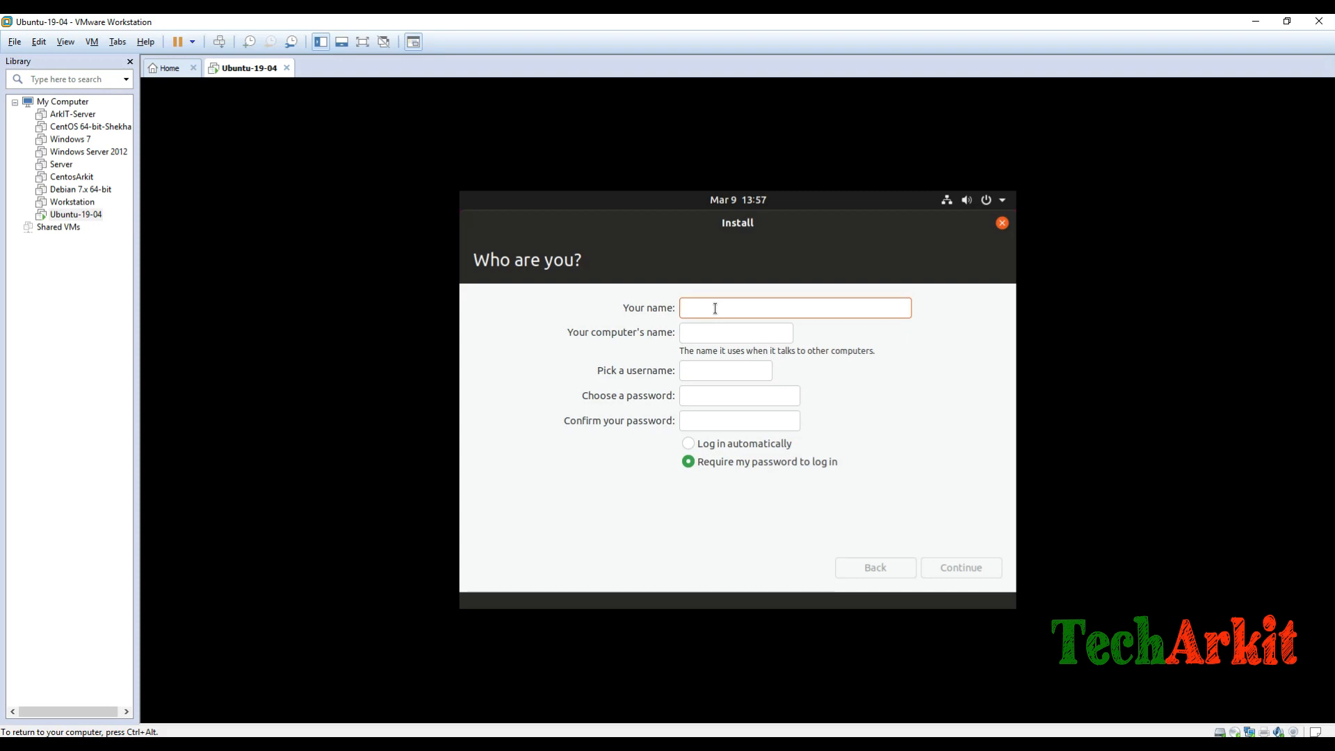
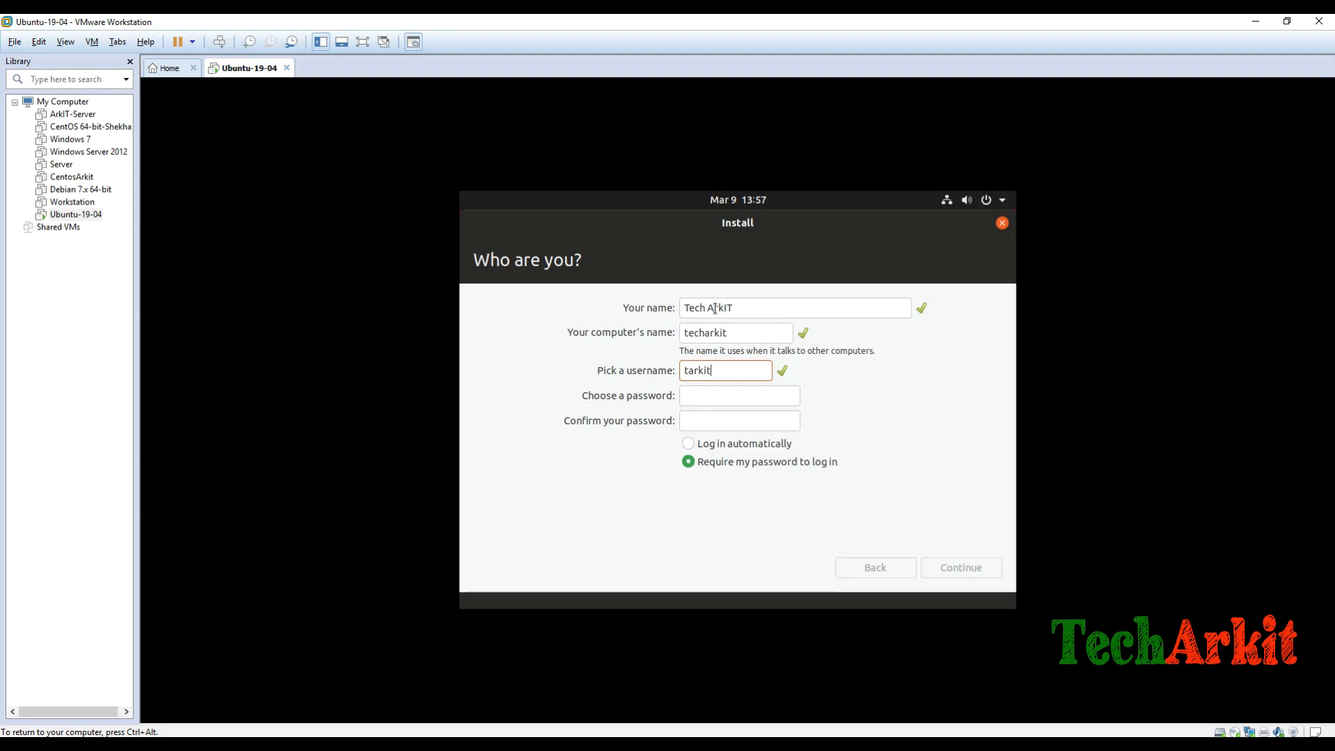
left_click(740, 395)
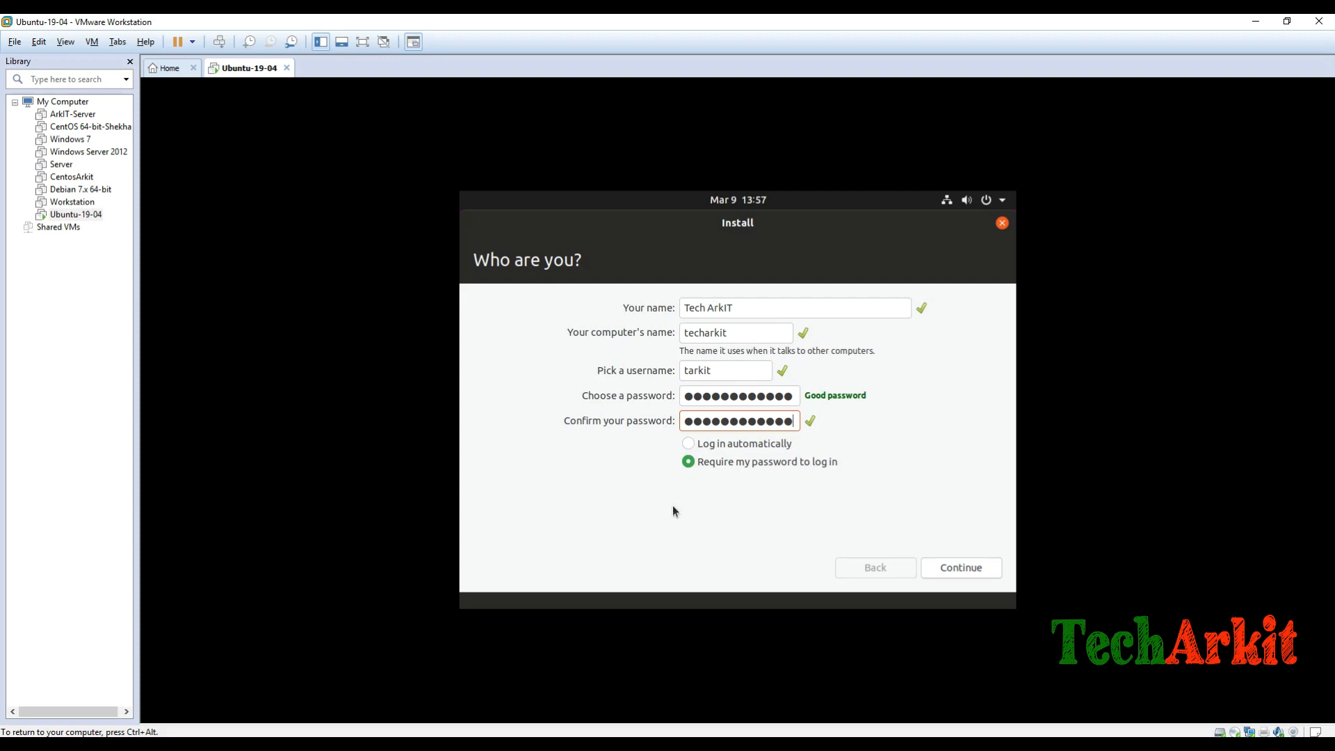
Step: Enable automatic login and set the computer name to techarkit-vm
left_click(687, 443)
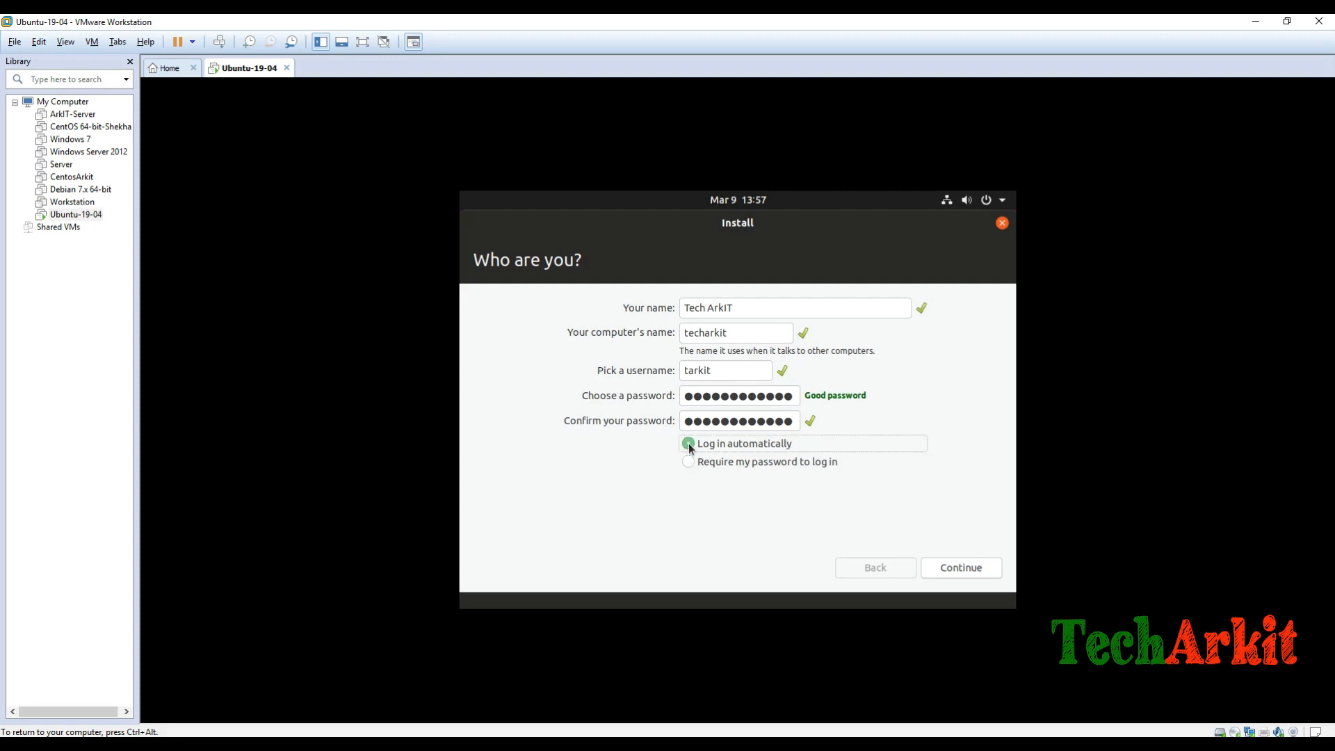
left_click(687, 462)
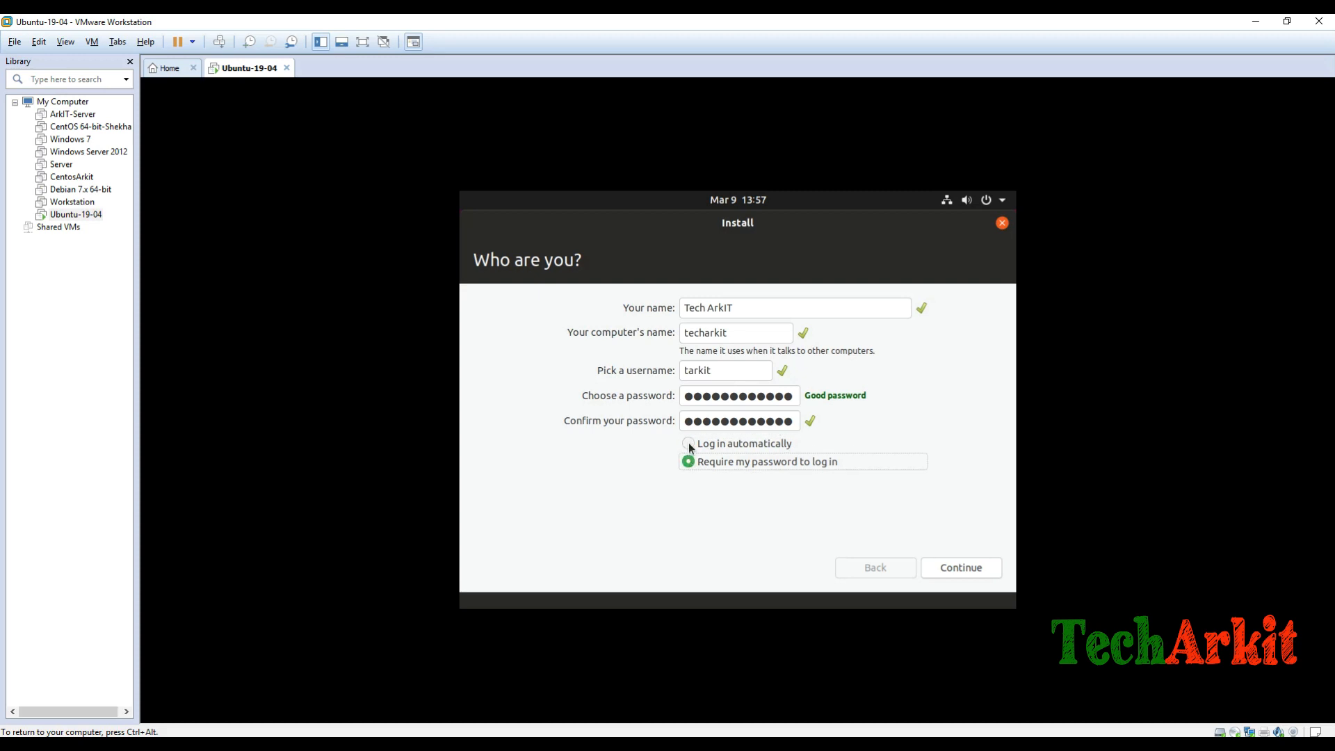
left_click(688, 443)
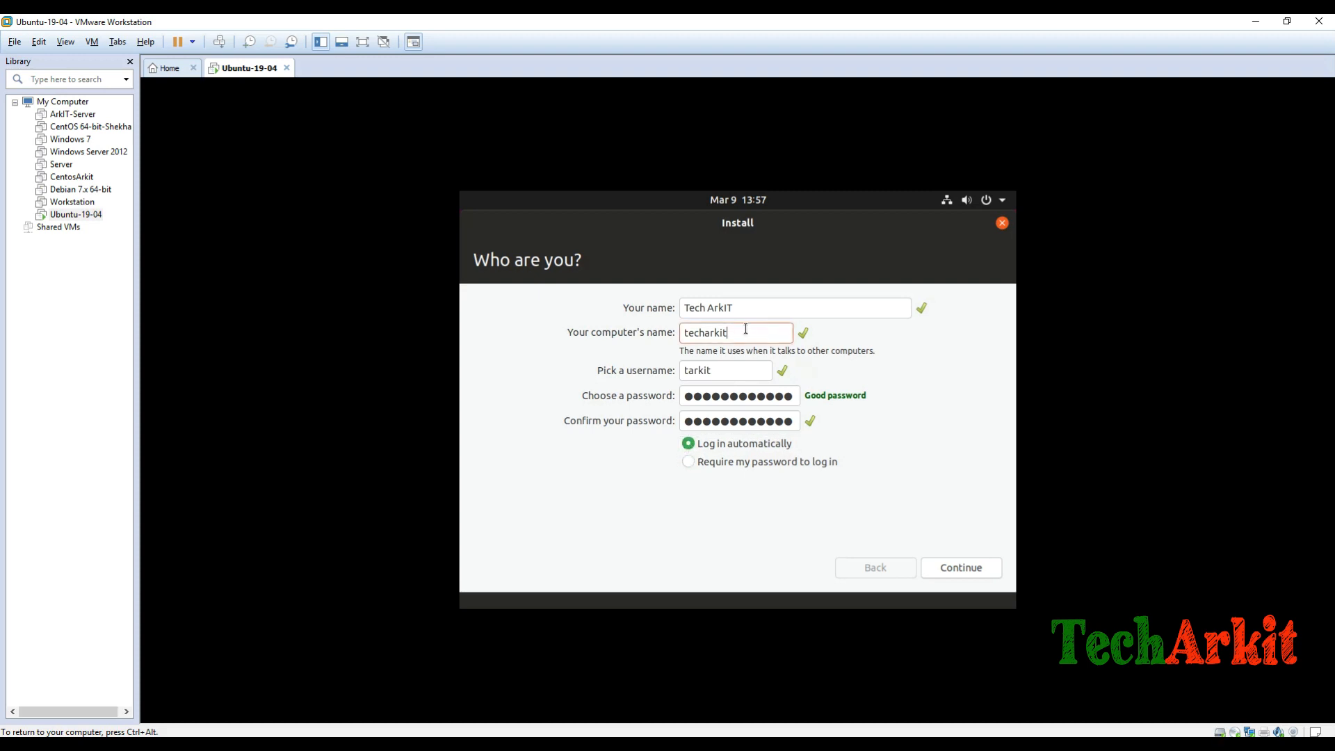
triple_click(737, 332)
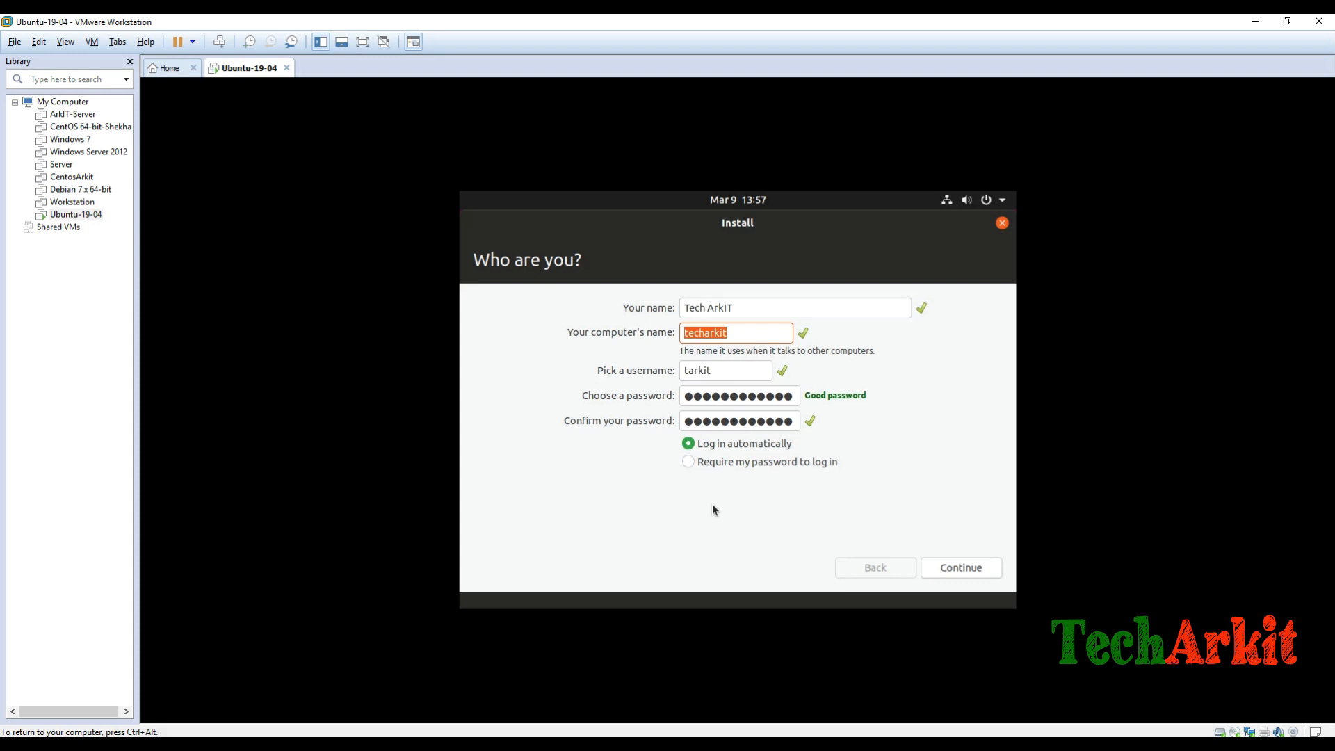
left_click(726, 332)
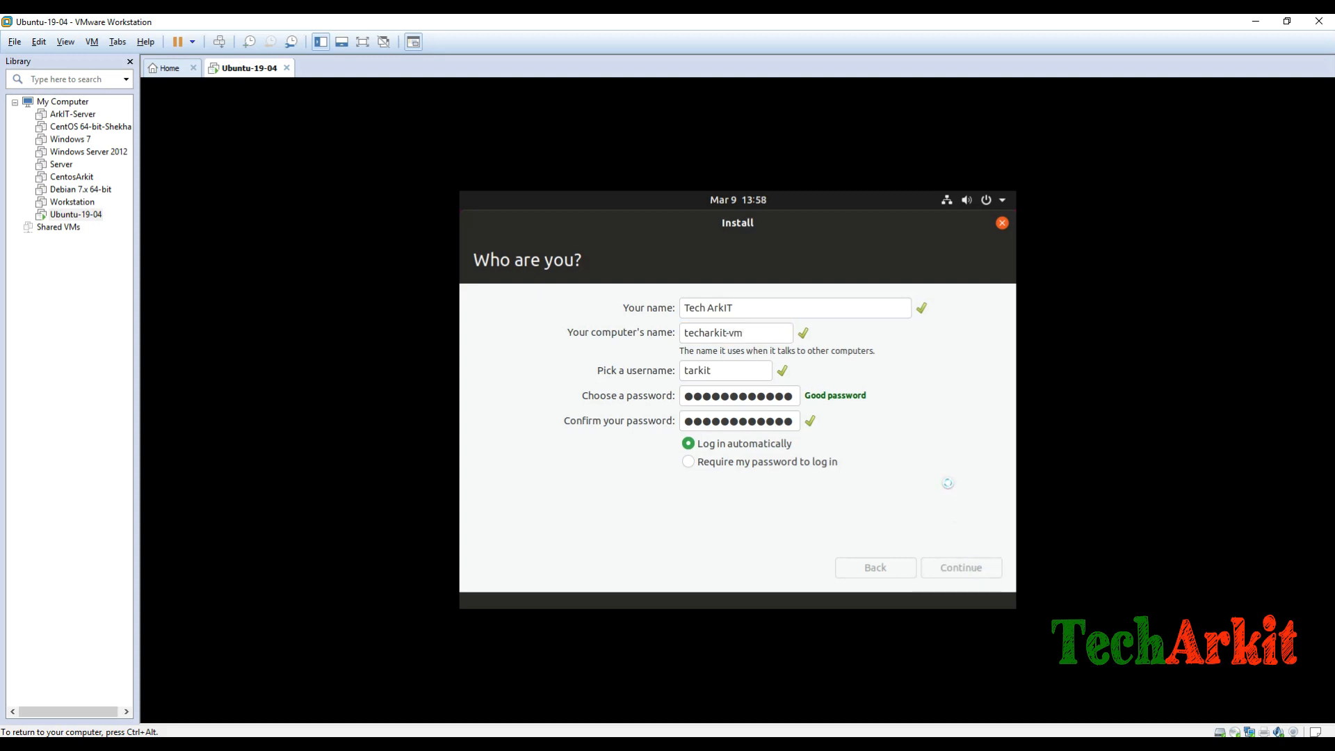
Step: Continue with these account details and let the installation run to completion
left_click(961, 567)
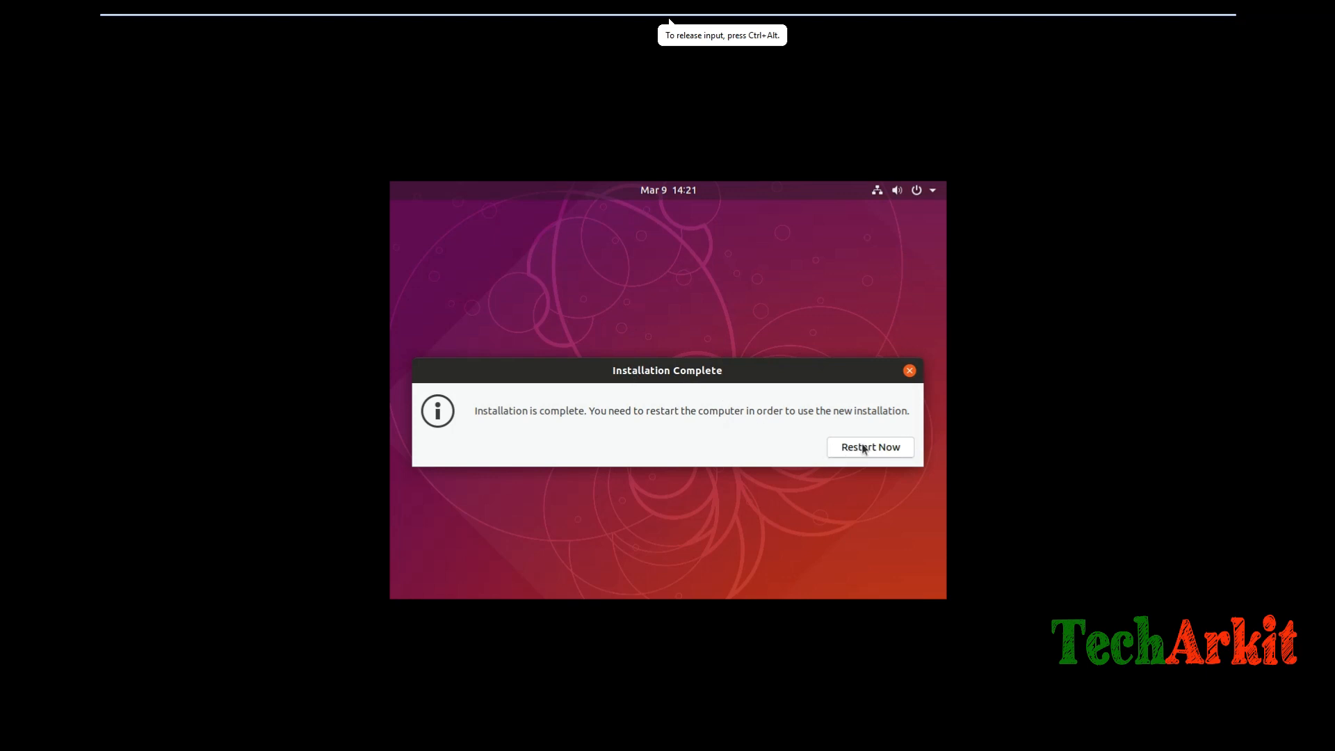
Step: Restart the VM into the freshly installed Ubuntu desktop as tarkit
left_click(869, 448)
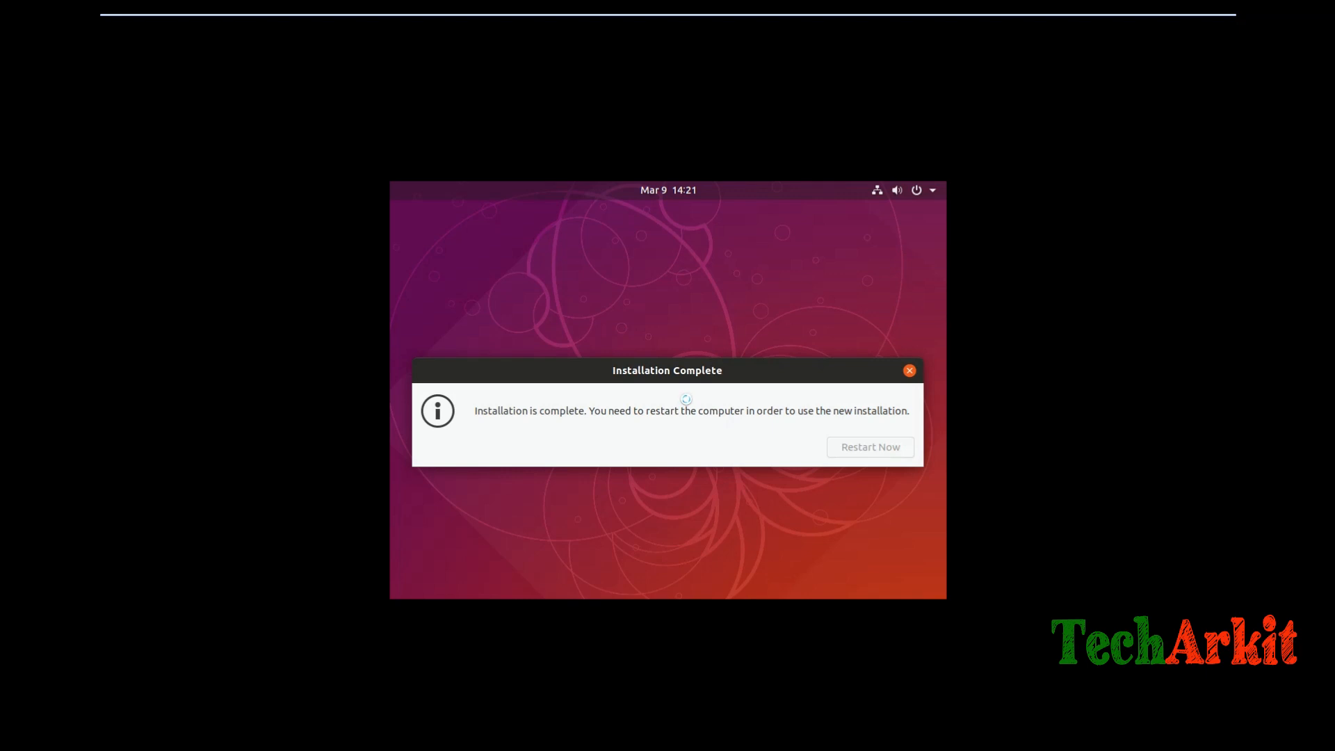
left_click(869, 447)
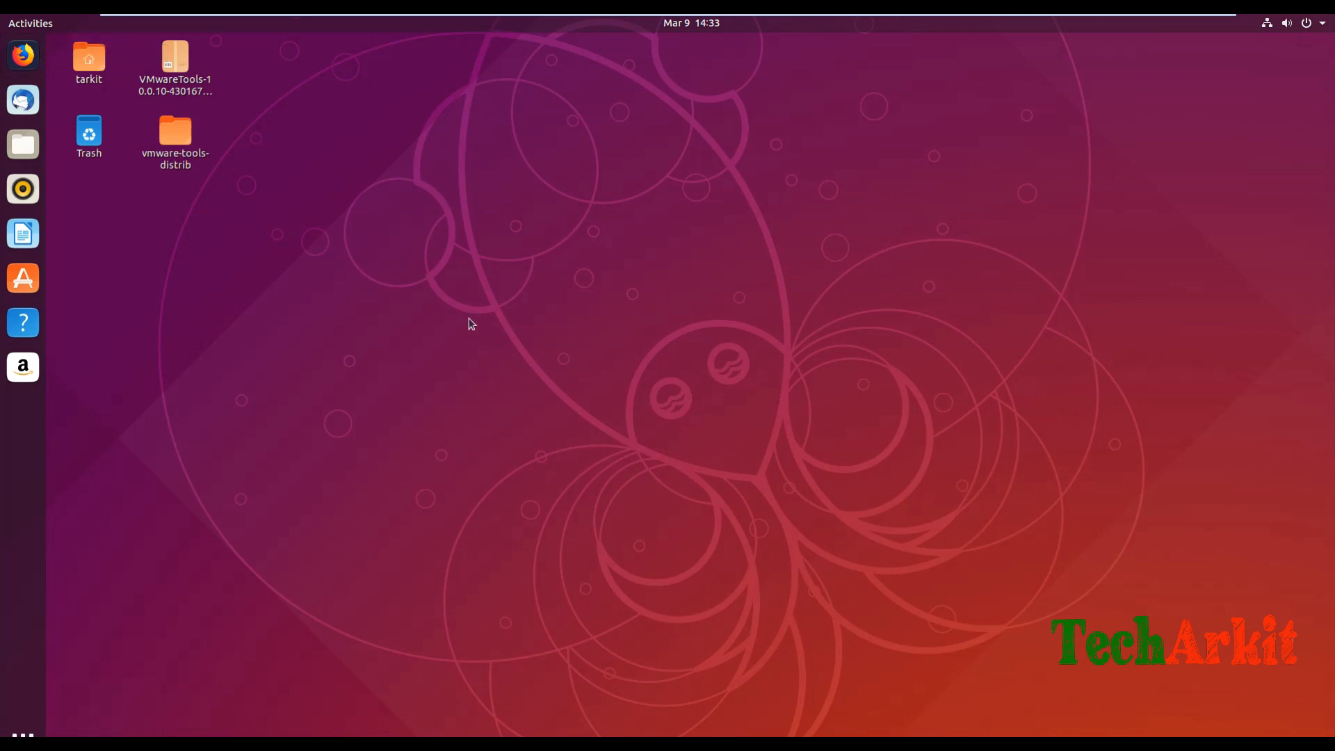
Step: Open a terminal from the desktop menu, then search Activities for 'about'
right_click(470, 323)
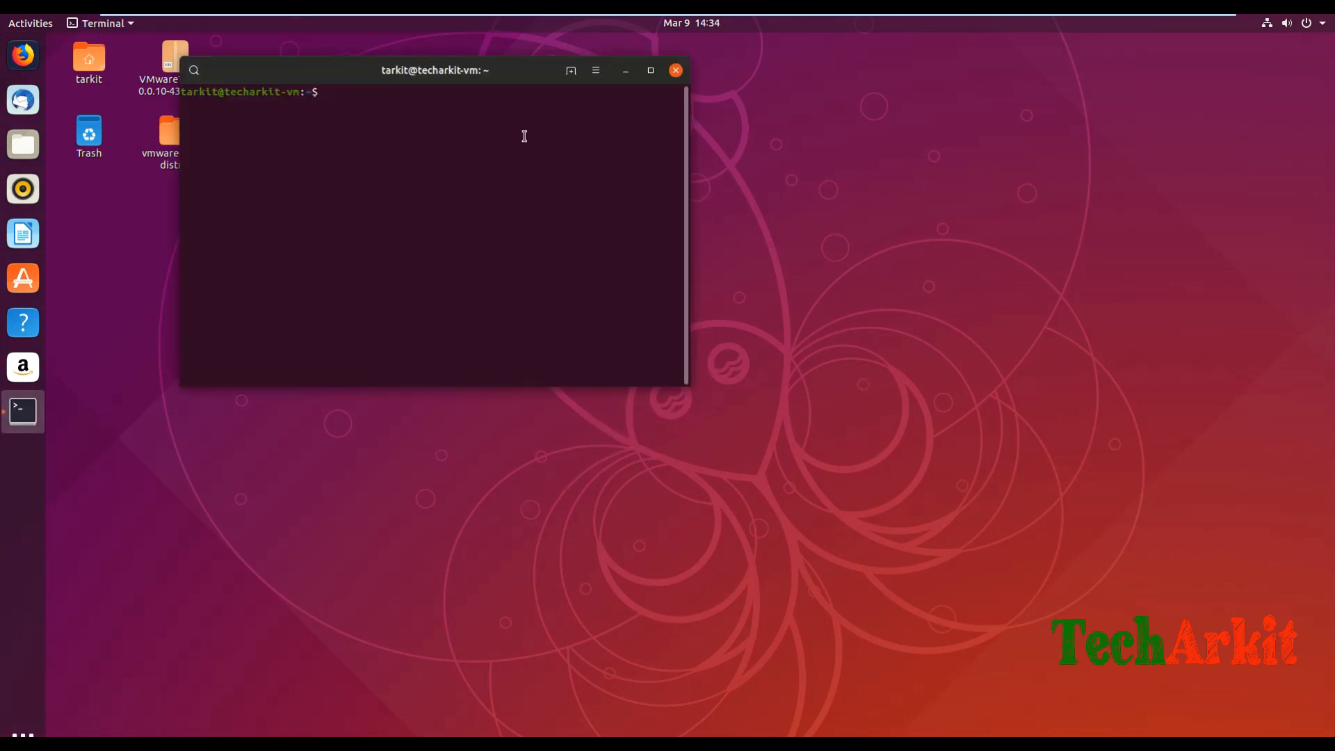
left_click_drag(435, 69, 435, 117)
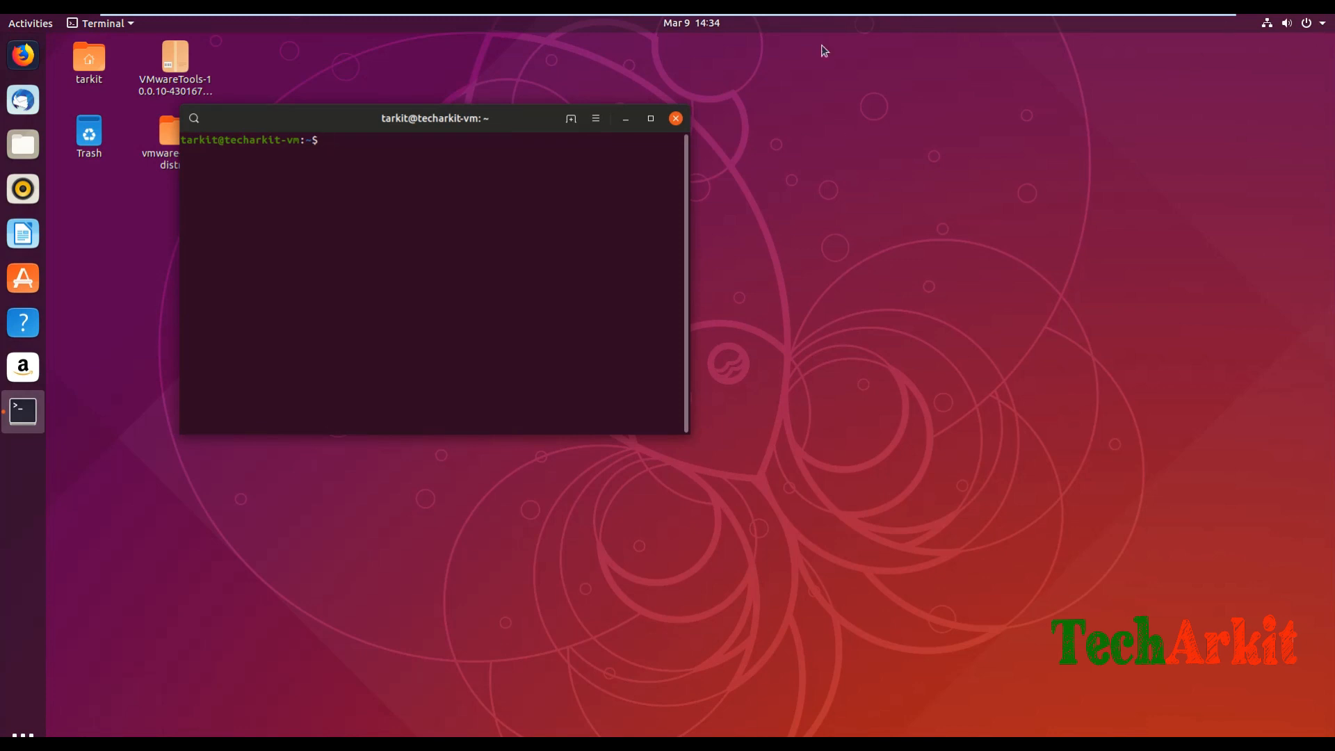
left_click(30, 22)
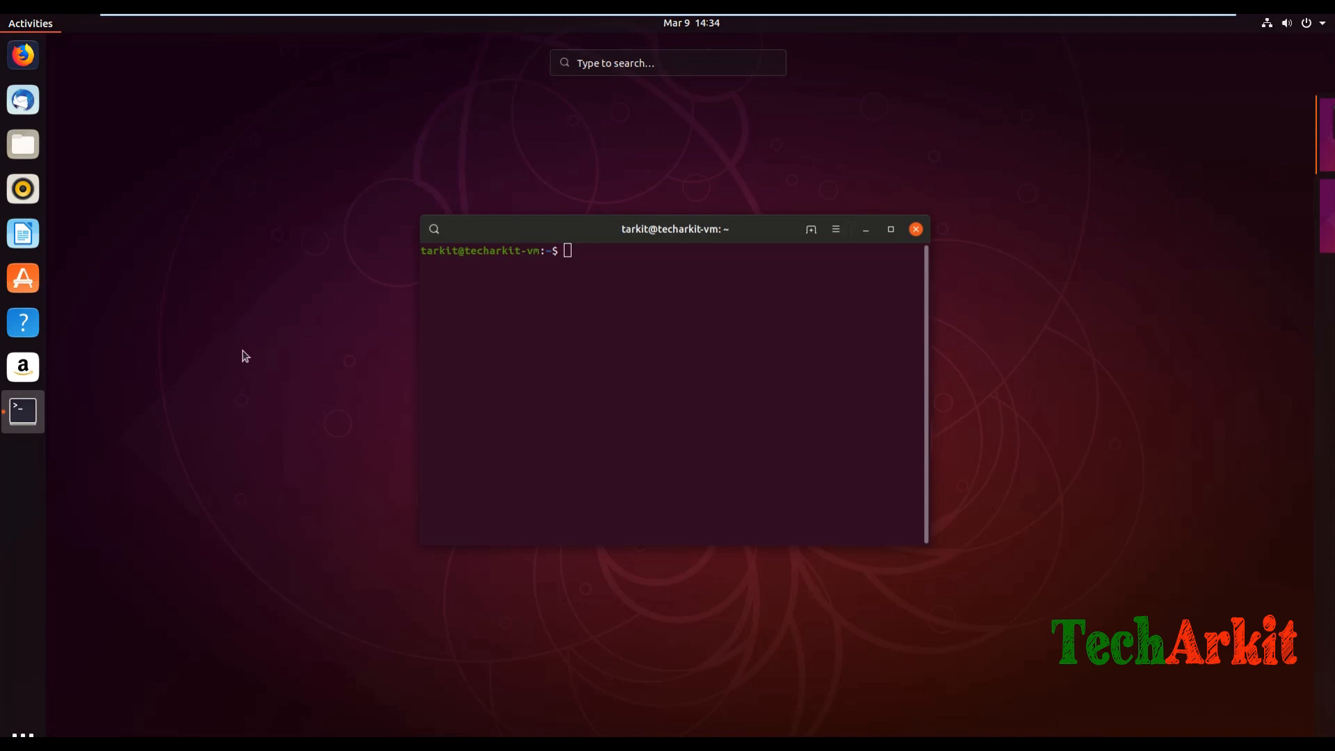
left_click(667, 63)
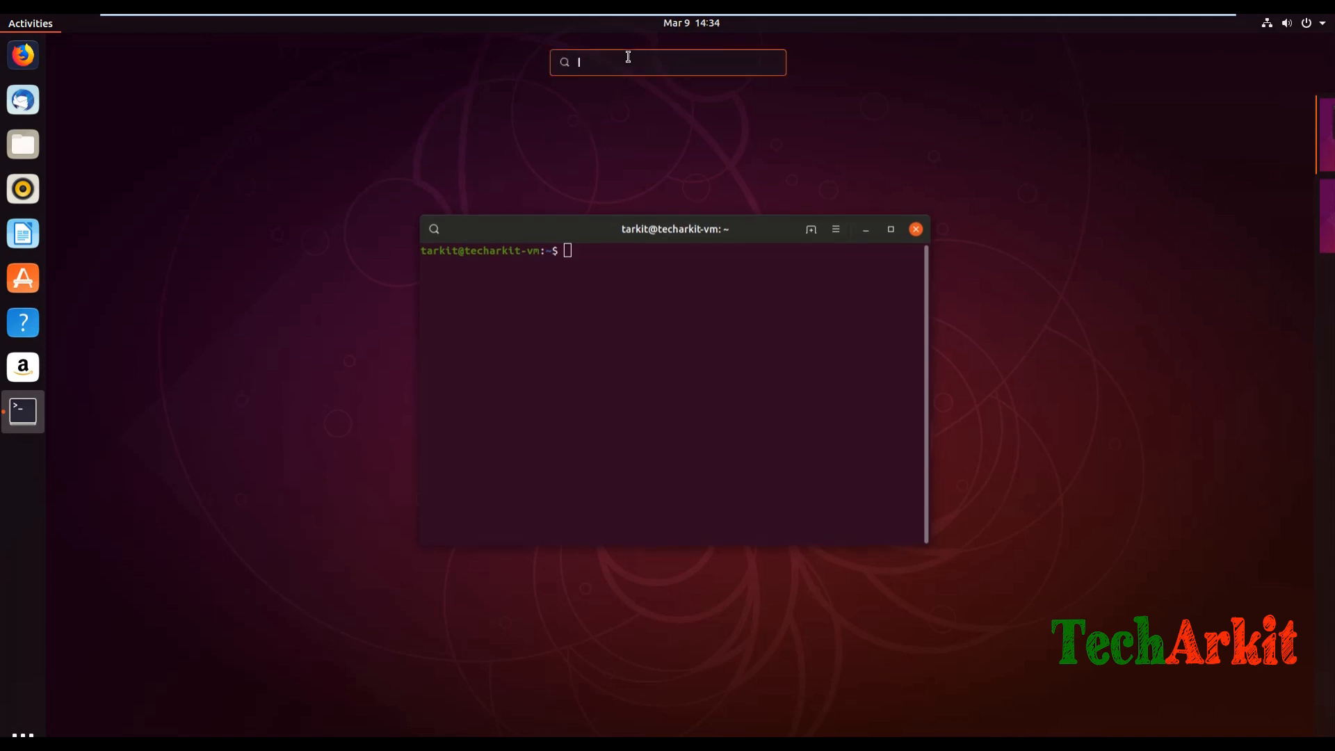
type("about")
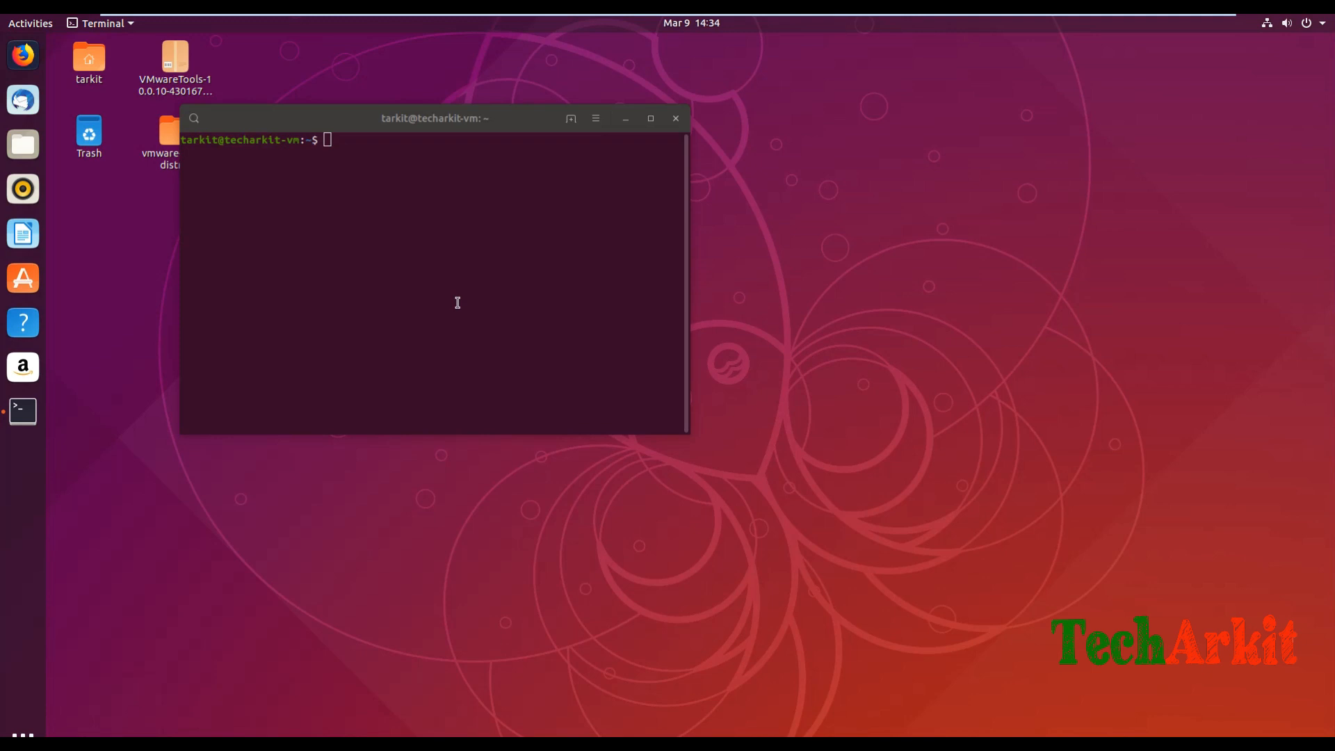
mouse_move(459, 308)
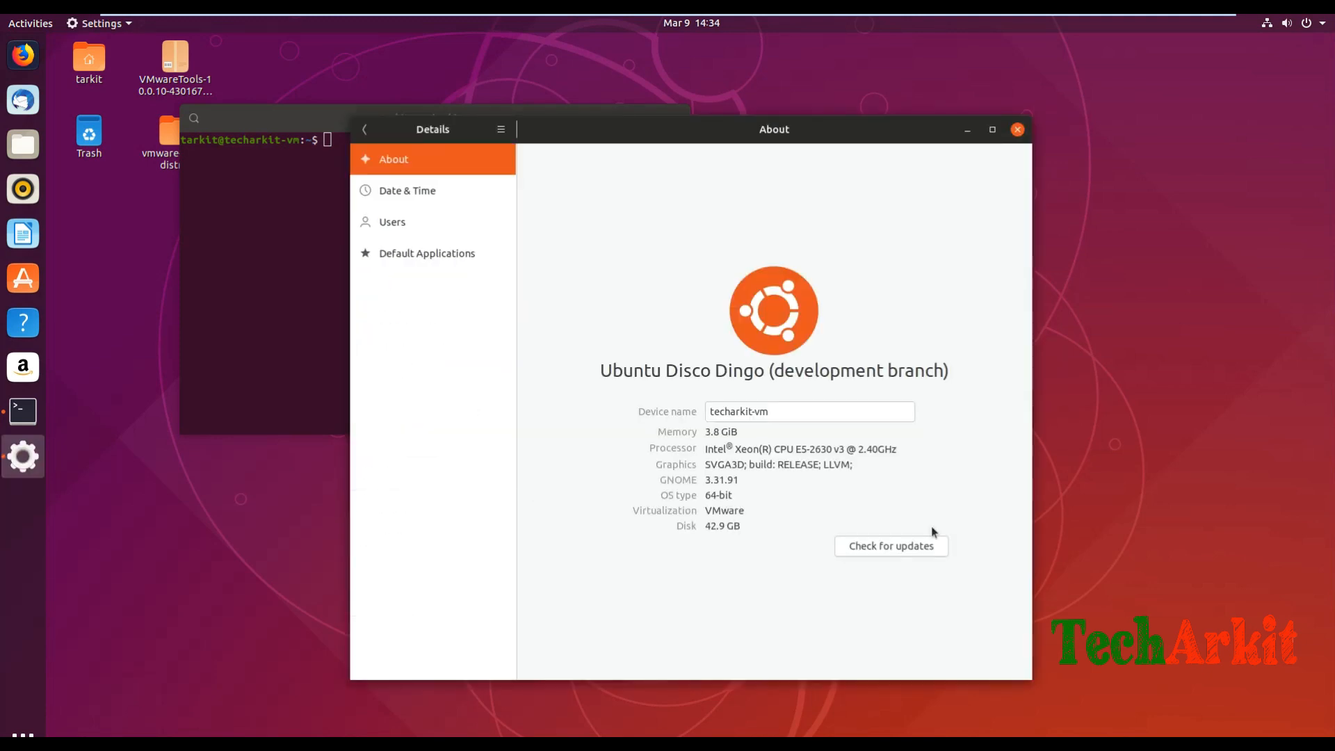
mouse_move(603, 459)
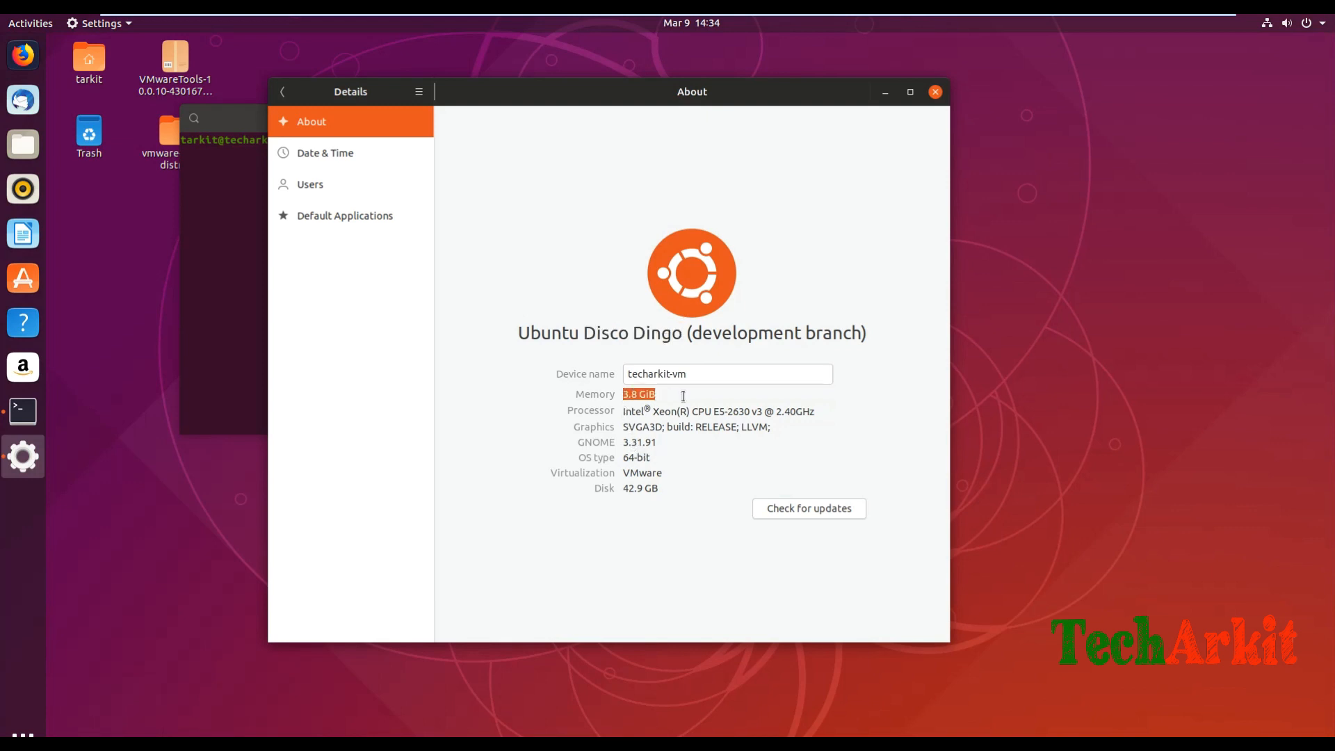
mouse_move(626, 427)
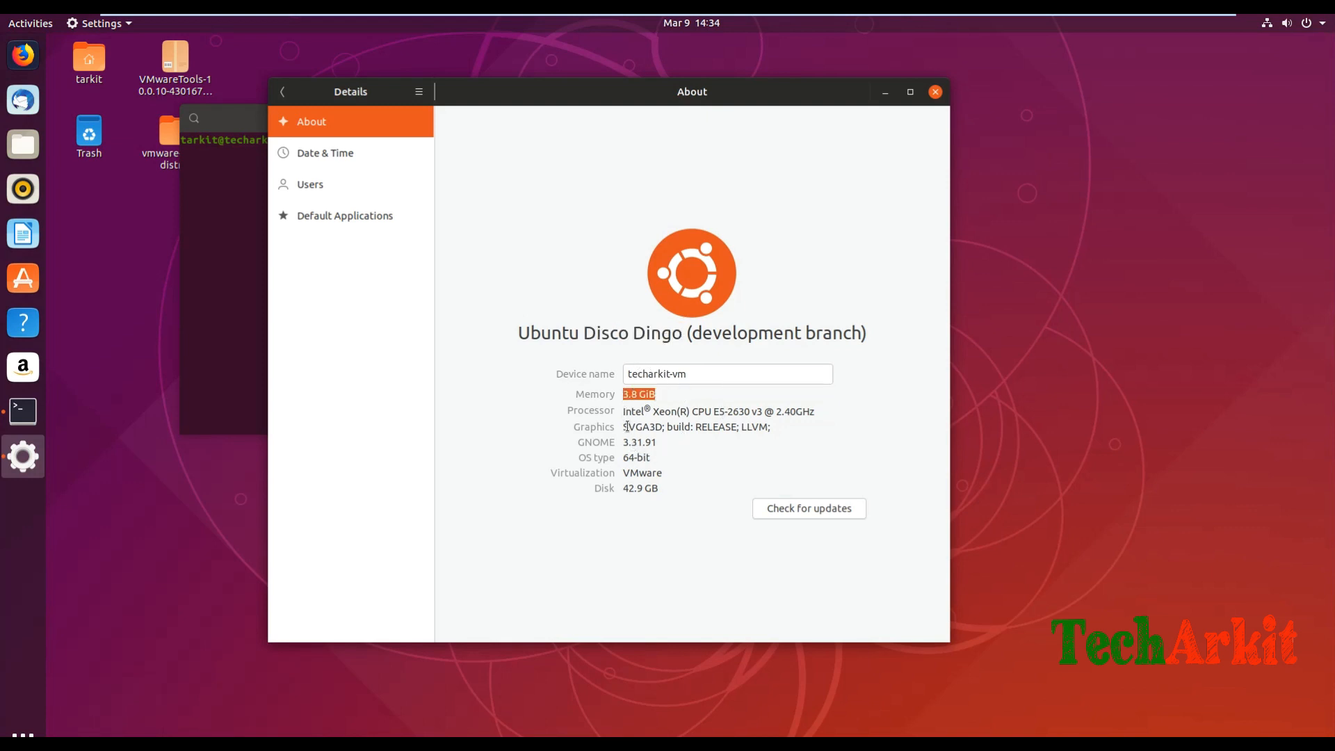